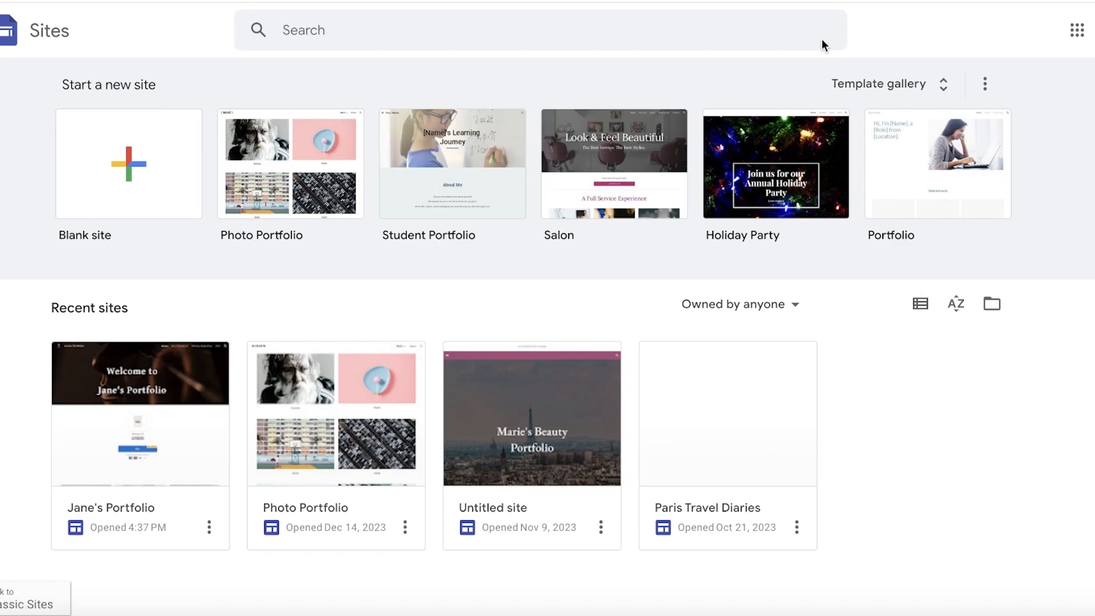
mouse_move(413, 203)
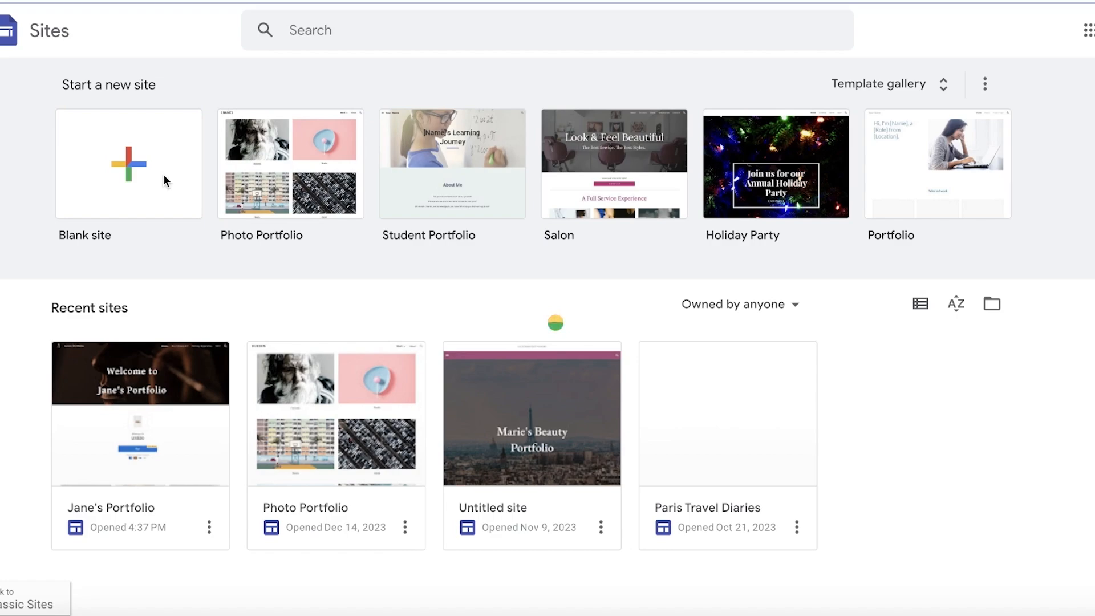
- Start a blank site and browse through the full template gallery of personal, work and business templates
click(129, 163)
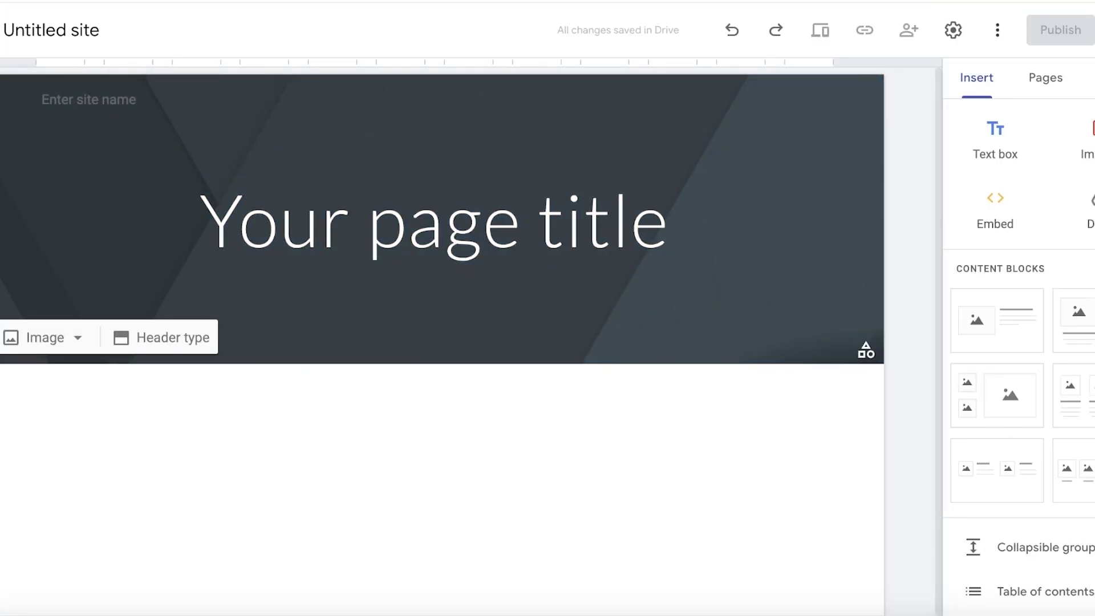
click(433, 222)
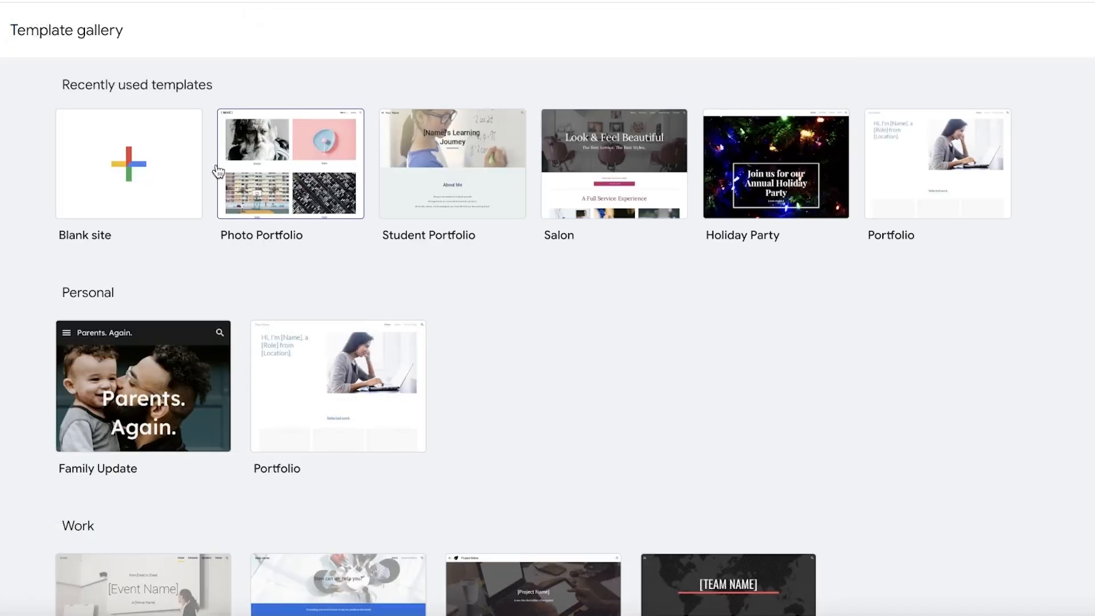
scroll(down, 3)
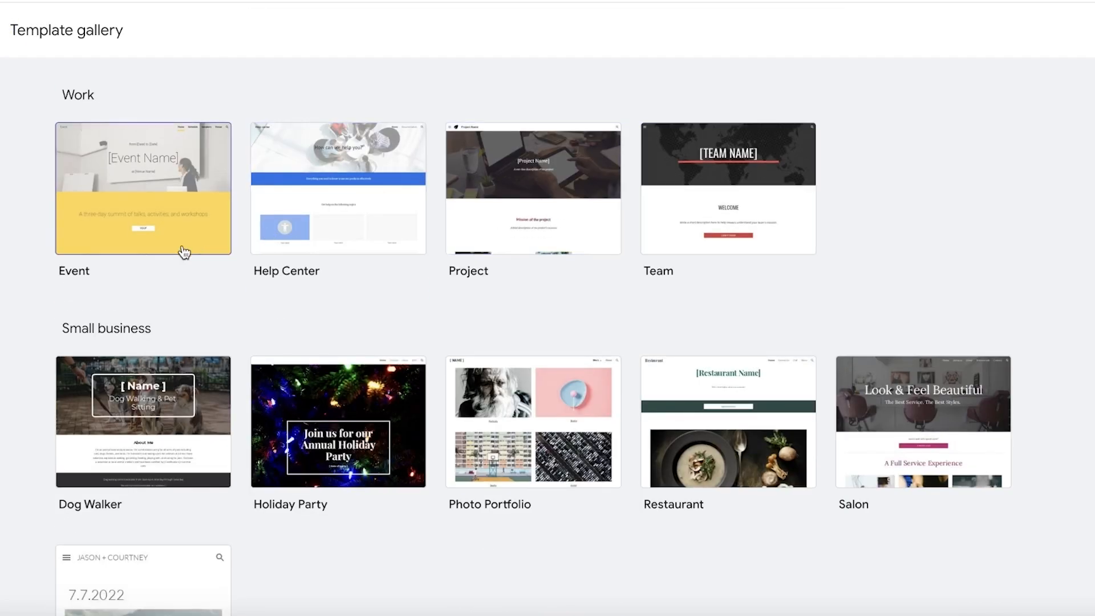
scroll(down, 3)
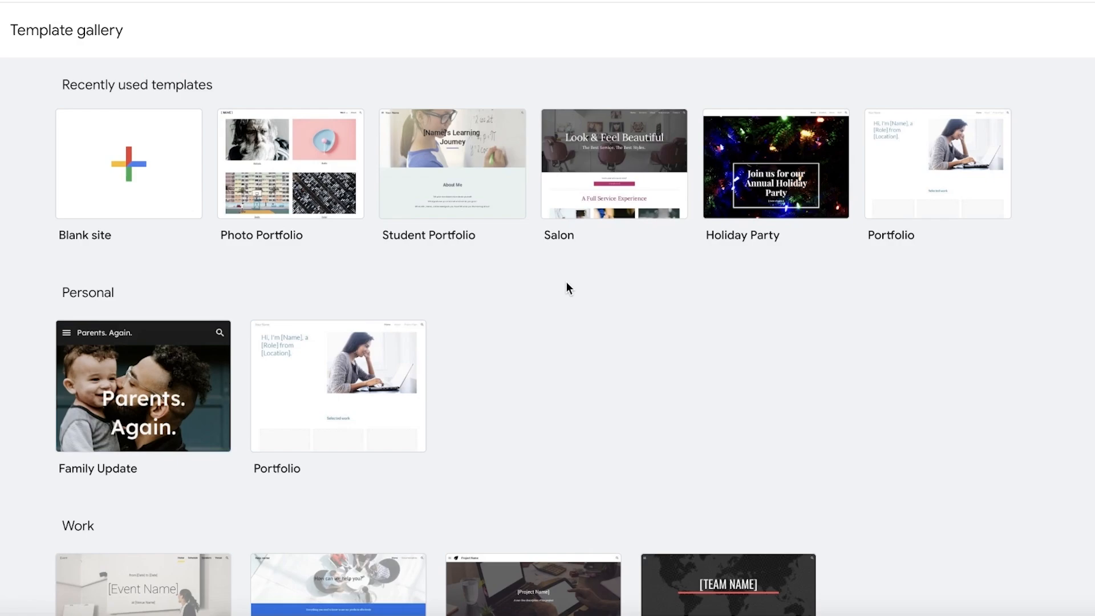
mouse_move(392, 272)
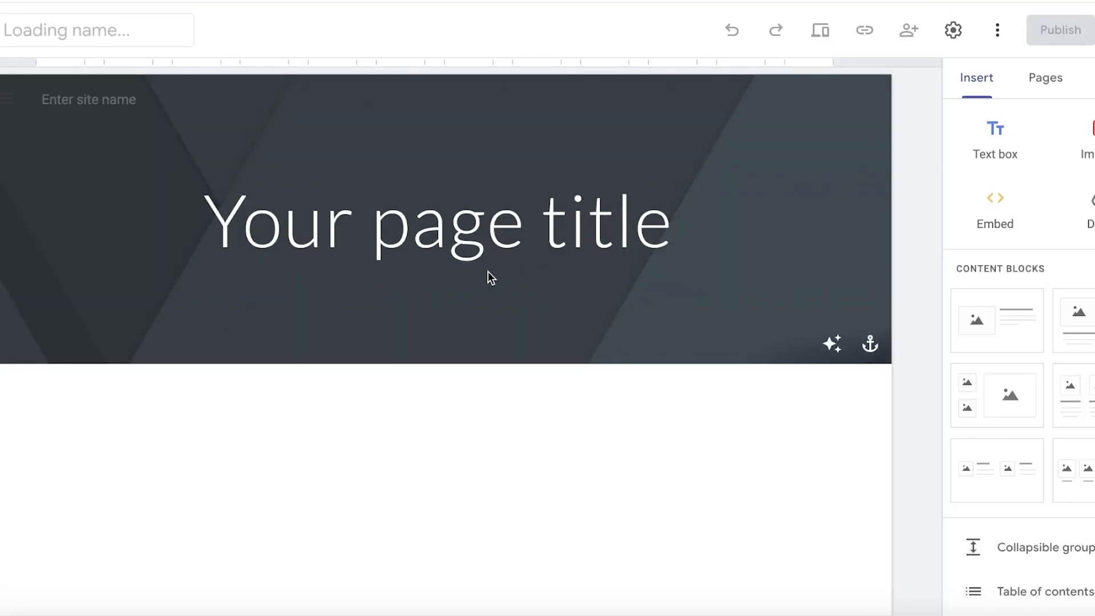
- Review header layouts and the site name area, then reach the Brand images settings for a logo
click(436, 222)
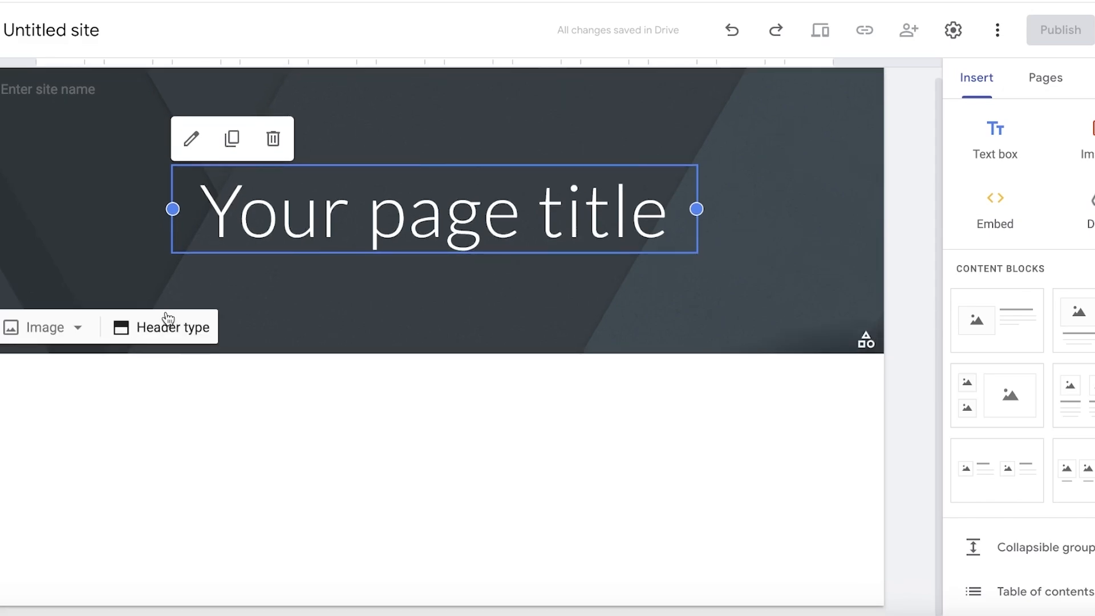
click(165, 328)
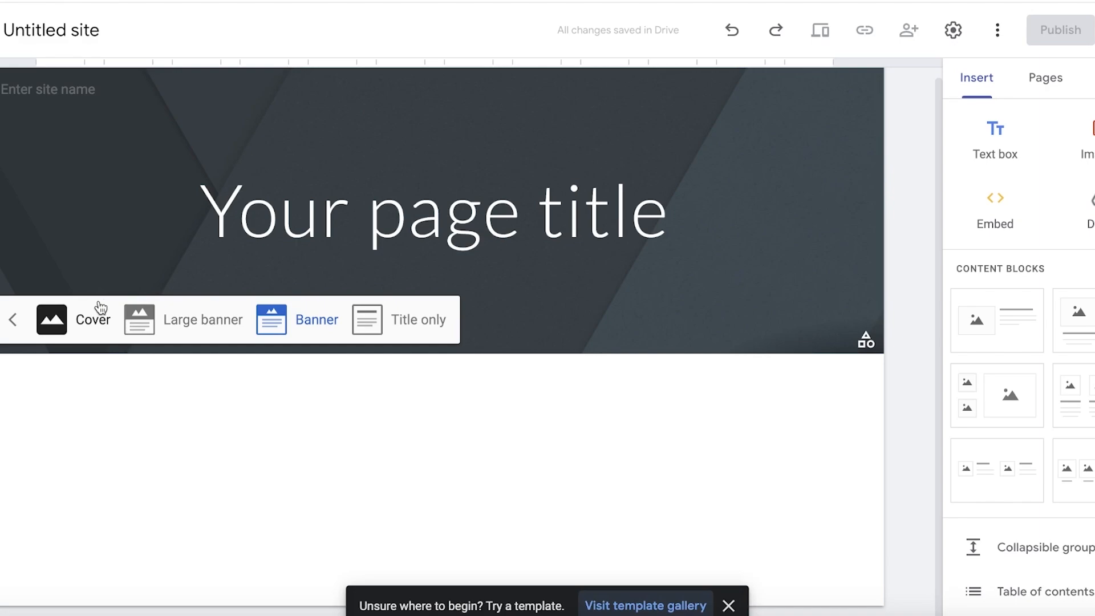
click(203, 320)
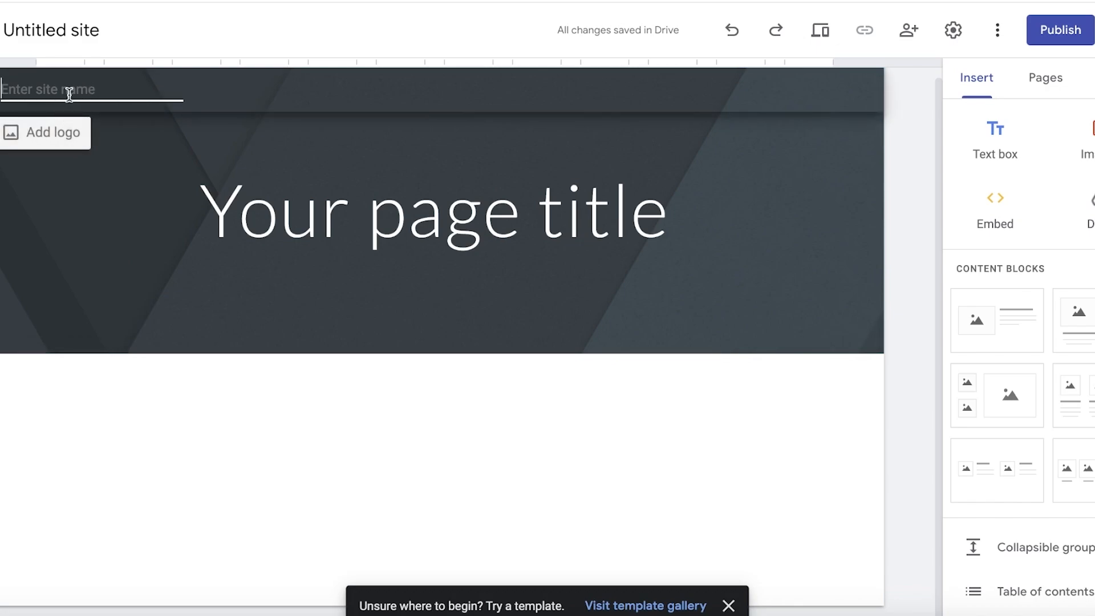
click(952, 29)
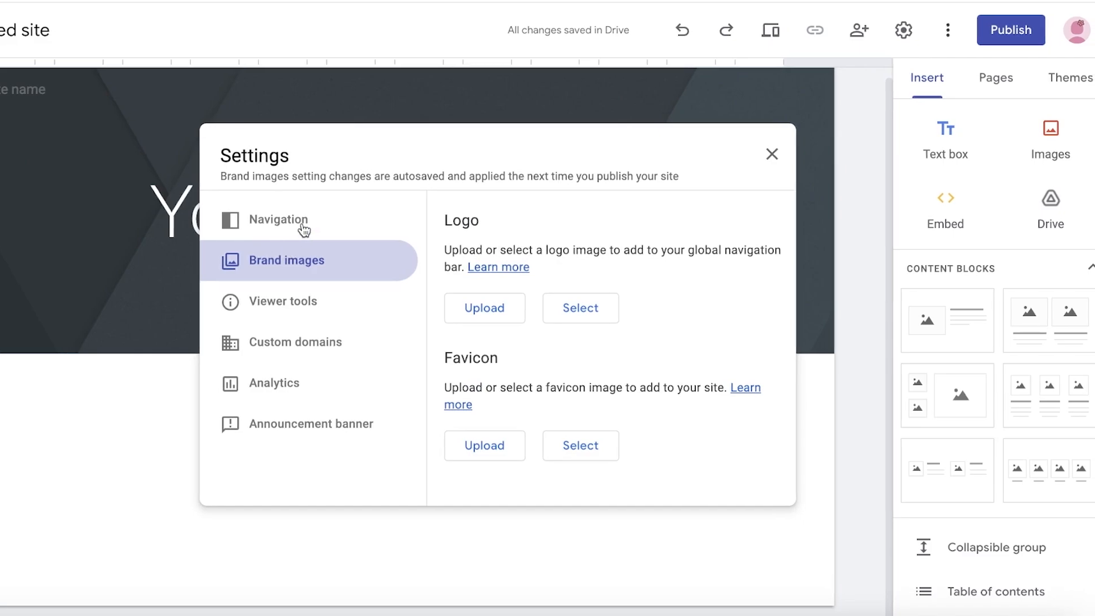
- Check Viewer tools and Navigation settings, then begin uploading a logo from the computer
click(284, 301)
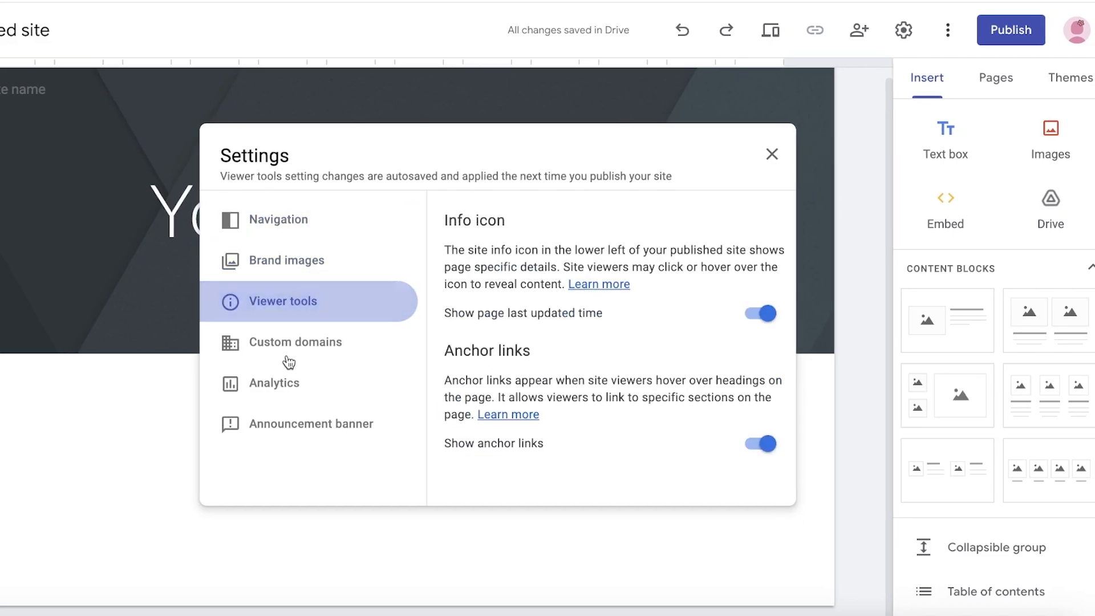
click(295, 341)
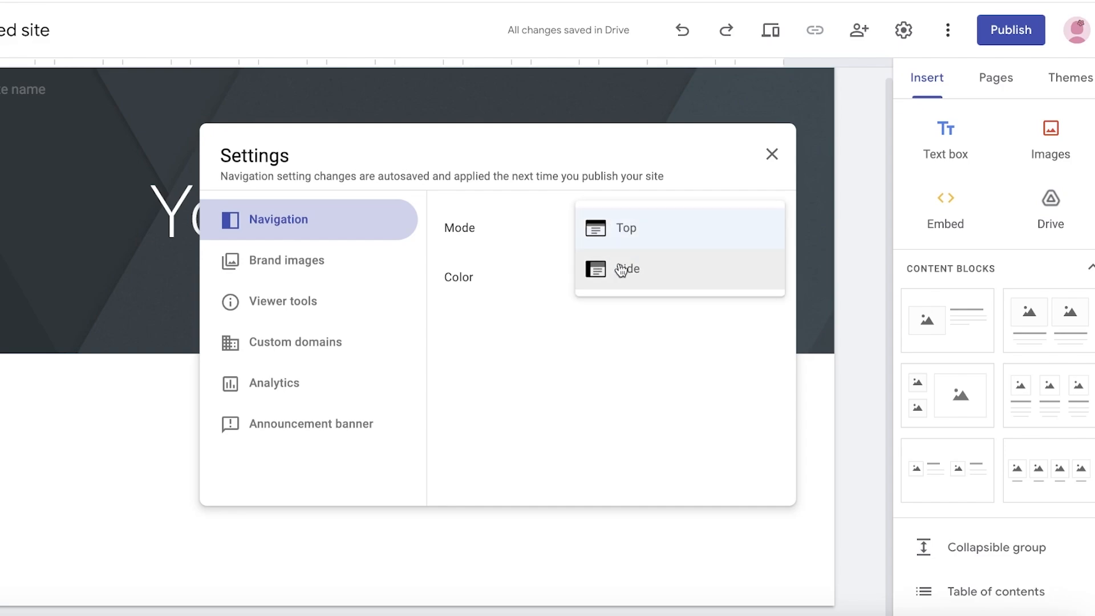
click(625, 228)
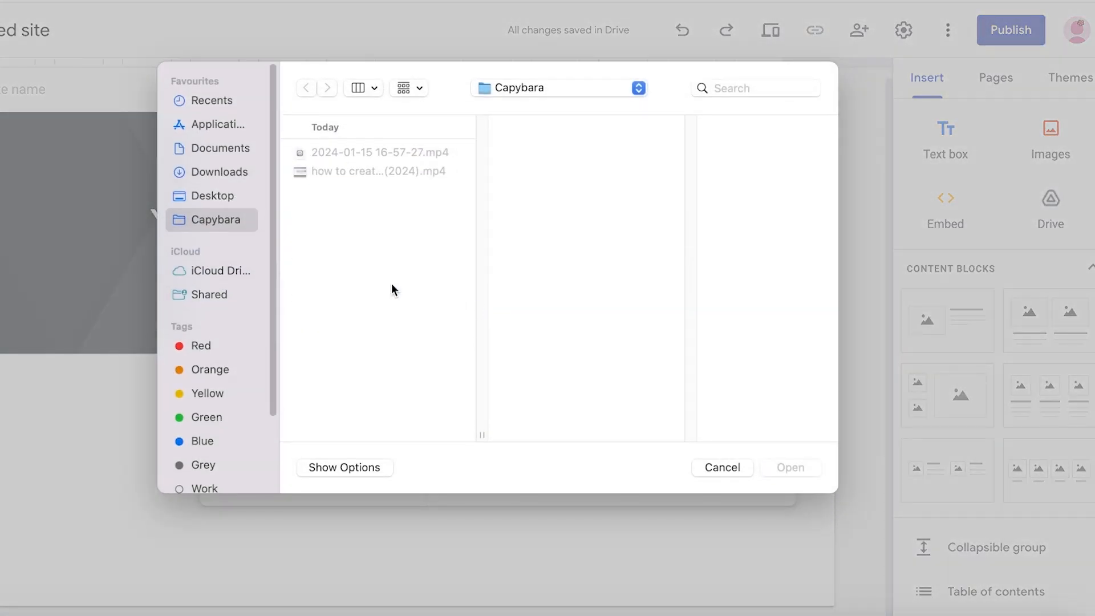
- Look through Desktop and Downloads for a logo, then go to the Canva design library instead
click(215, 195)
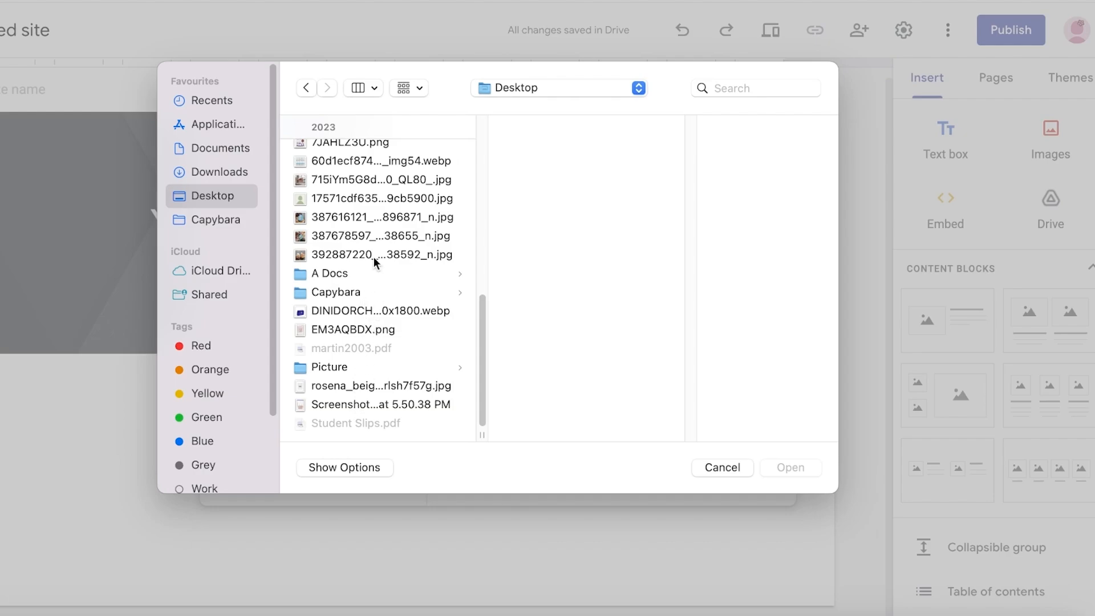
click(220, 172)
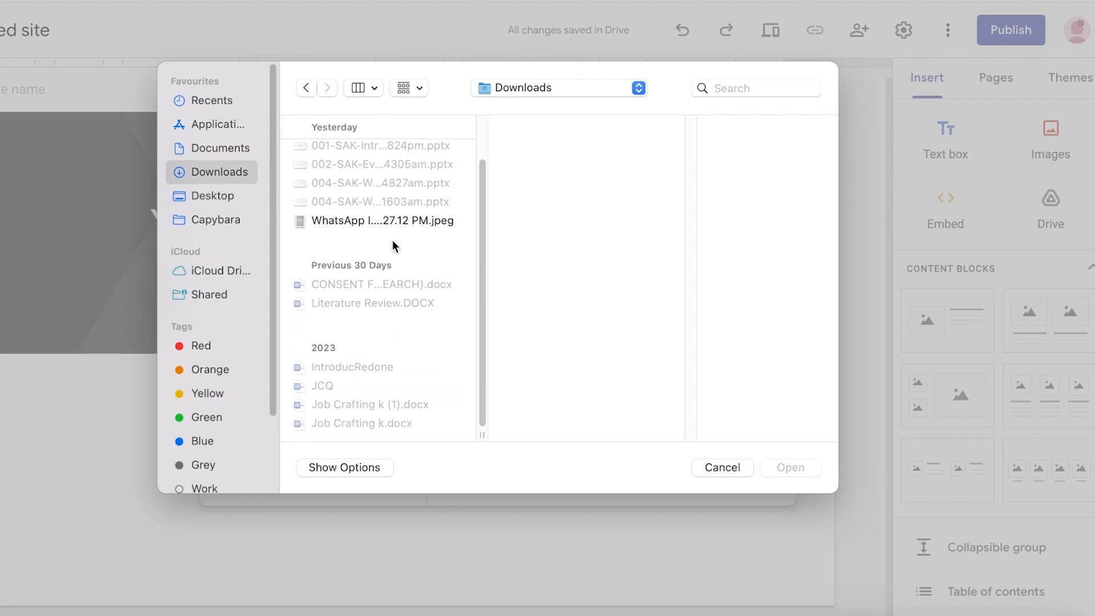
click(217, 195)
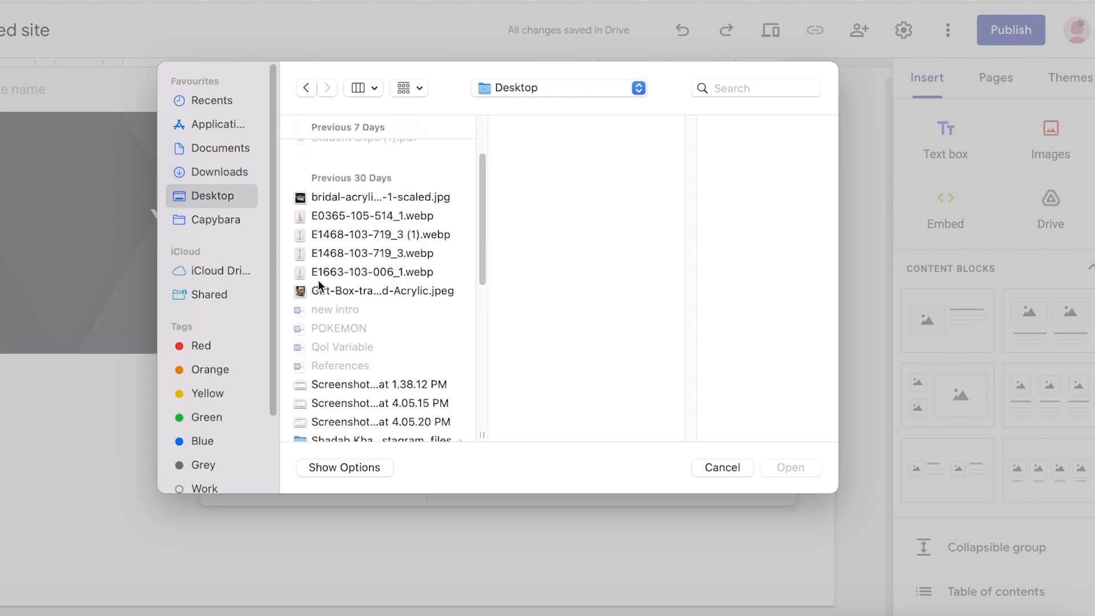
click(378, 254)
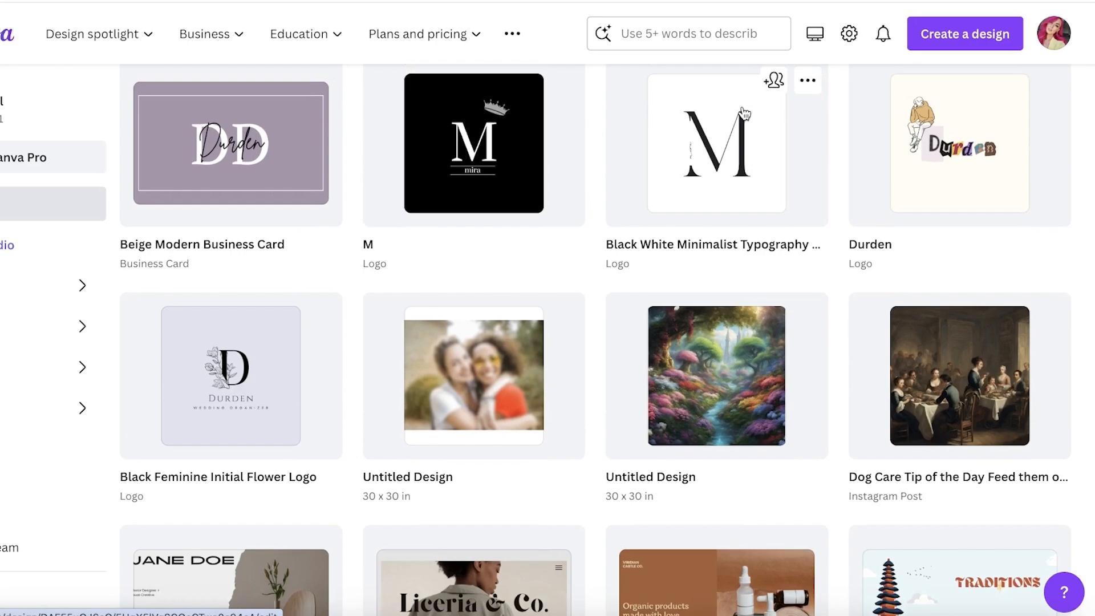
- Download the Black White Minimalist Typography M logo from Canva
click(806, 79)
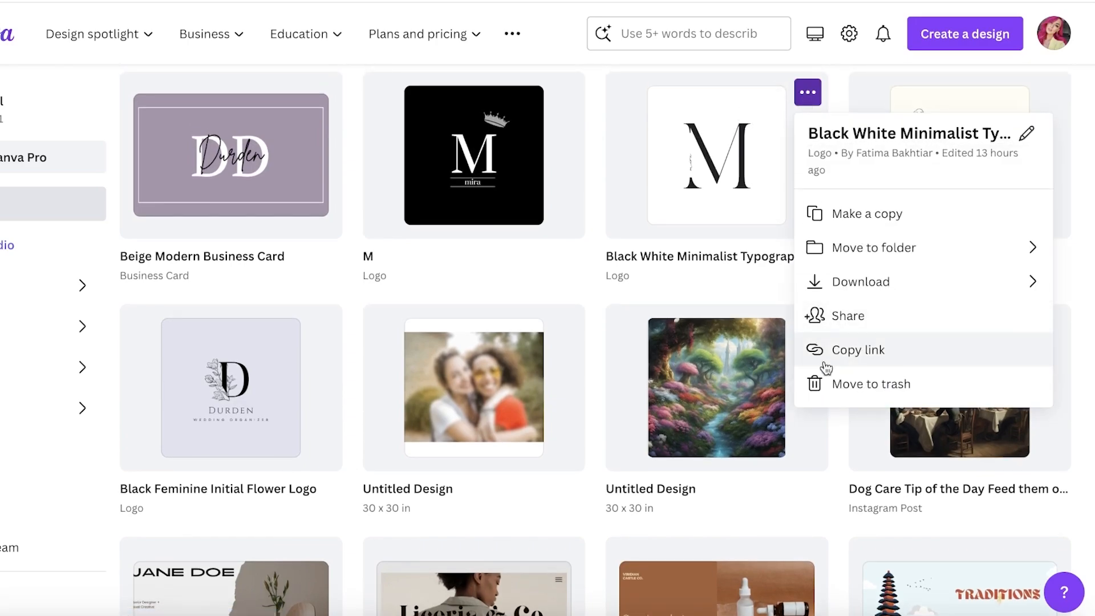
click(860, 282)
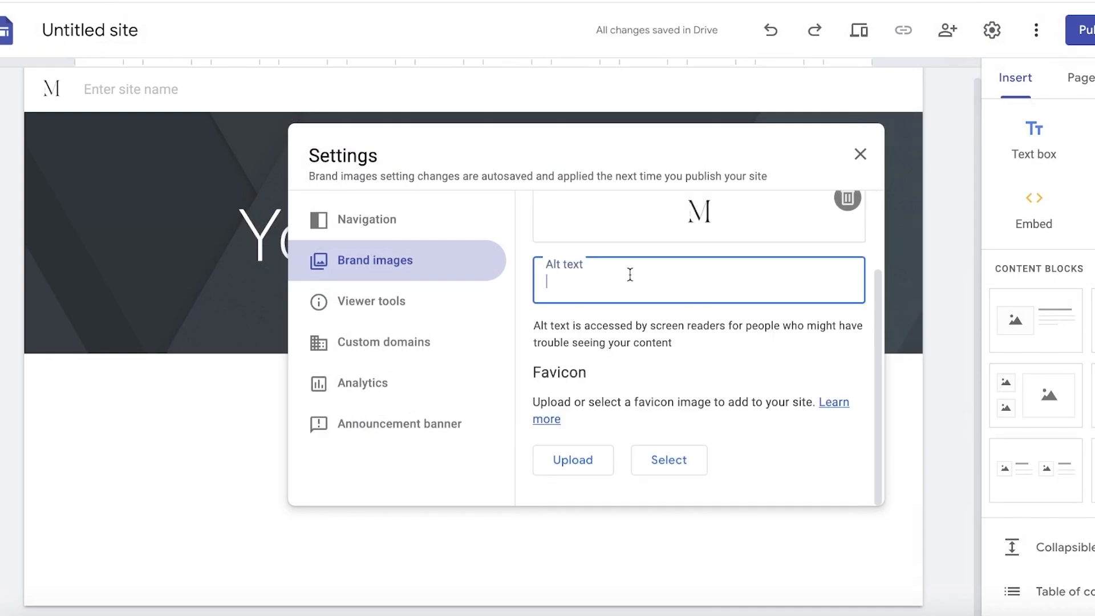
- Give the logo alt text 'Mira', upload Main Logo.png as favicon, and review Custom domains and Announcement banner
text(Mira)
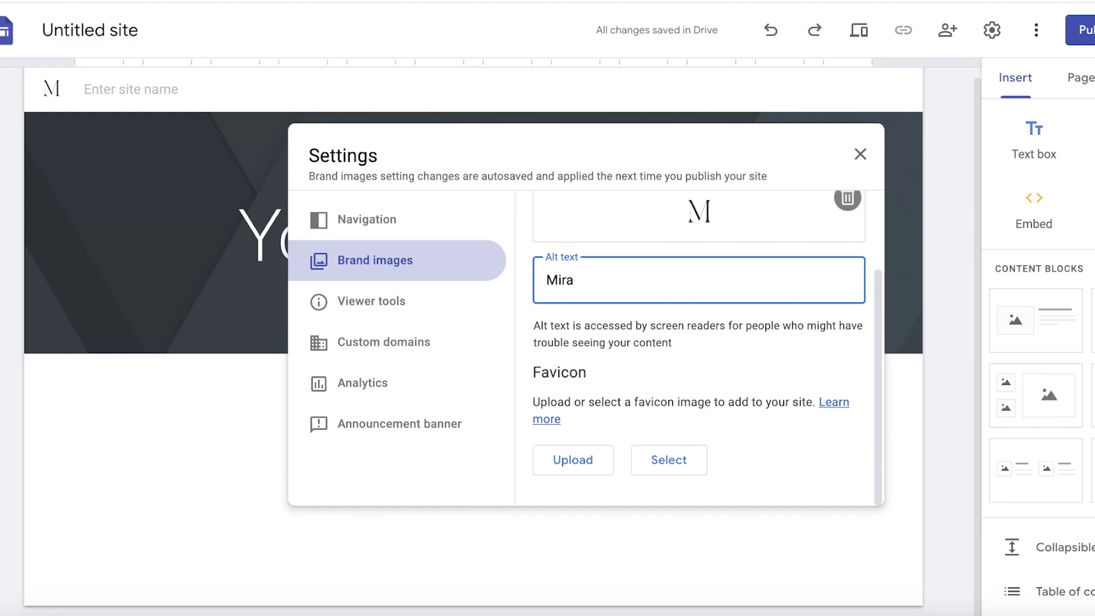
mouse_move(627, 276)
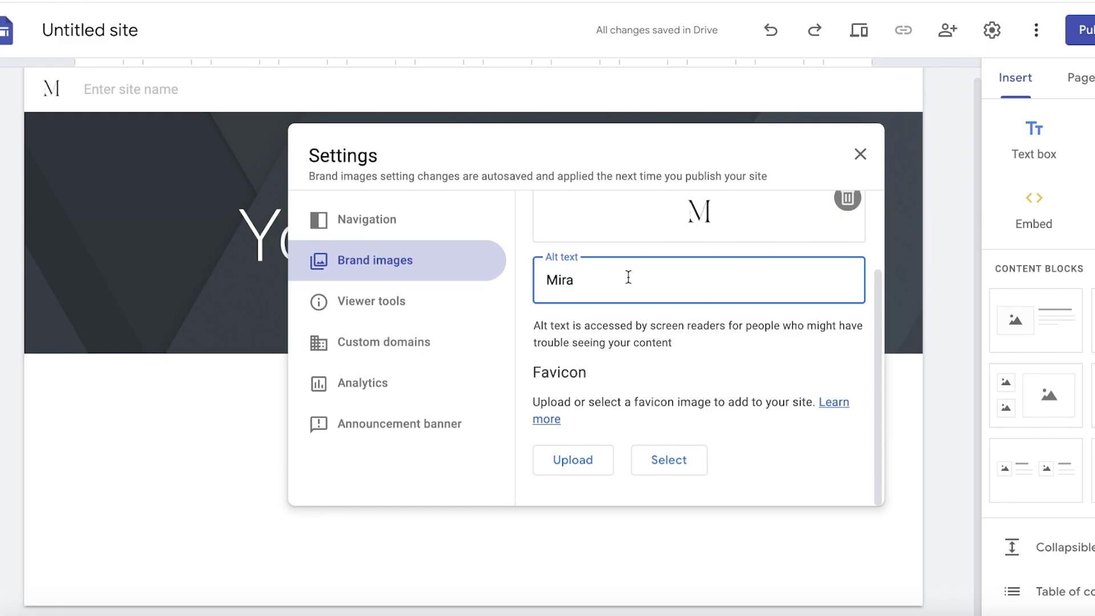
mouse_move(639, 464)
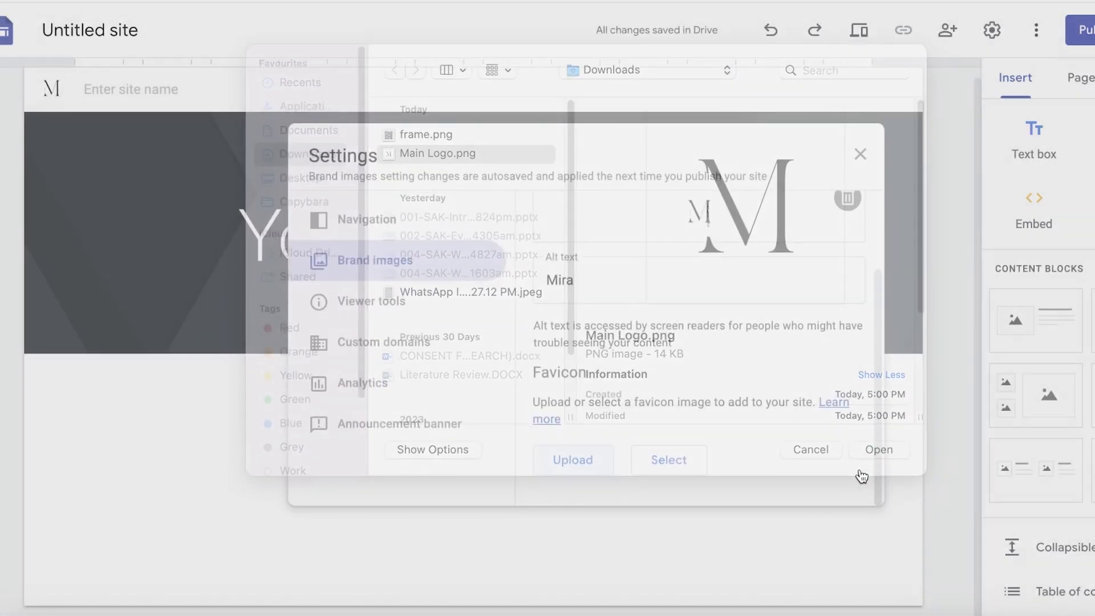
click(878, 449)
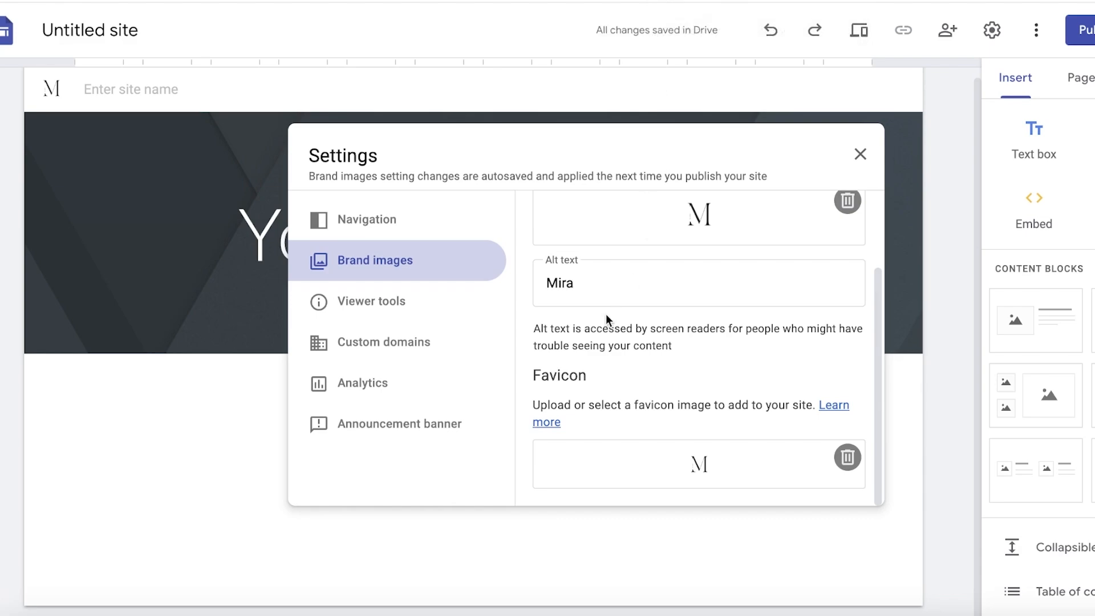
mouse_move(325, 306)
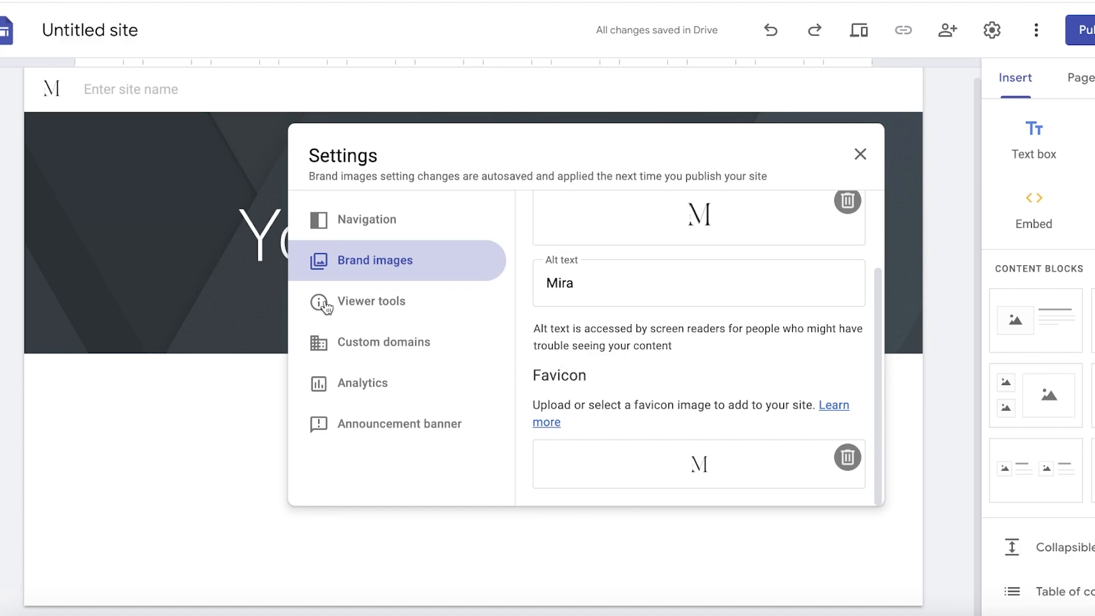
mouse_move(403, 283)
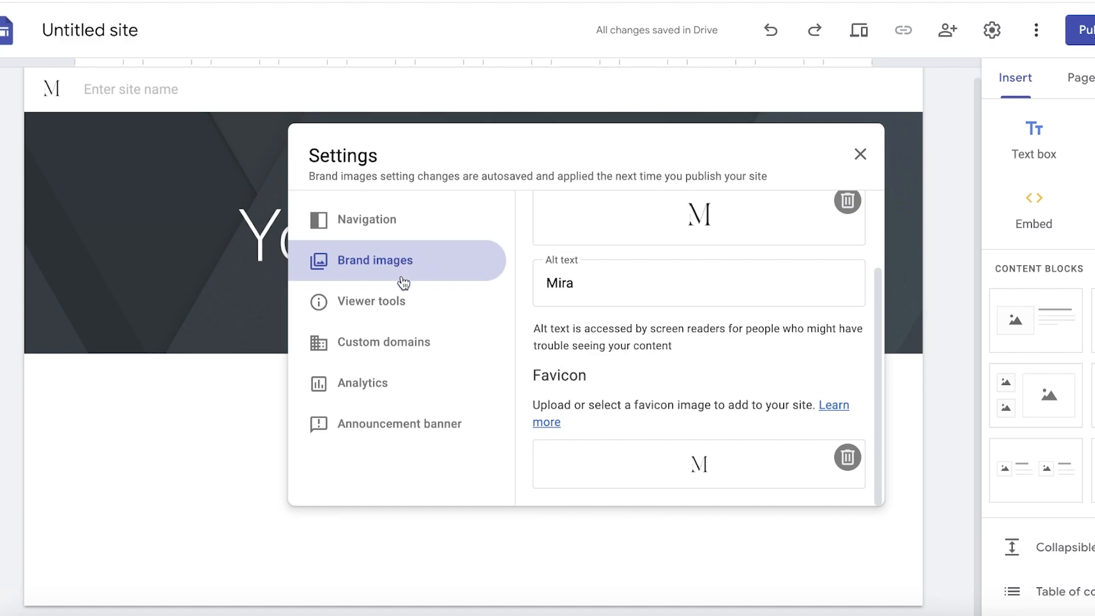
mouse_move(391, 305)
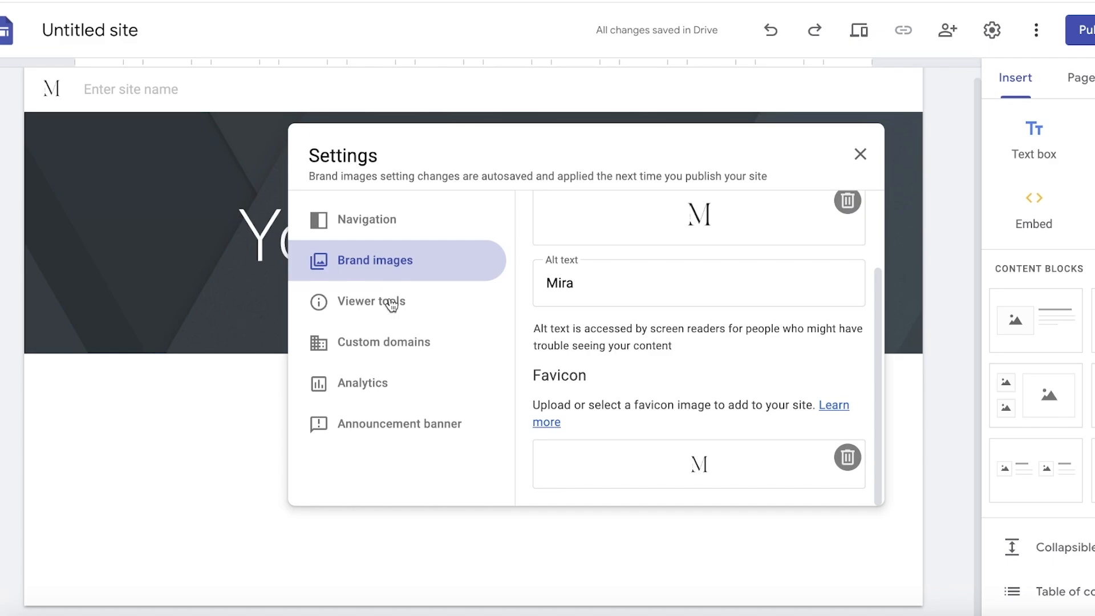
click(383, 341)
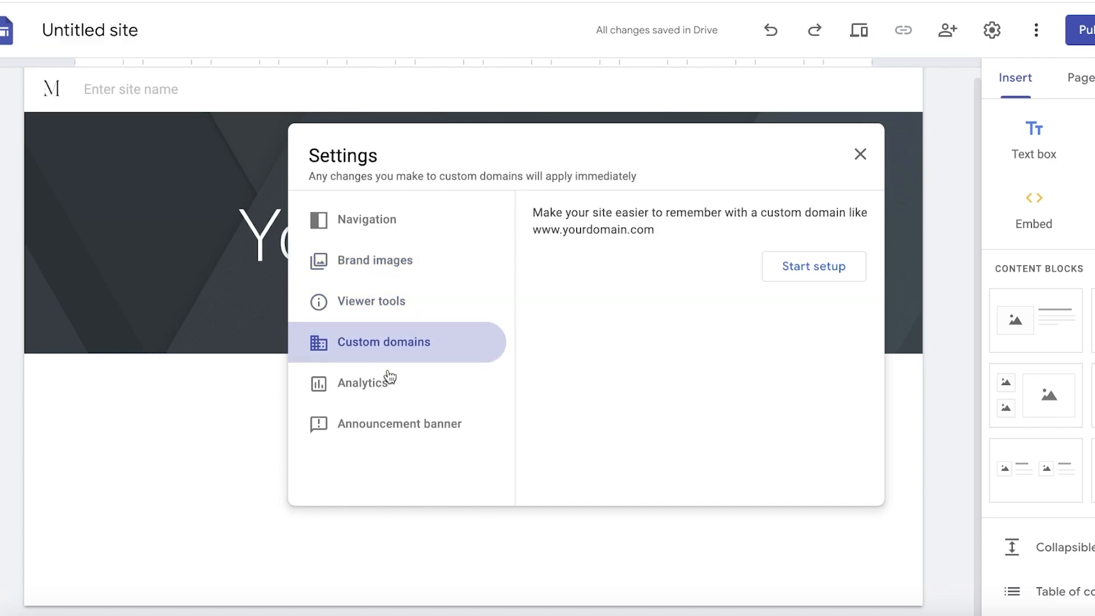
click(402, 423)
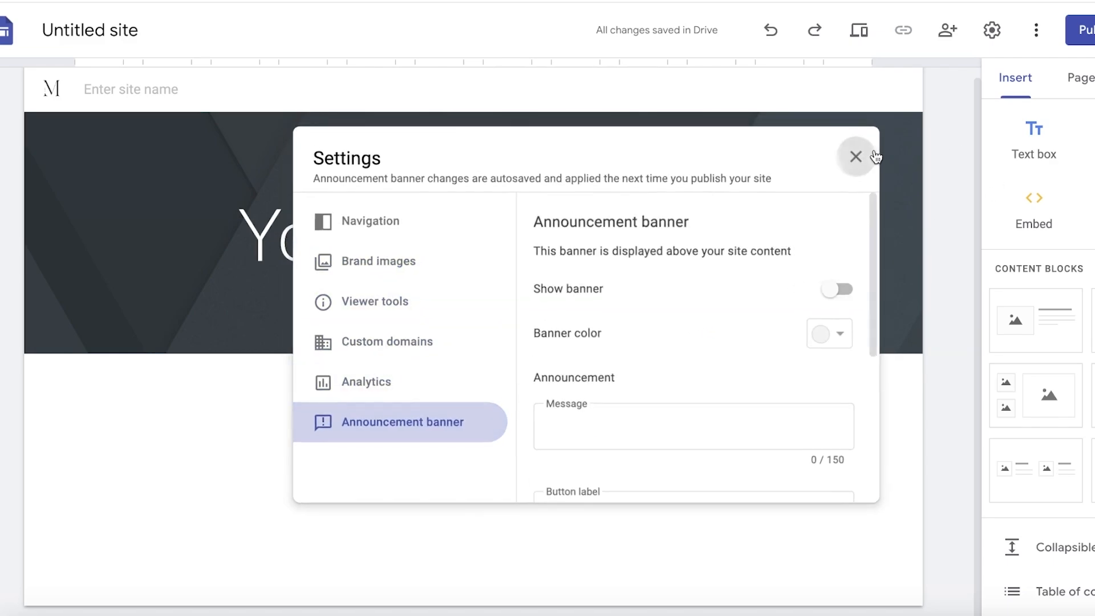
- Leave Settings and name the site 'Mira' in the top-bar name field
click(855, 156)
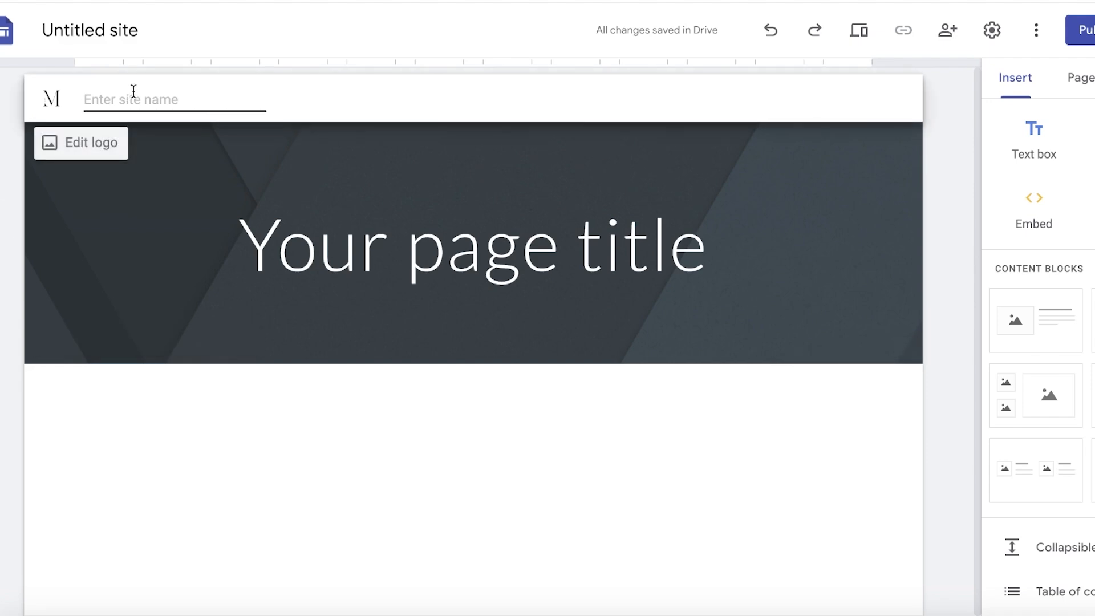
text(Mir)
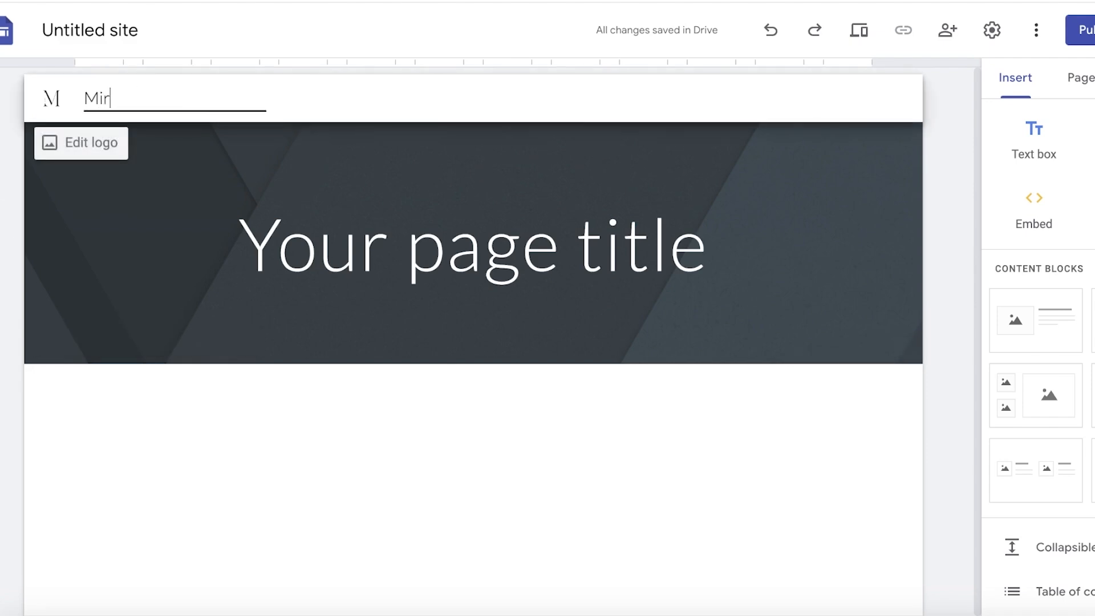
text(a)
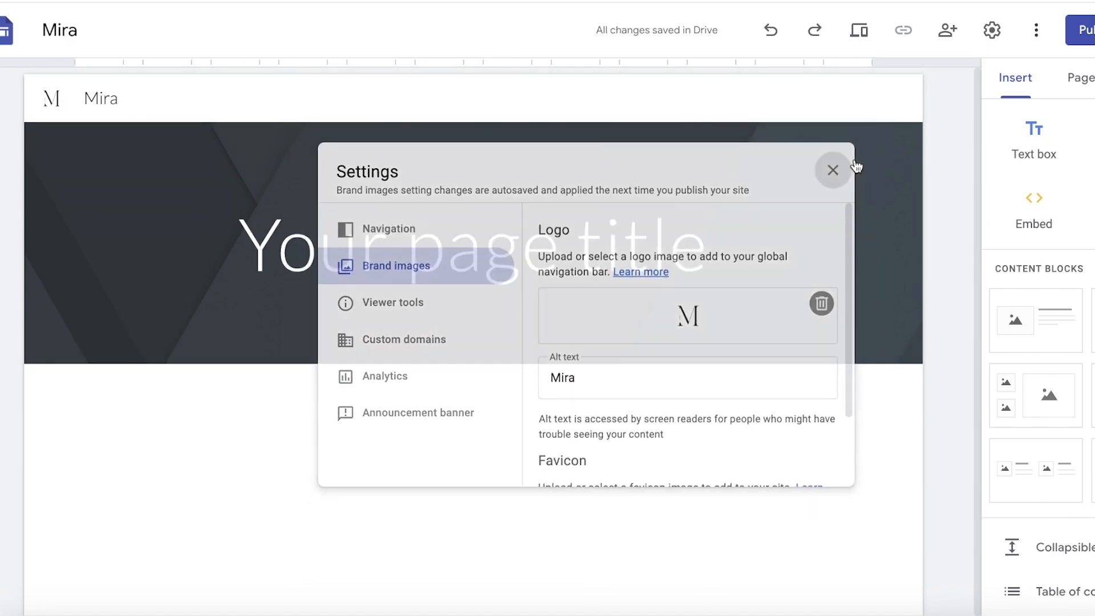
click(831, 170)
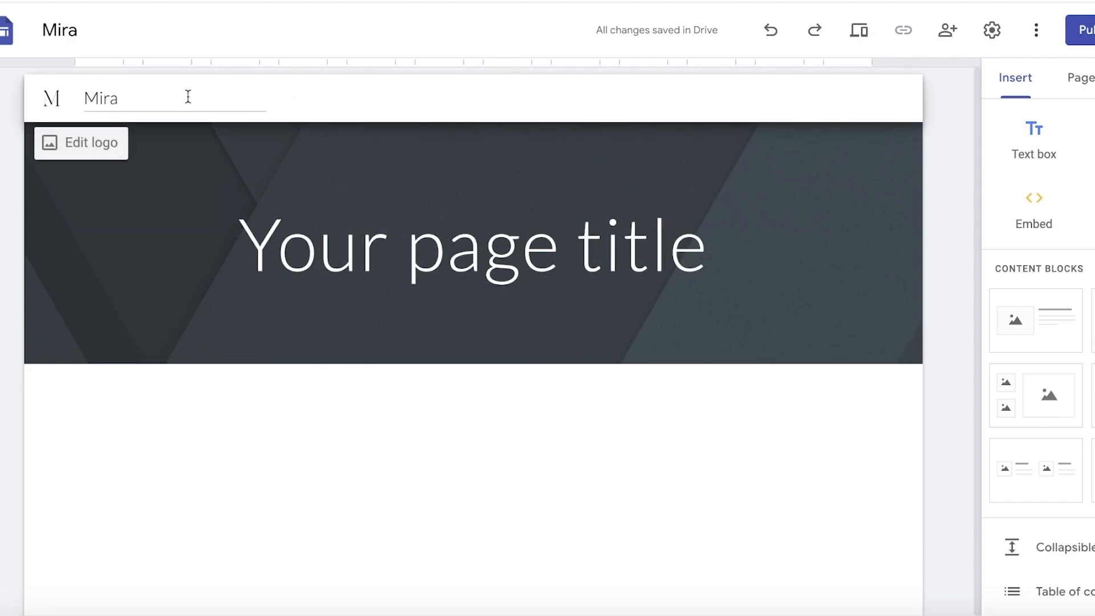
- Retype the header title as 'Mira', then change it to 'Join the wave now!'
double_click(478, 247)
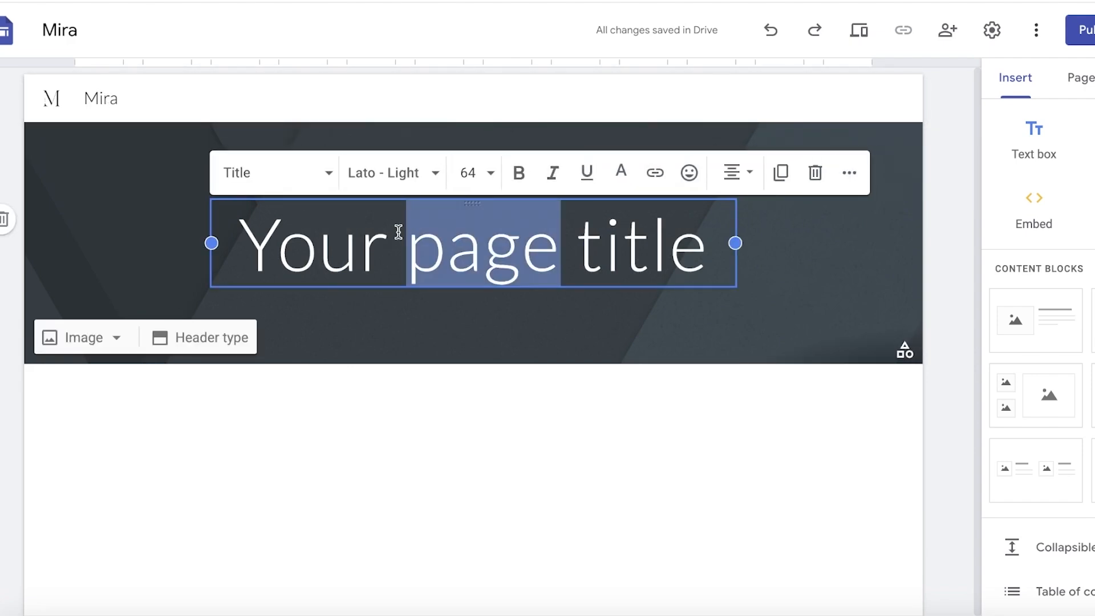
text(M)
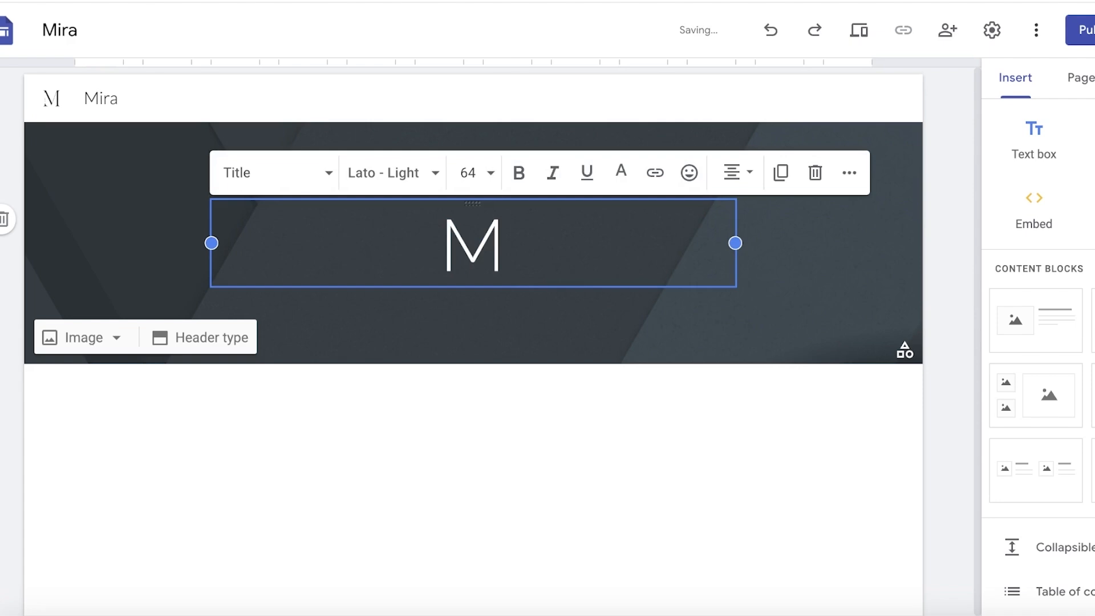
text(ira)
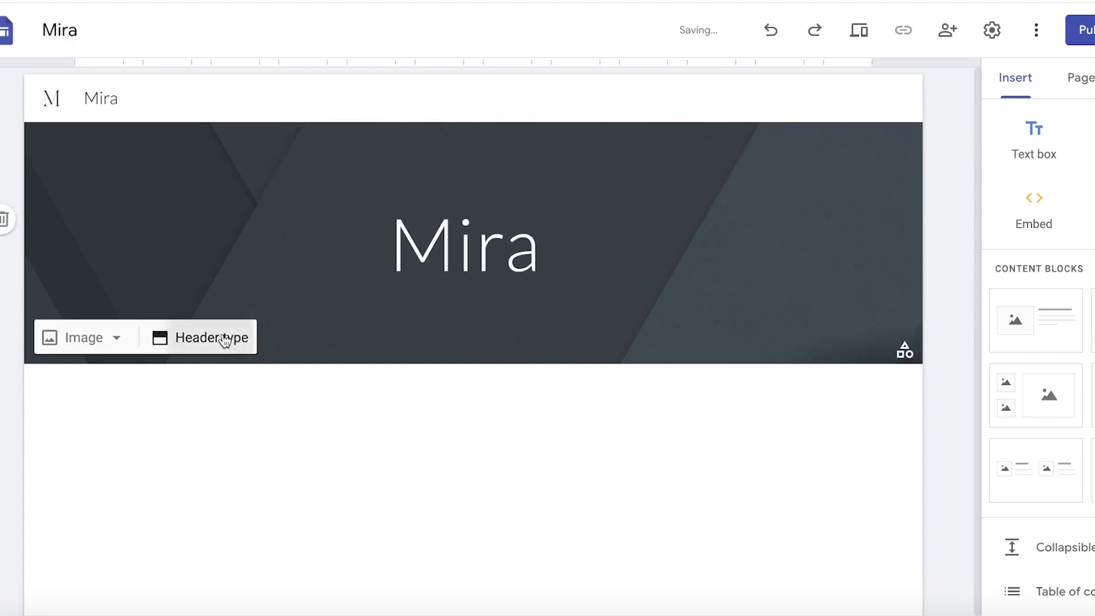
double_click(465, 244)
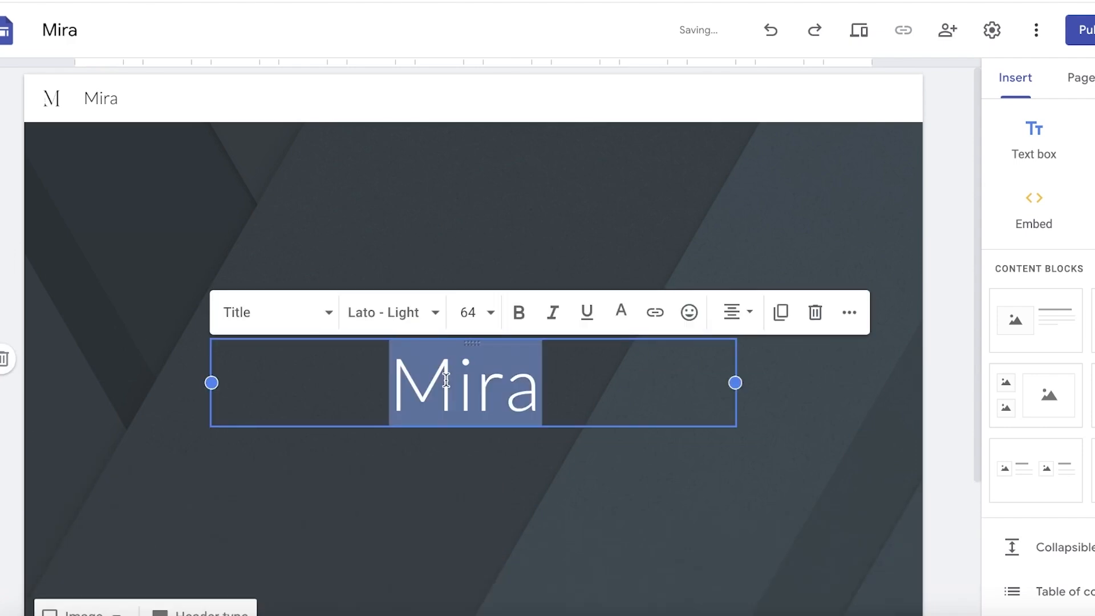
text(Join the wa)
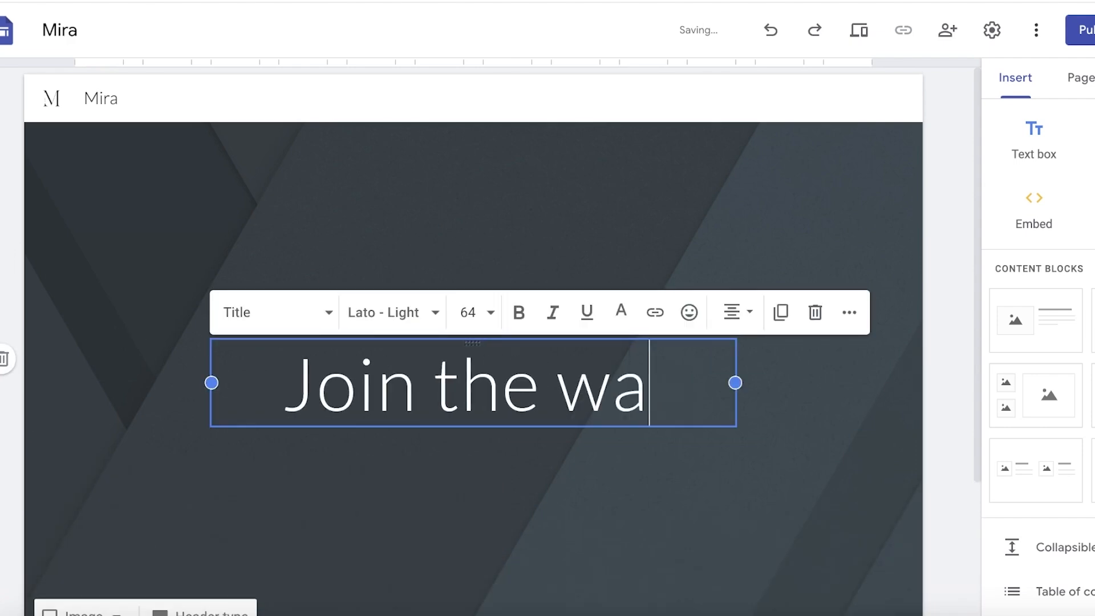
text(ve now!)
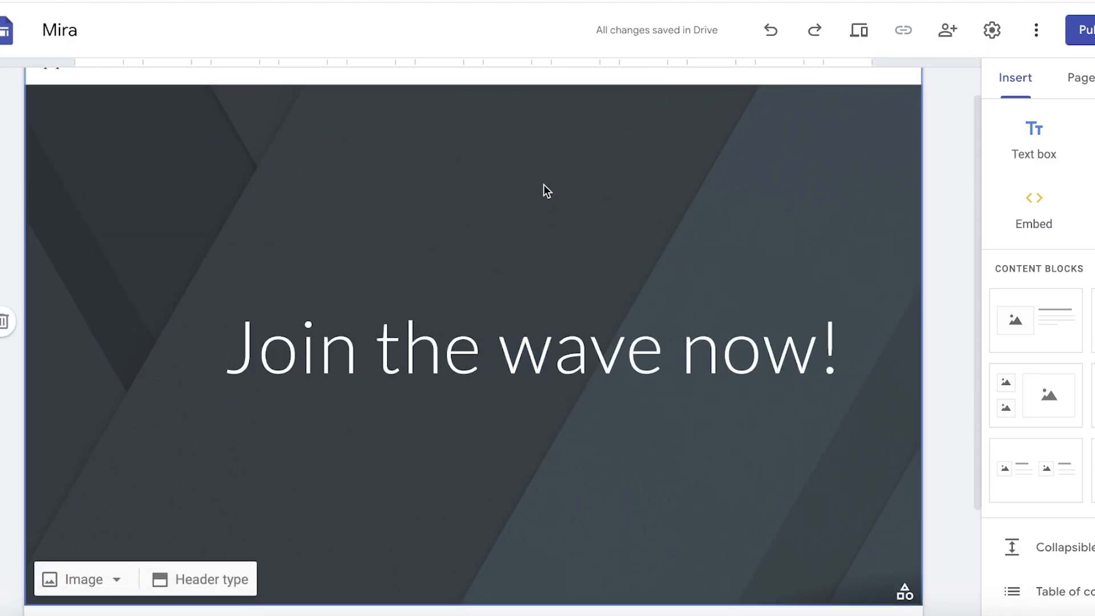
- Switch the header to a large banner and set its title to 'Mira the house of legacy'
click(530, 347)
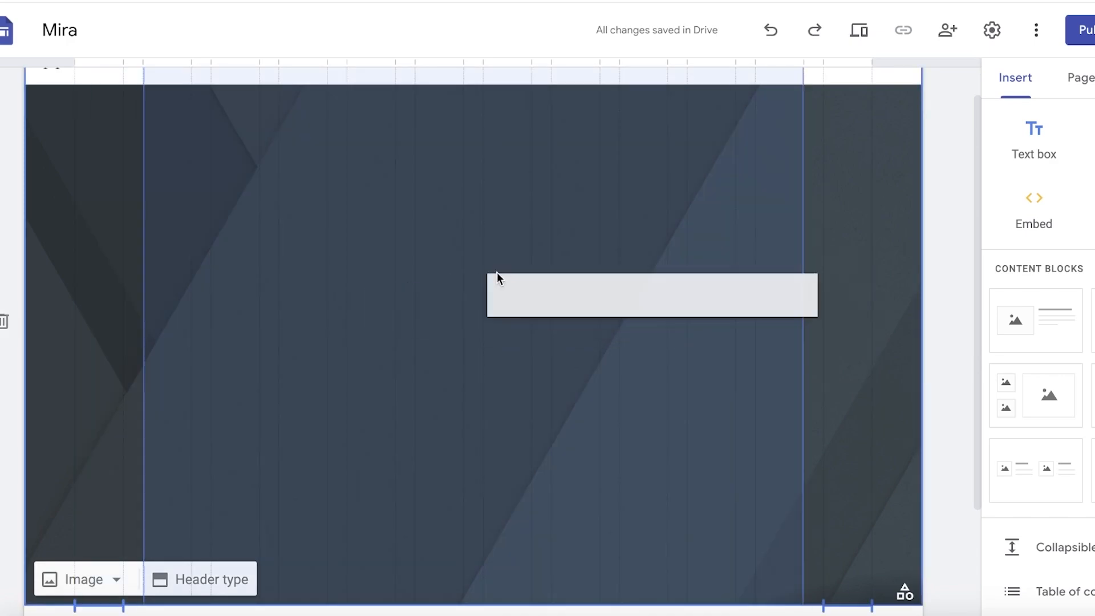
text(Join the wave now!)
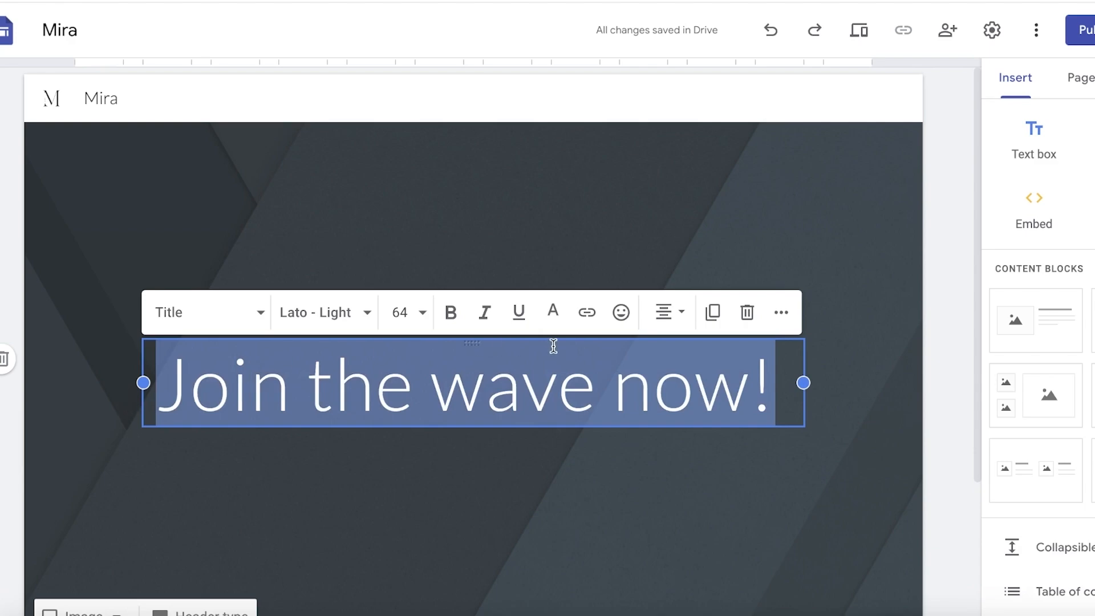
text(Mira)
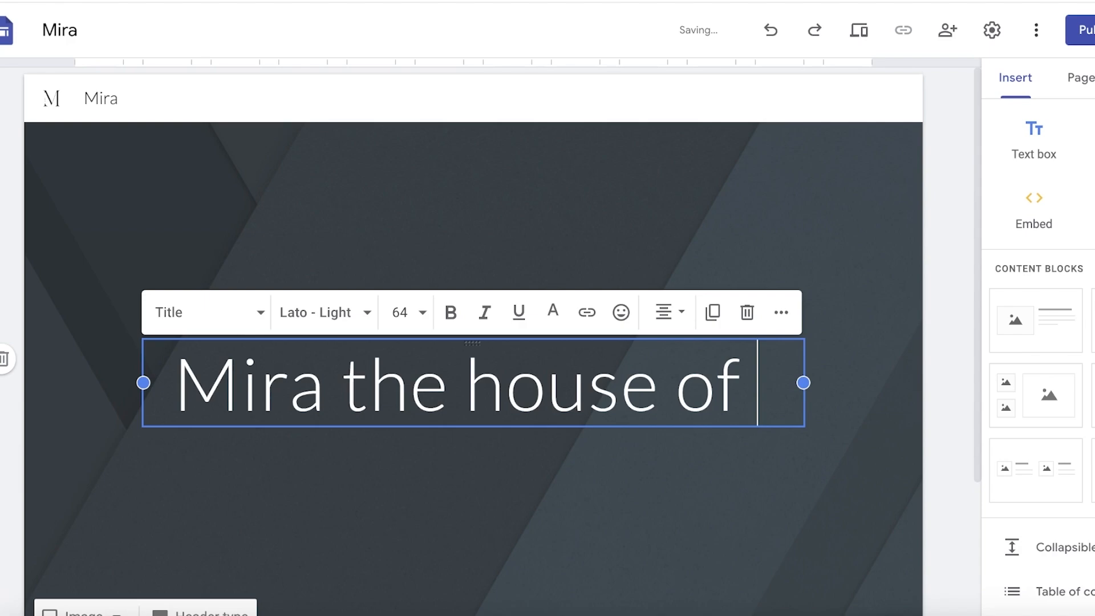
text(legacy)
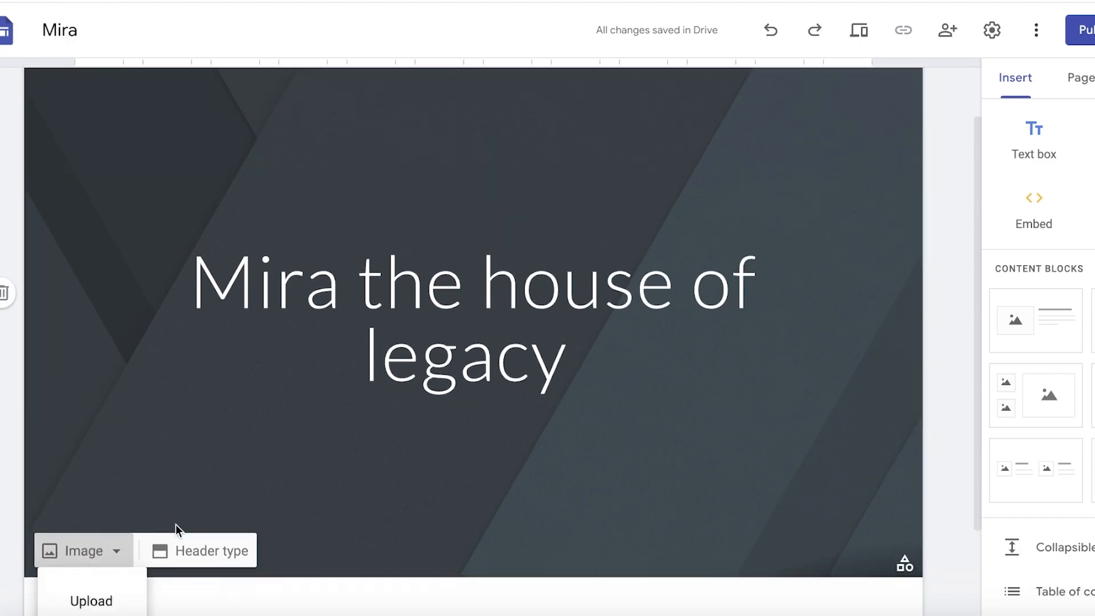
- Begin replacing the header background image, first trying an image by web address
scroll(down, 3)
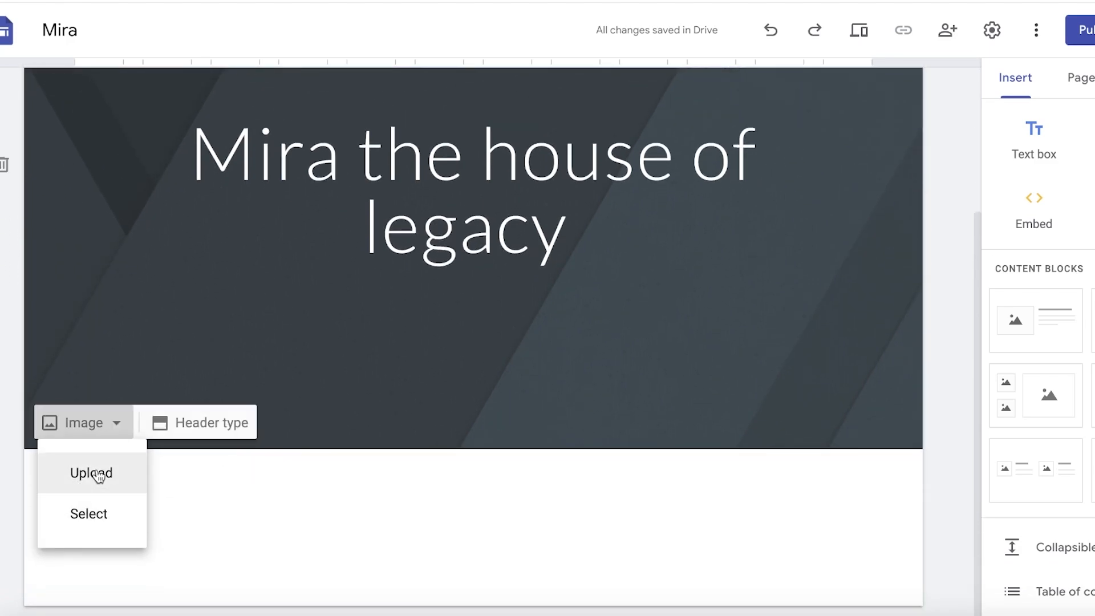
click(90, 472)
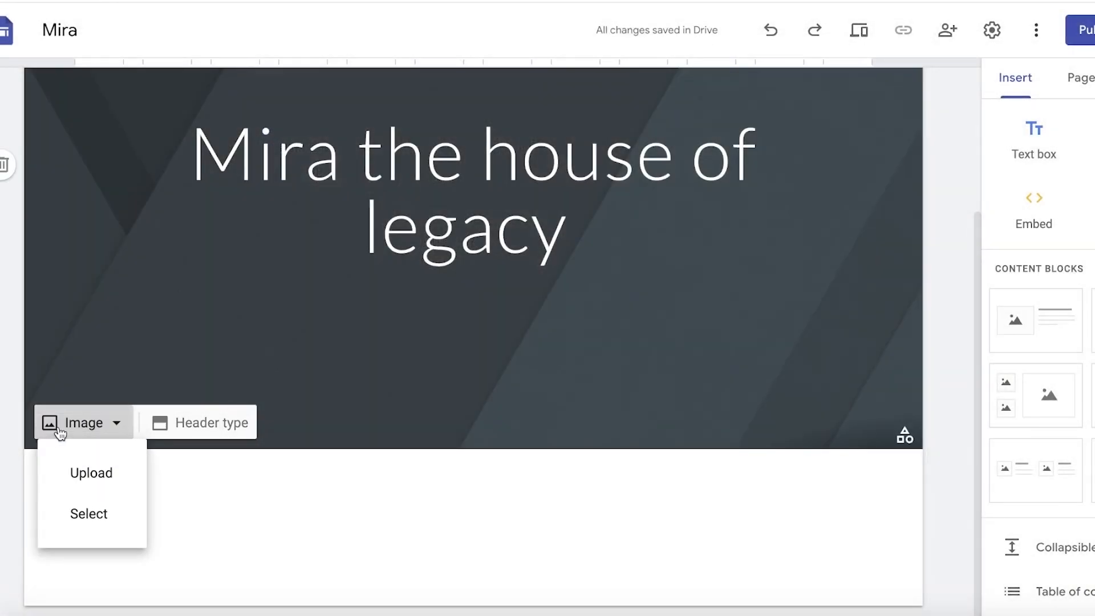
click(91, 472)
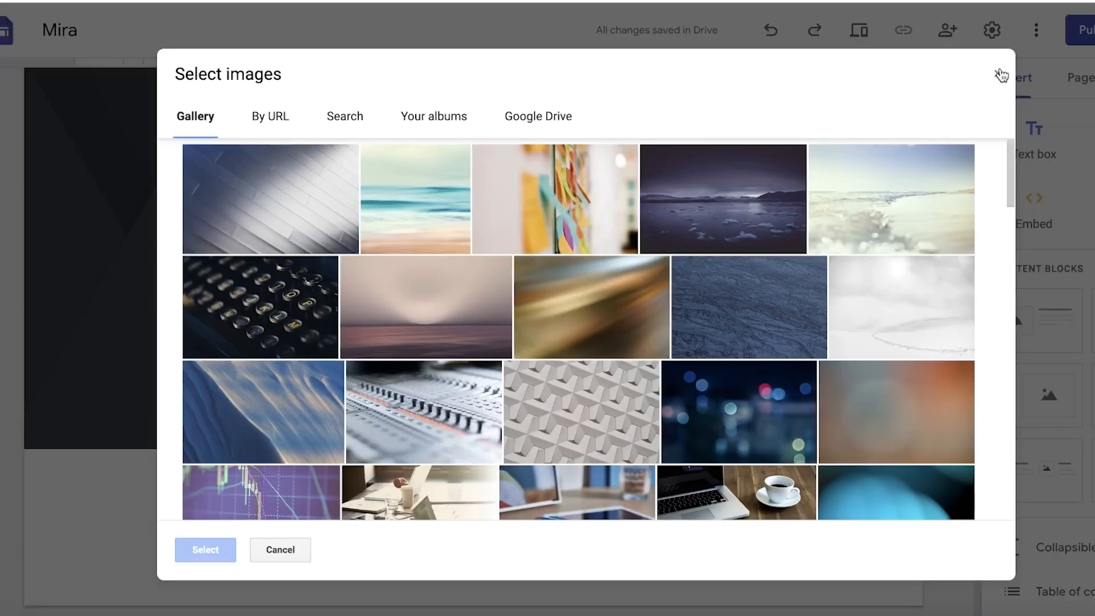
click(269, 117)
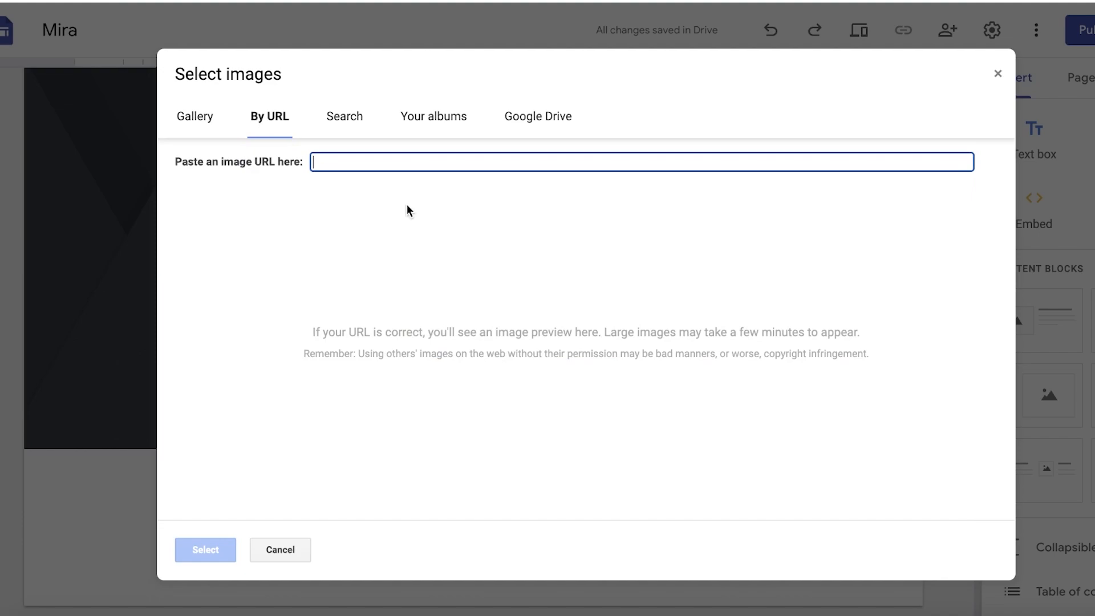
mouse_move(448, 154)
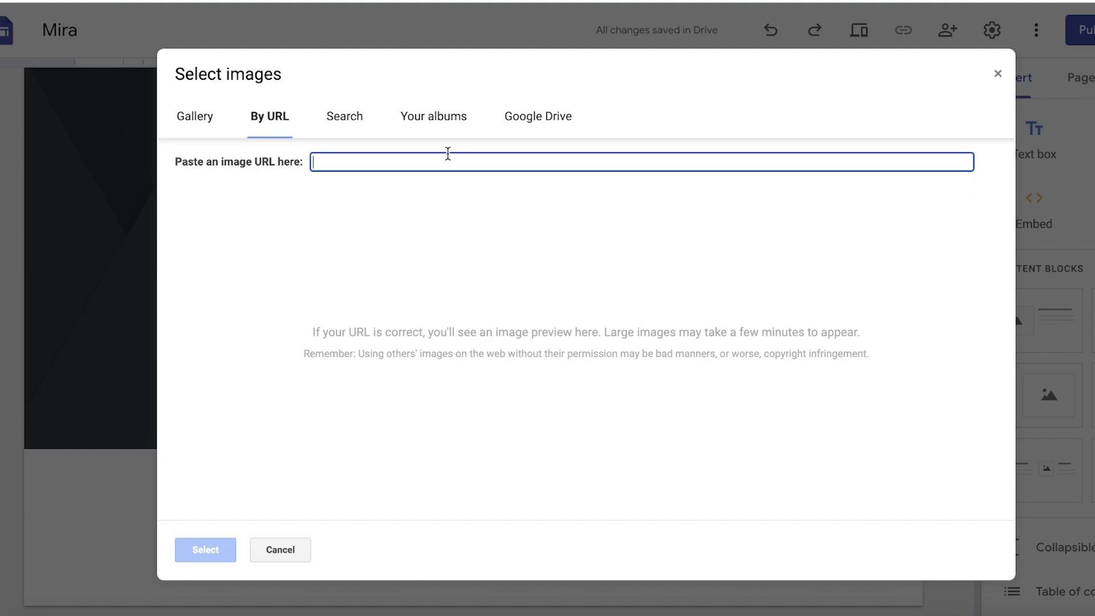
text(legacy)
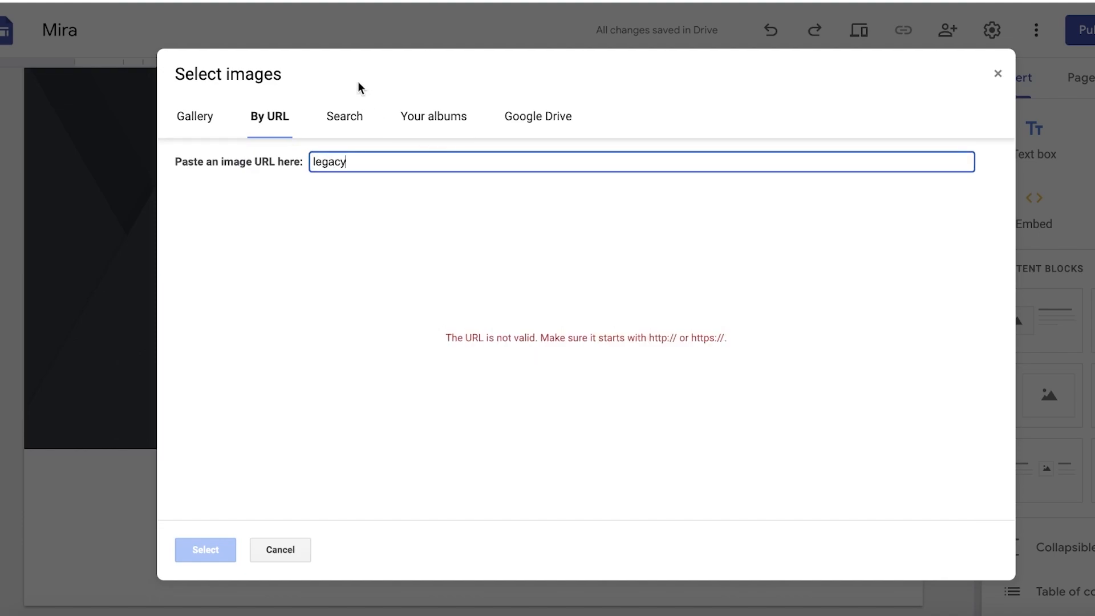
- Search the web for art gallery photos and scroll through the results
click(344, 116)
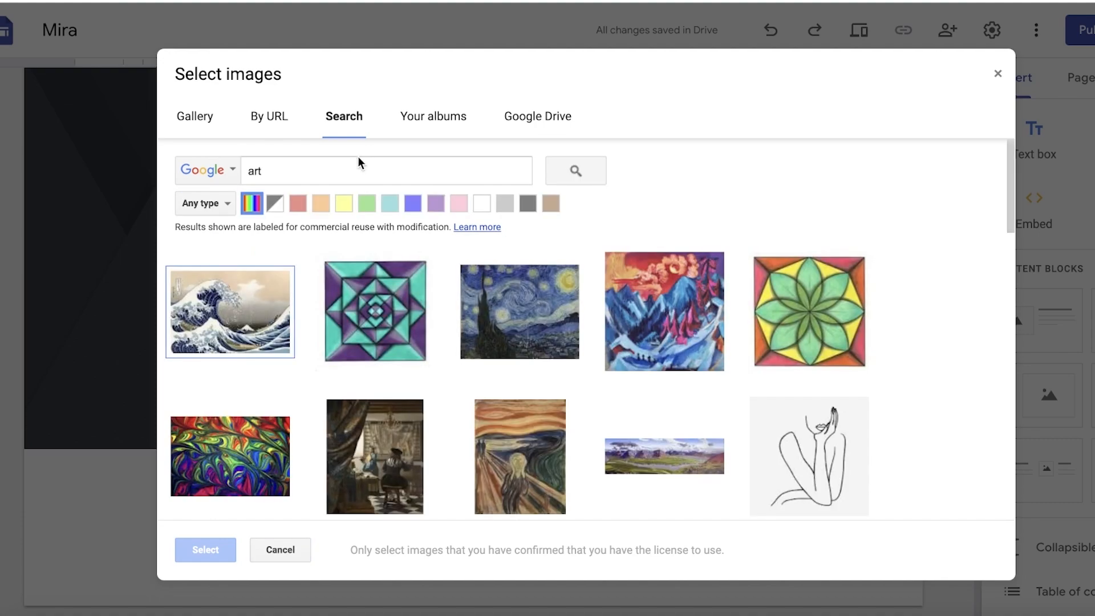
click(384, 170)
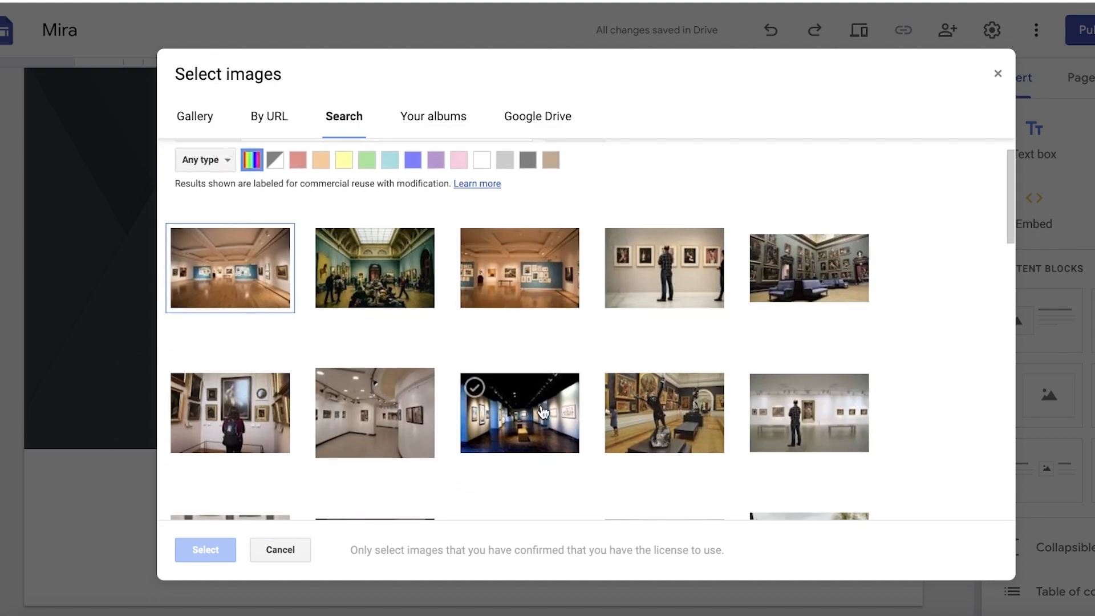
scroll(down, 3)
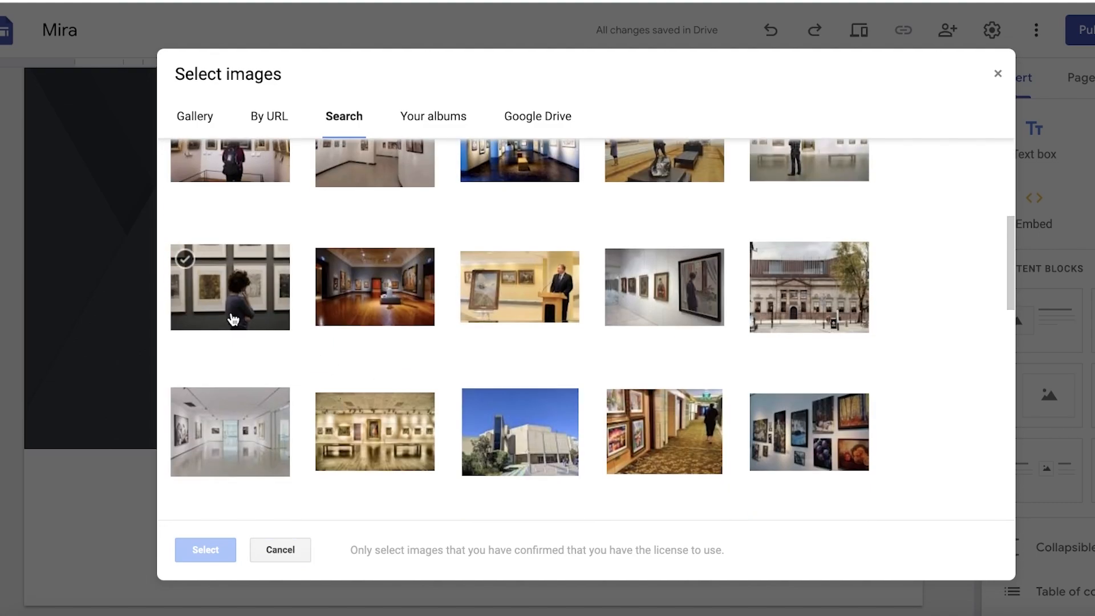
mouse_move(232, 309)
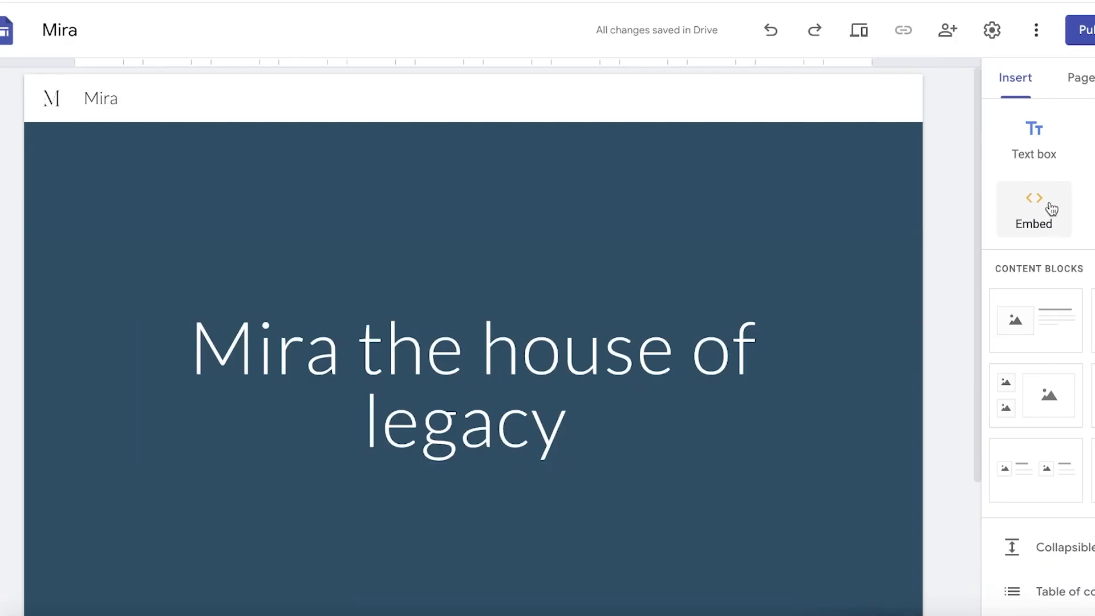
click(1036, 319)
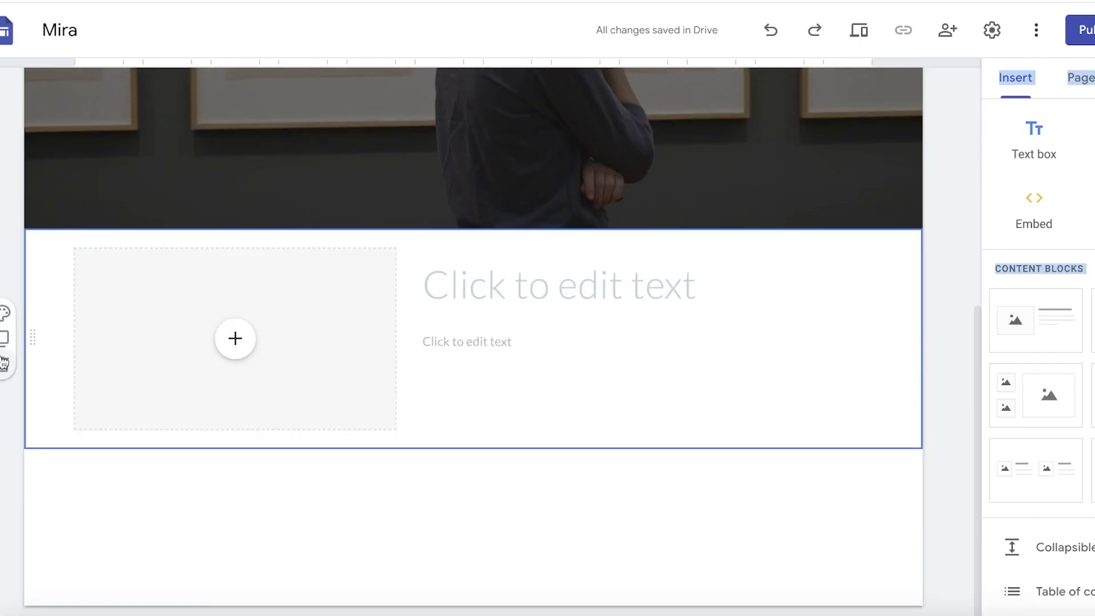
text(Mira the house of legacy)
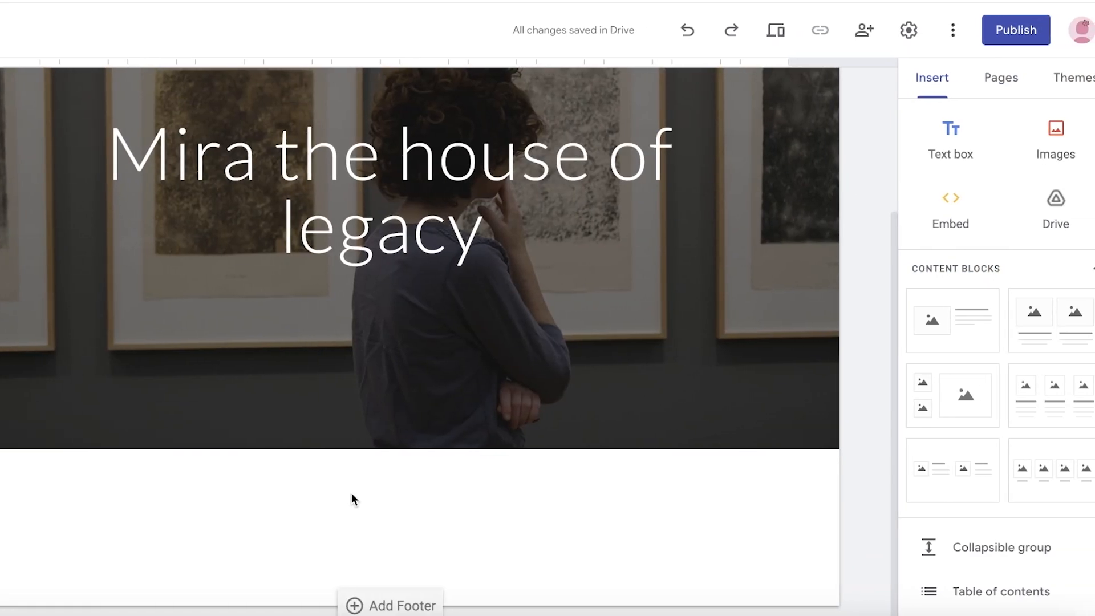
mouse_move(951, 319)
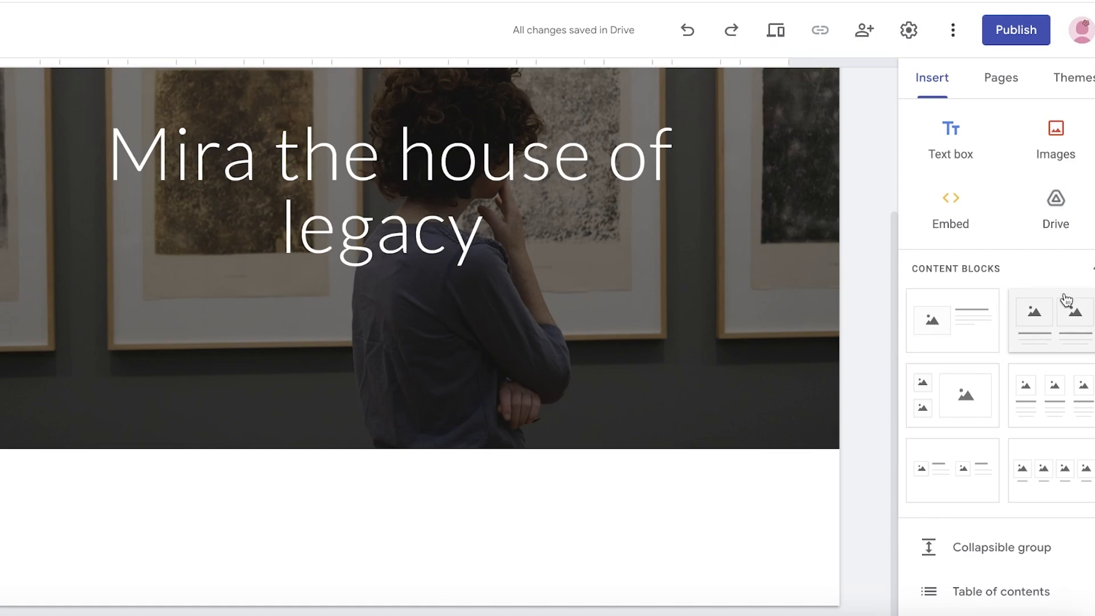
mouse_move(1065, 335)
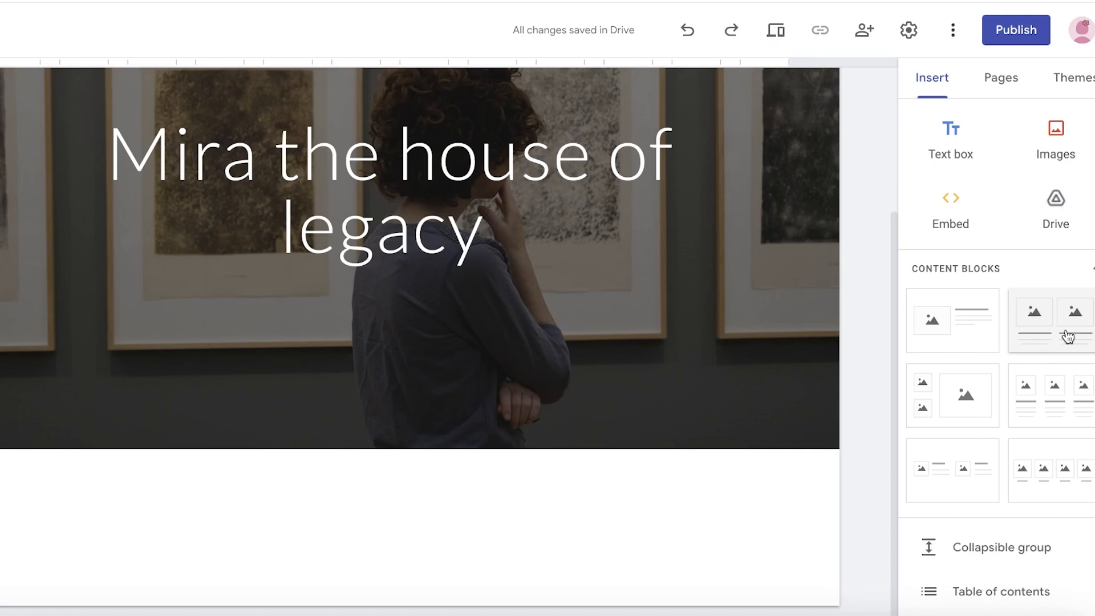
- Insert a two-image content block and fill the left slot with an 'art gallery' image search photo
click(1044, 321)
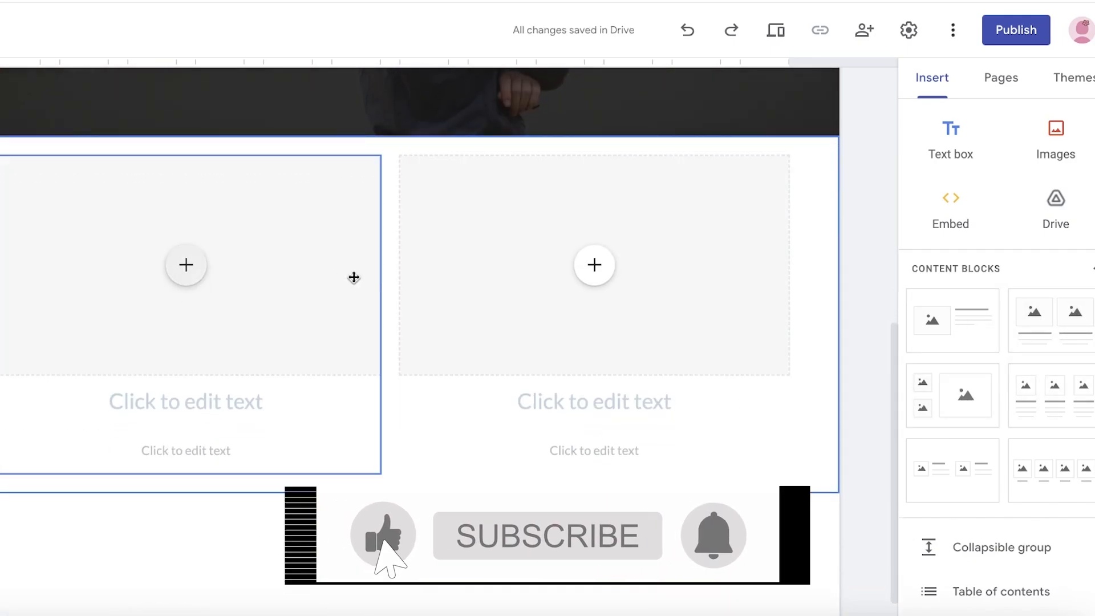
click(186, 265)
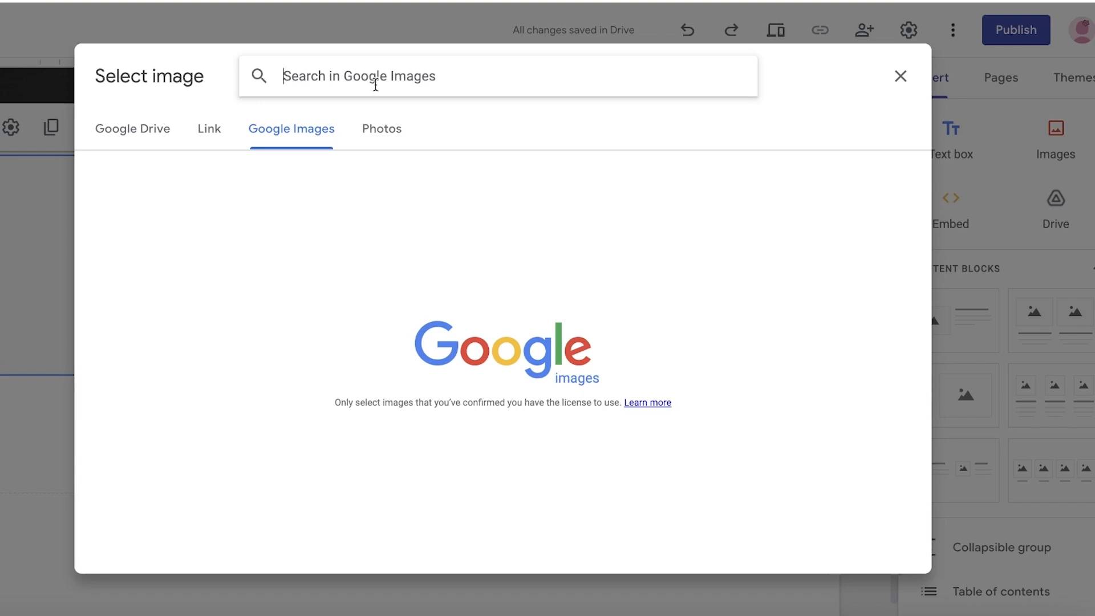
text(art gallery)
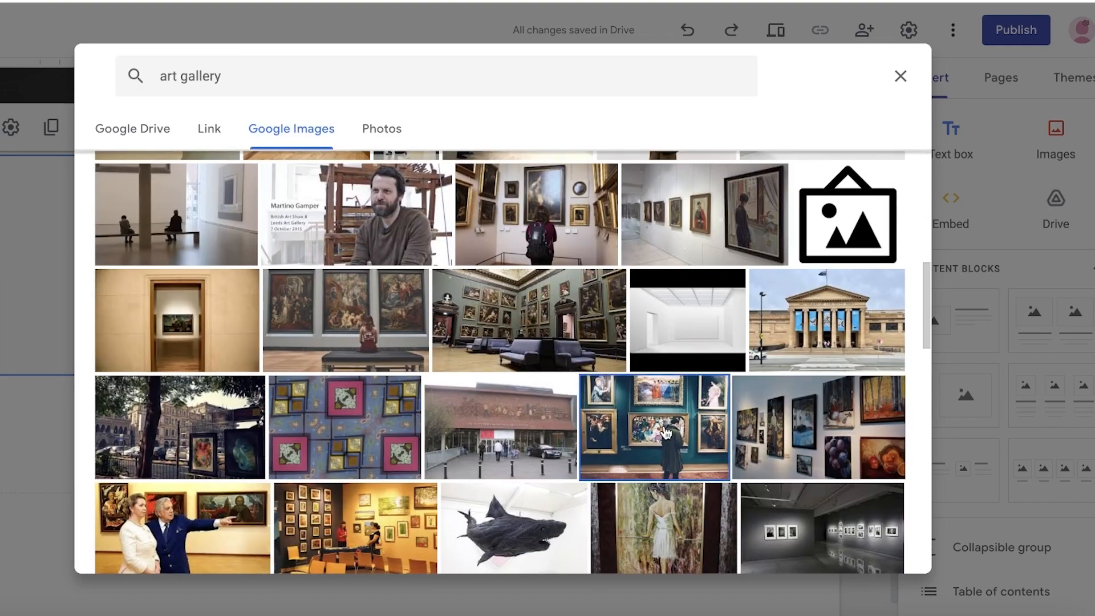
click(652, 425)
text(A)
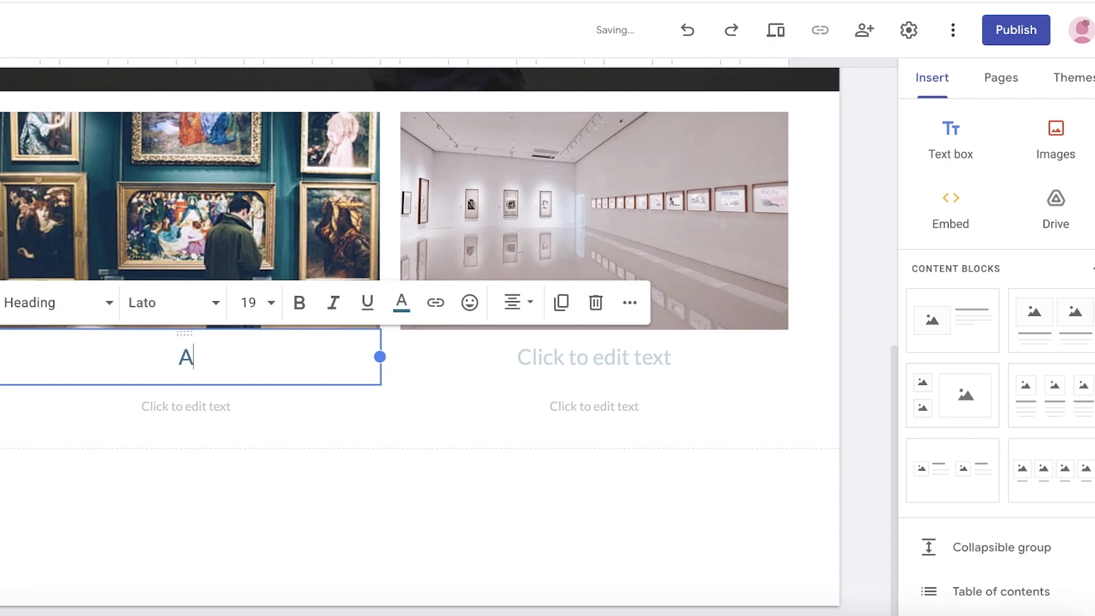
- Caption the left gallery picture 'Historic Art' with 'Lores Ipsum' text beneath
text(Historic)
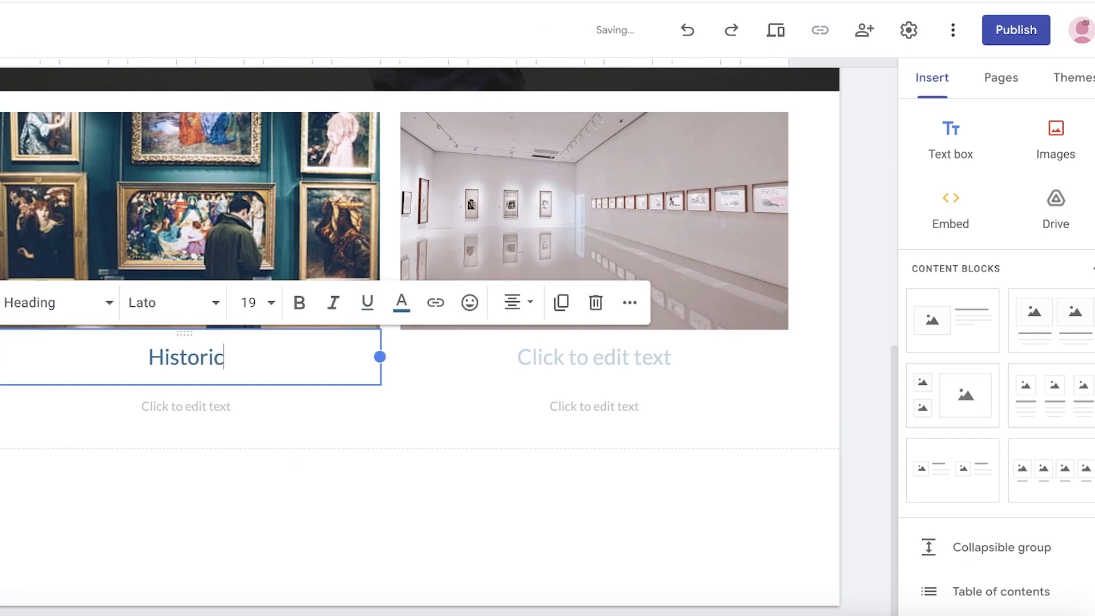
click(593, 219)
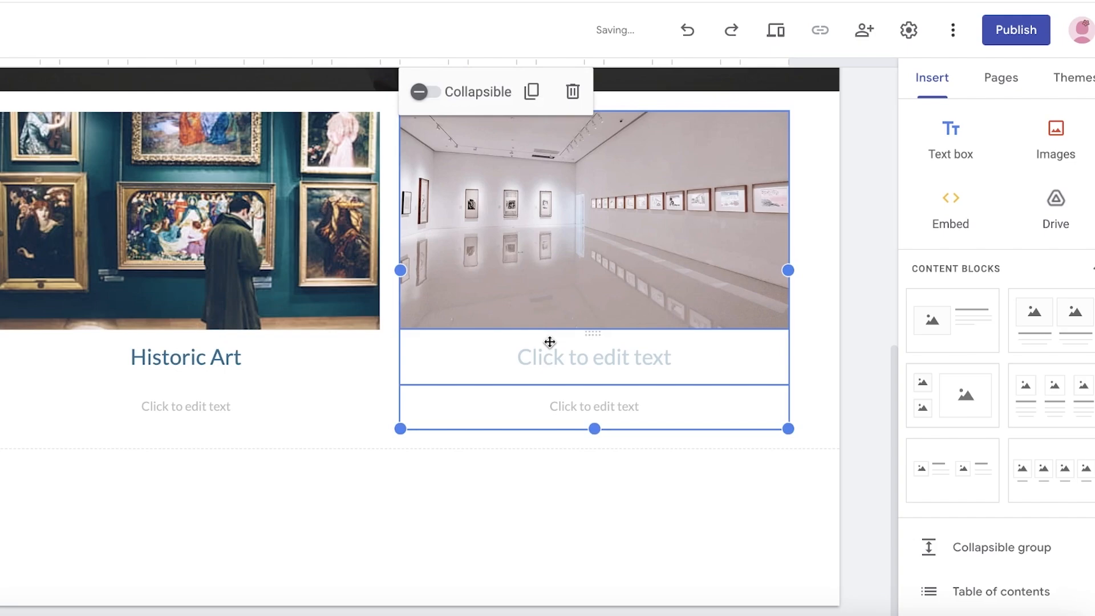
click(185, 406)
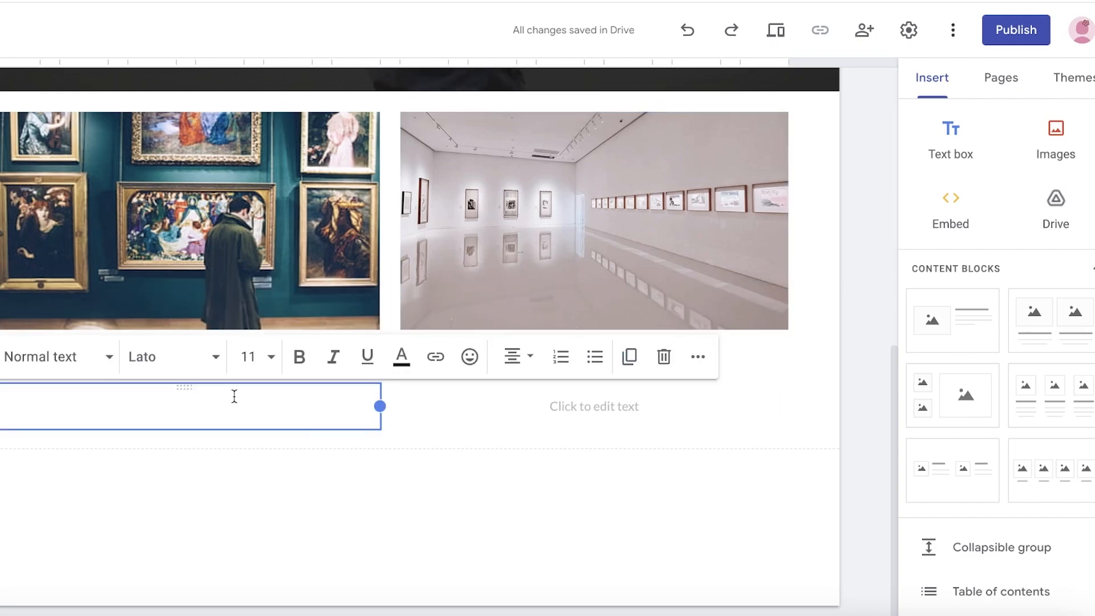
text(Lores Ipsum)
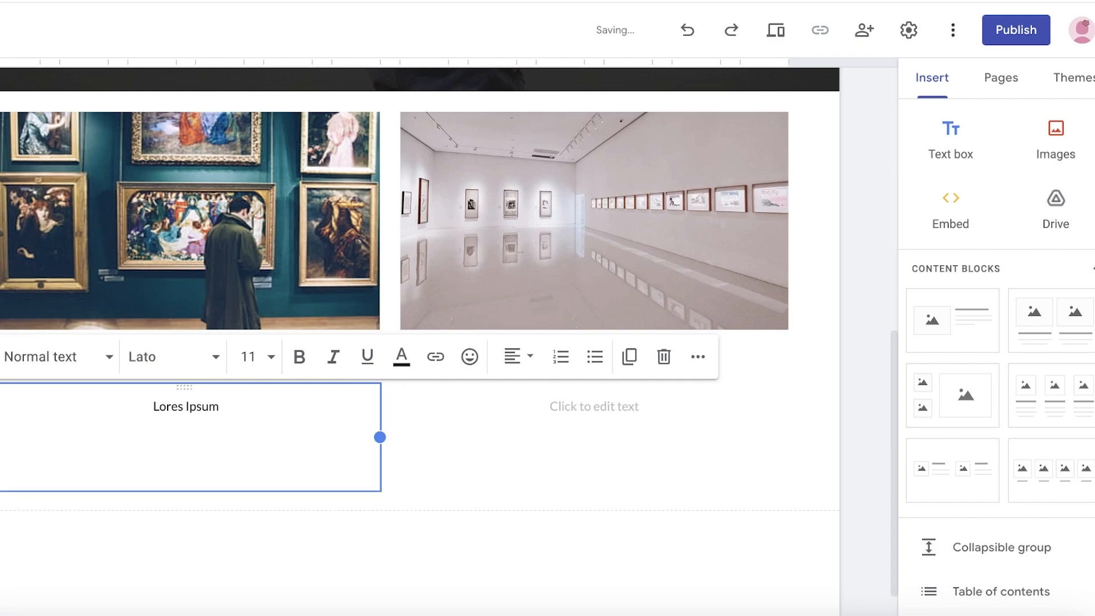
- Caption the right gallery picture 'Modern Art' with 'Lores Ipsum' text beneath
click(593, 406)
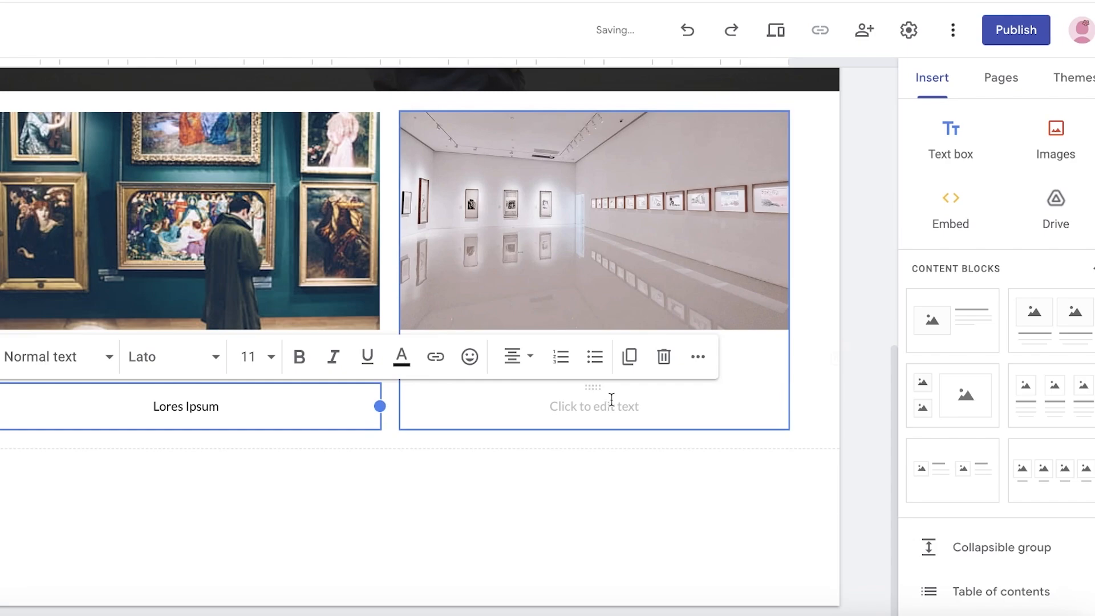
click(541, 511)
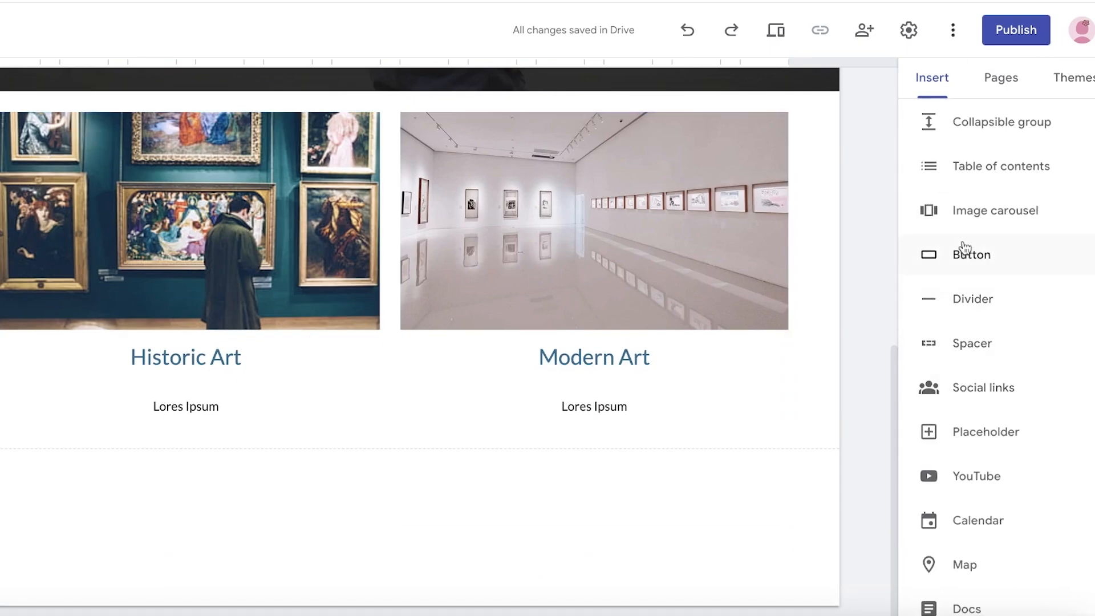
mouse_move(456, 496)
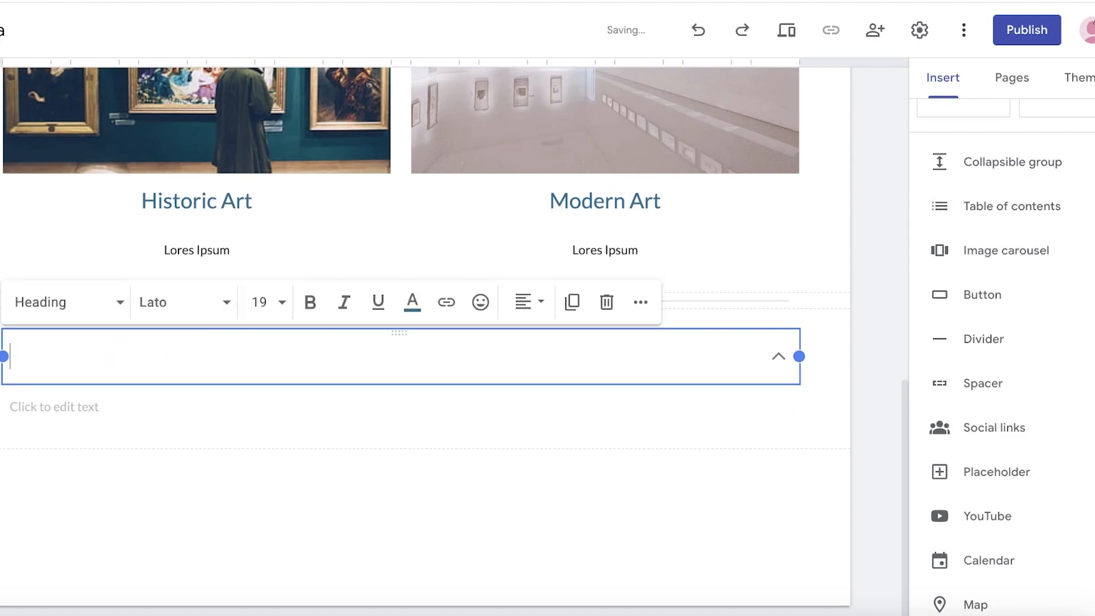
- Fill the collapsible group with heading 'The Art We have Collected' and years 1990 and 1950 in its body
text(The Art)
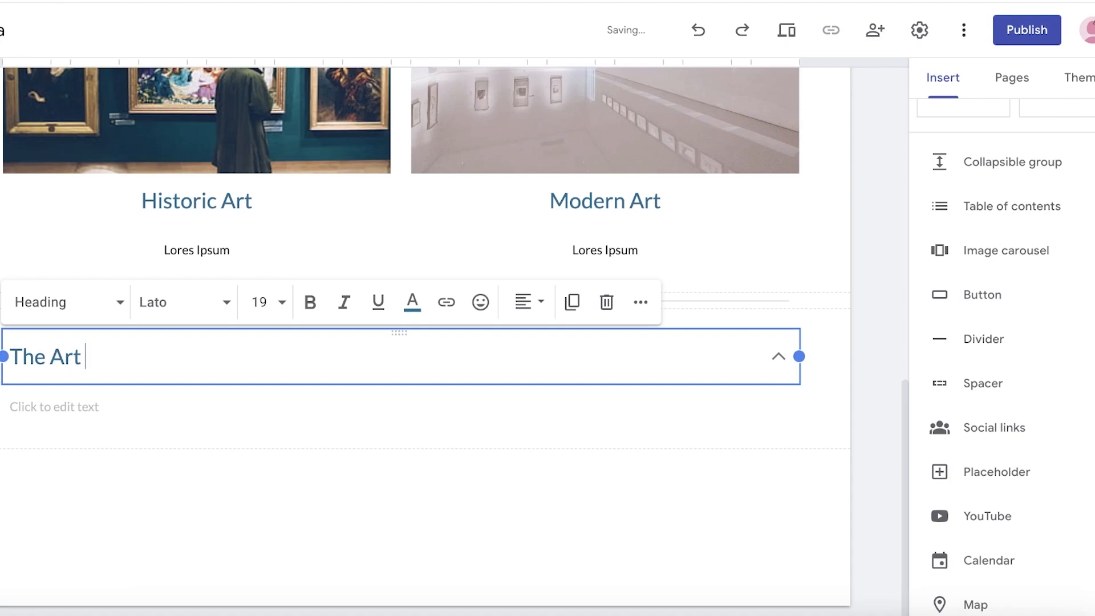
text(We h)
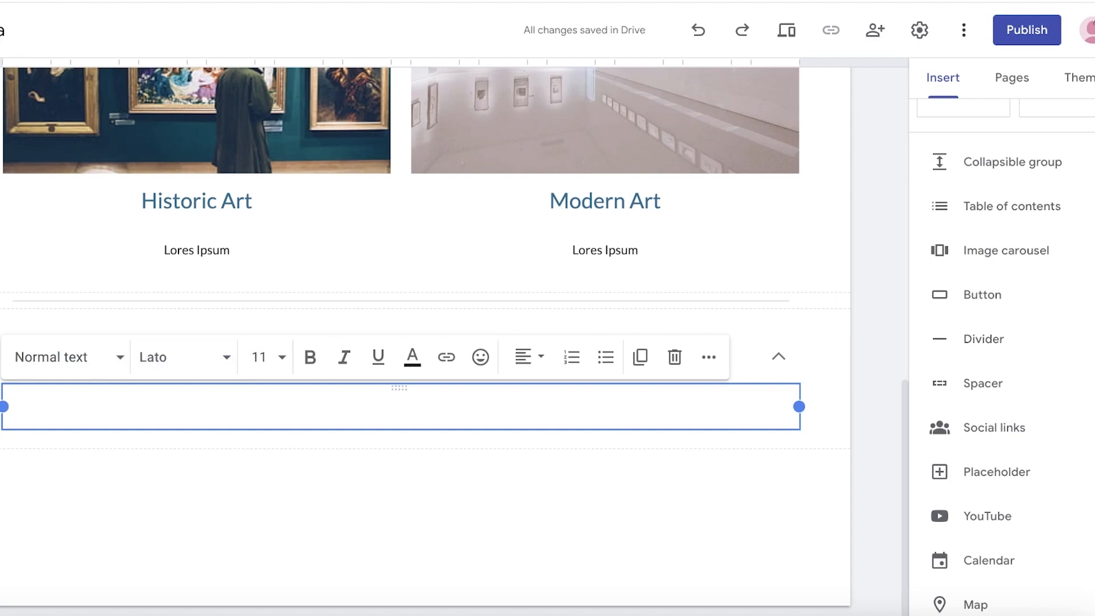
text(1990)
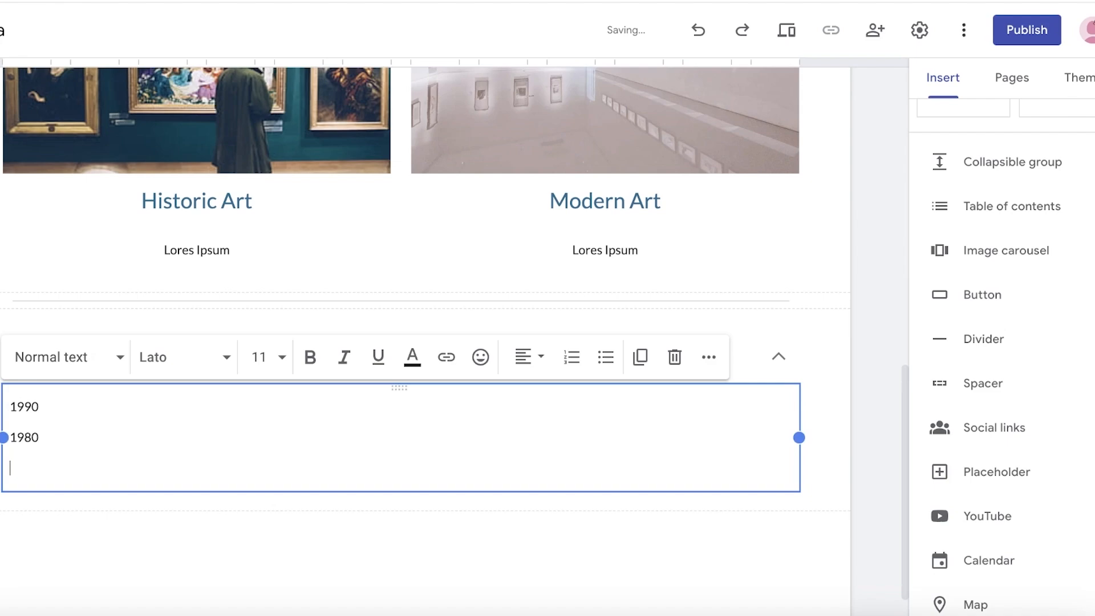
text(1950)
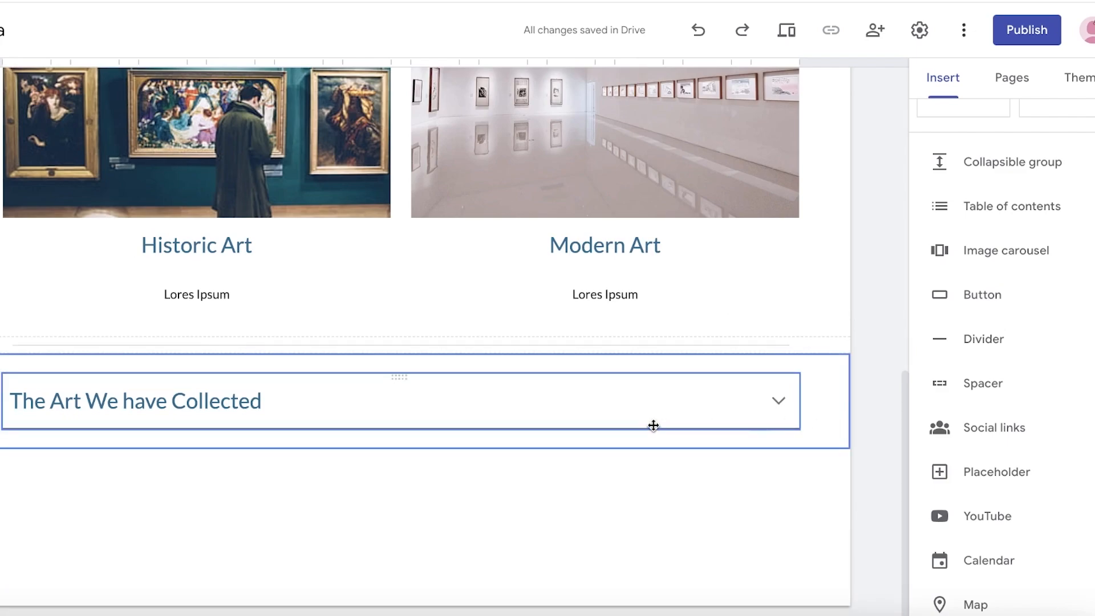
scroll(down, 3)
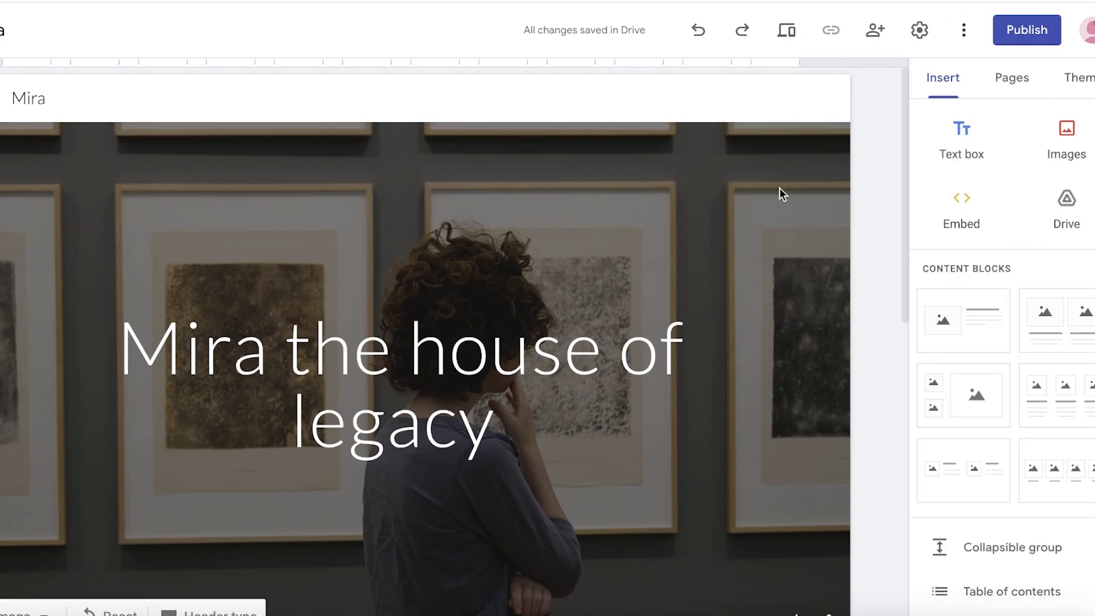
- Create a new page named 'Art Info' from the Pages panel
click(1012, 78)
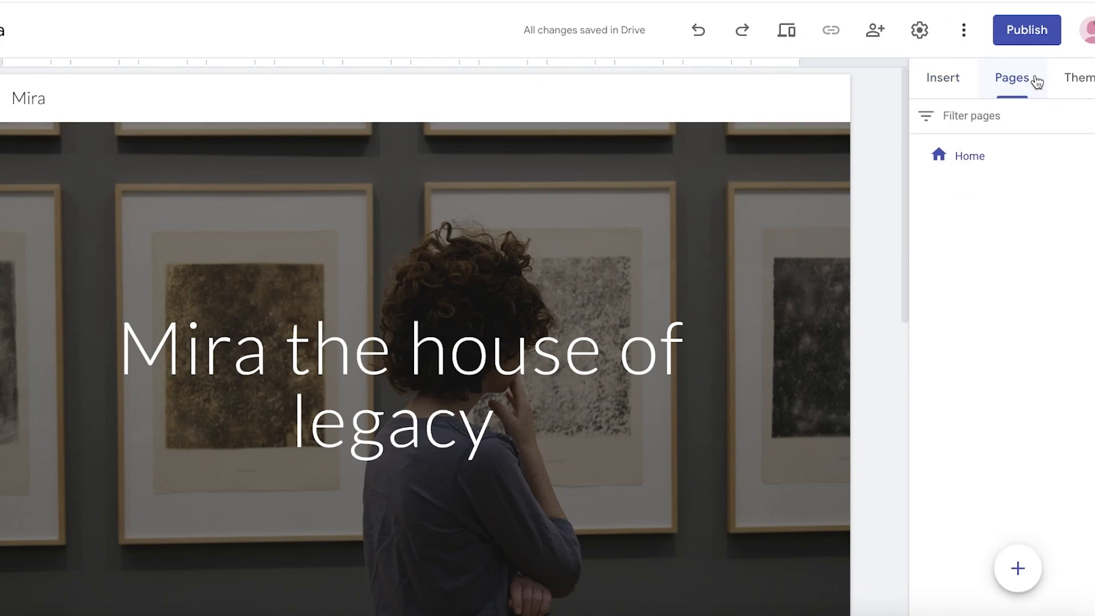
click(1018, 568)
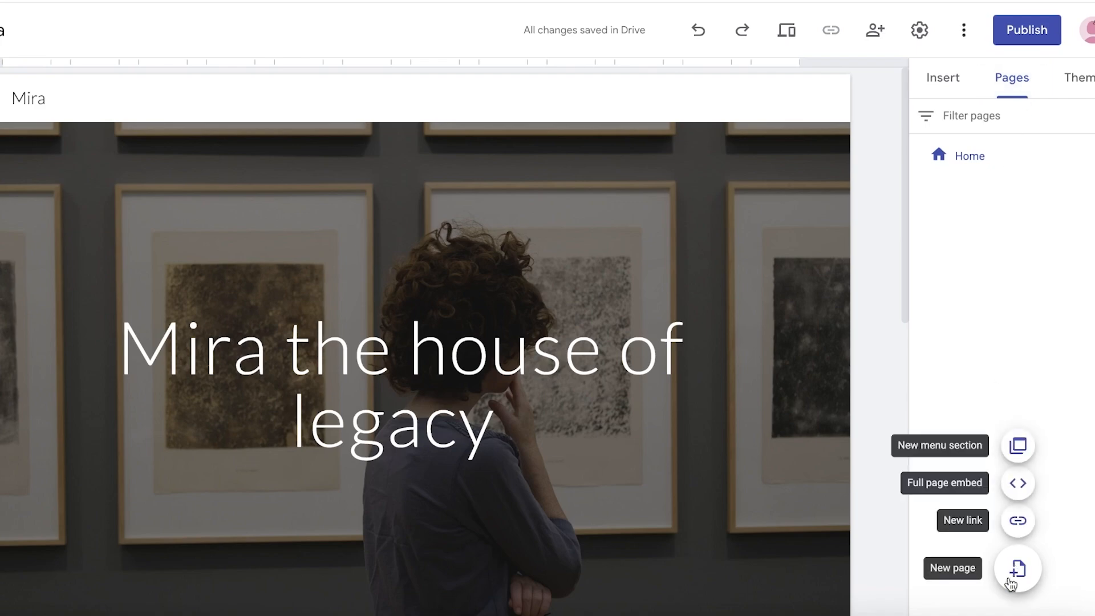
click(1016, 568)
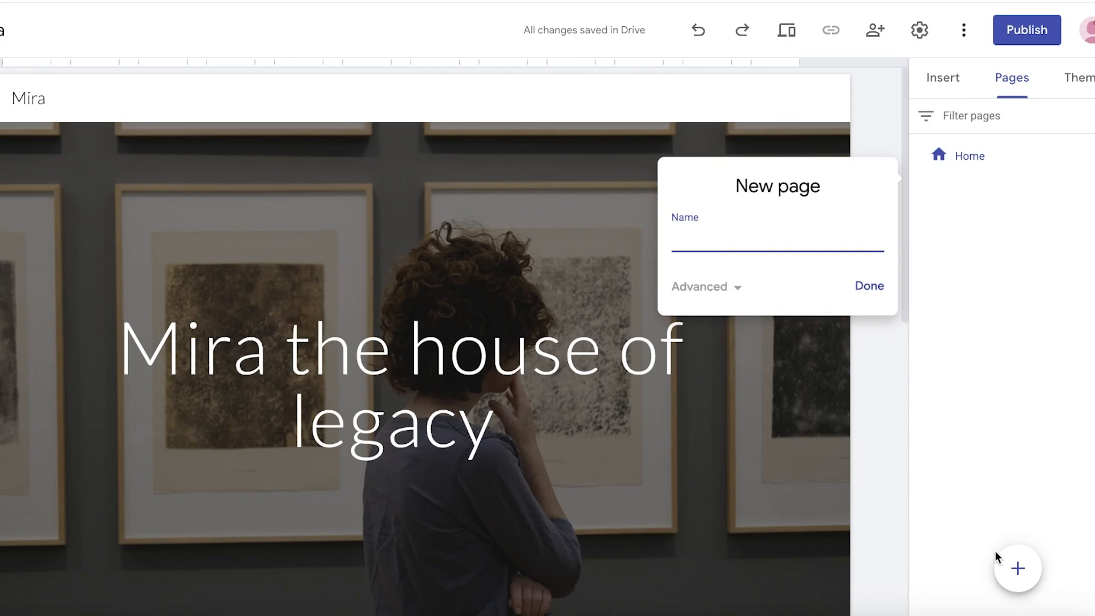
text(Art l)
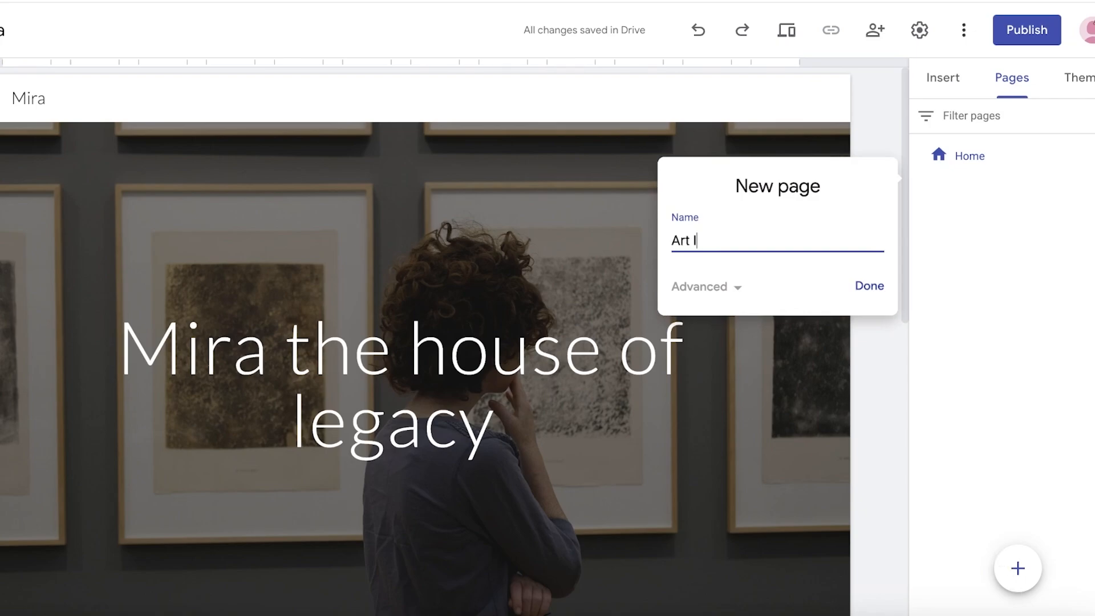
click(867, 285)
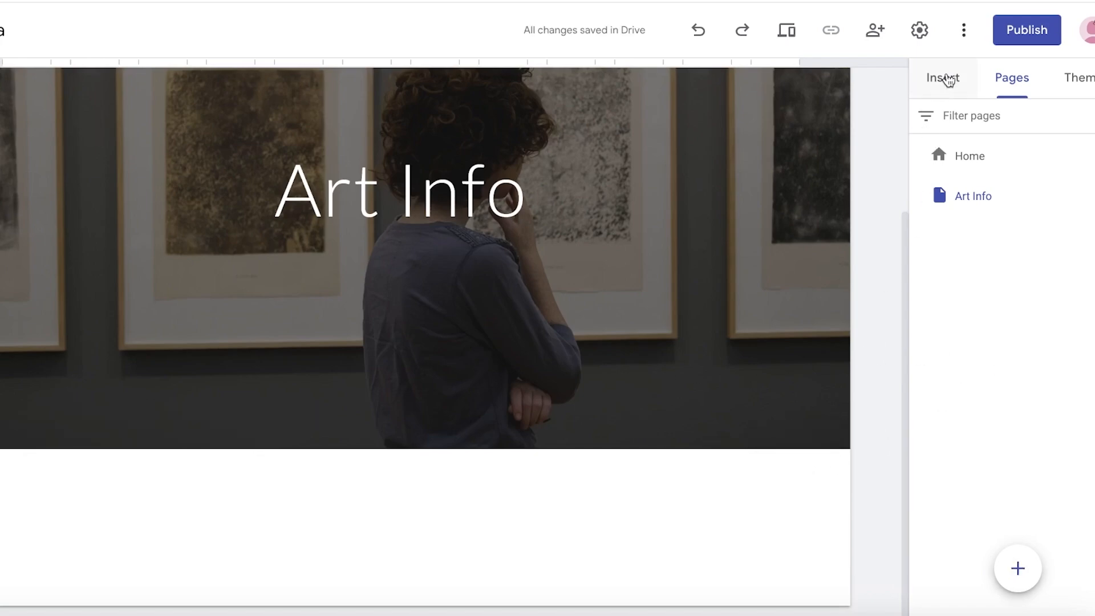
- Return to the Home page and bring up the add-site-item options
click(969, 155)
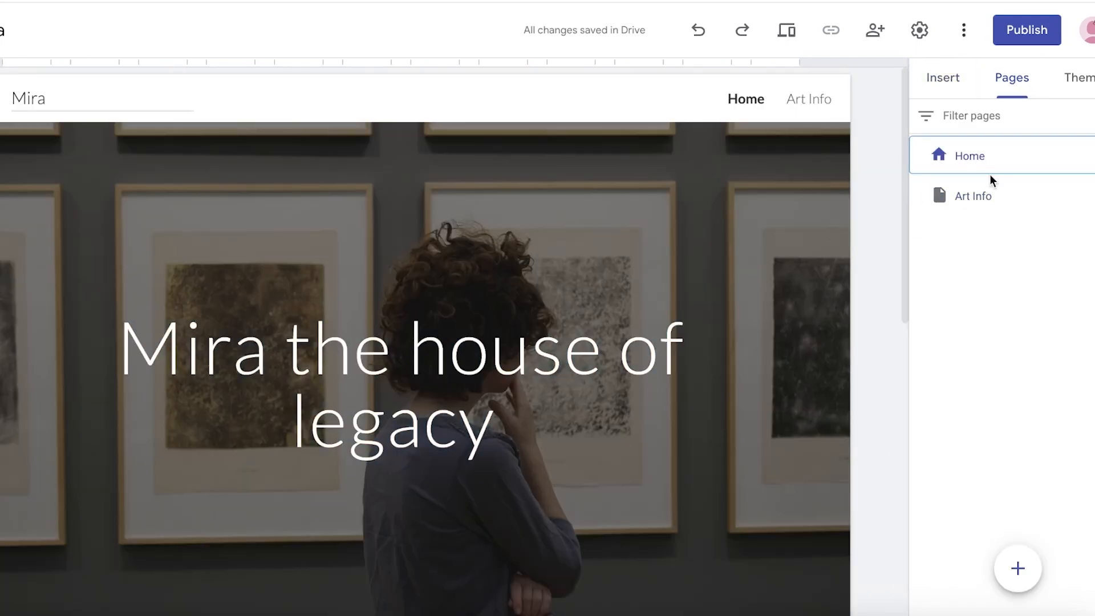
click(1018, 567)
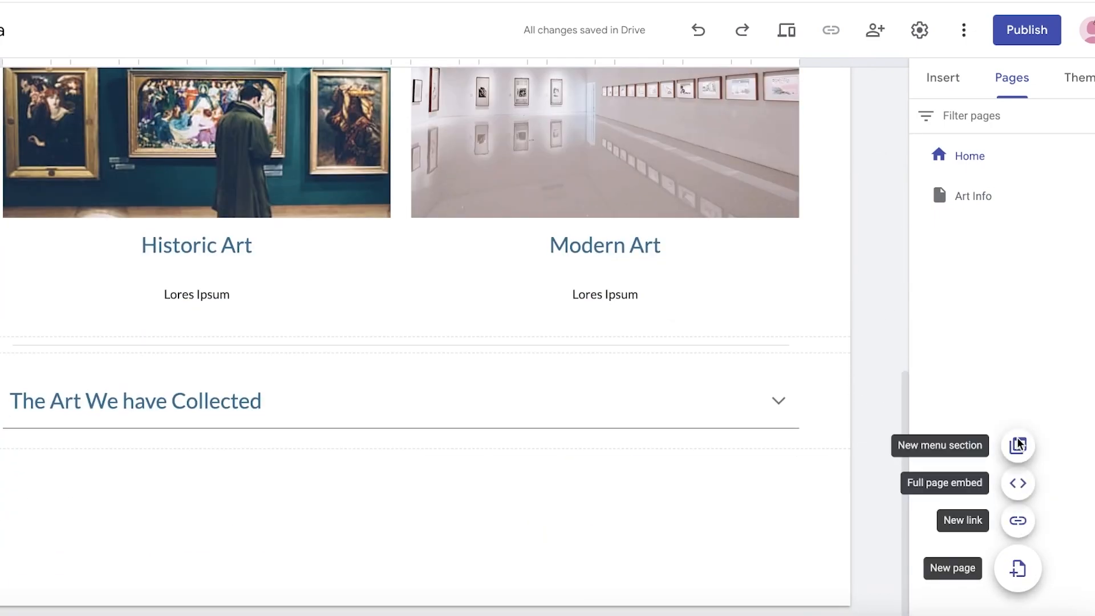
- Add a menu section named 'Pre Historic Items', then remove it again from the Pages panel
click(1018, 446)
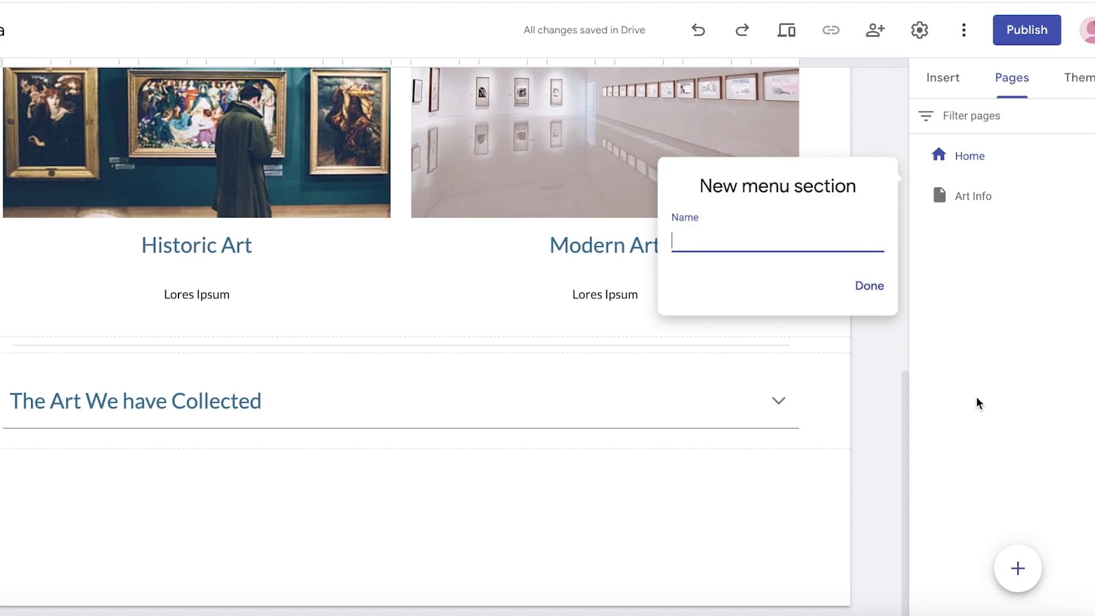
text(Pre Historic Items)
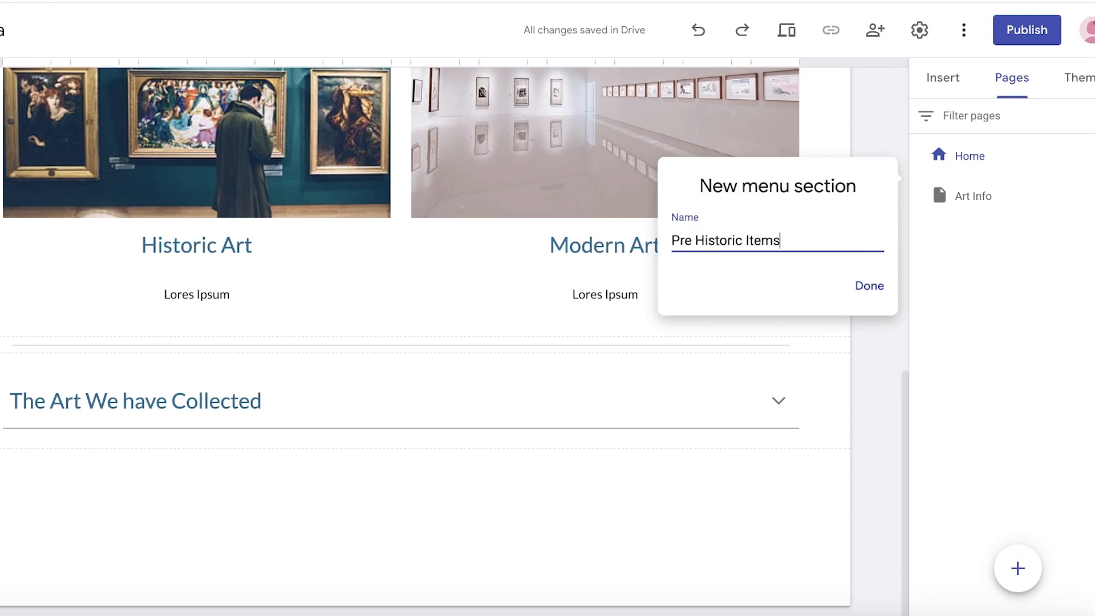
click(869, 285)
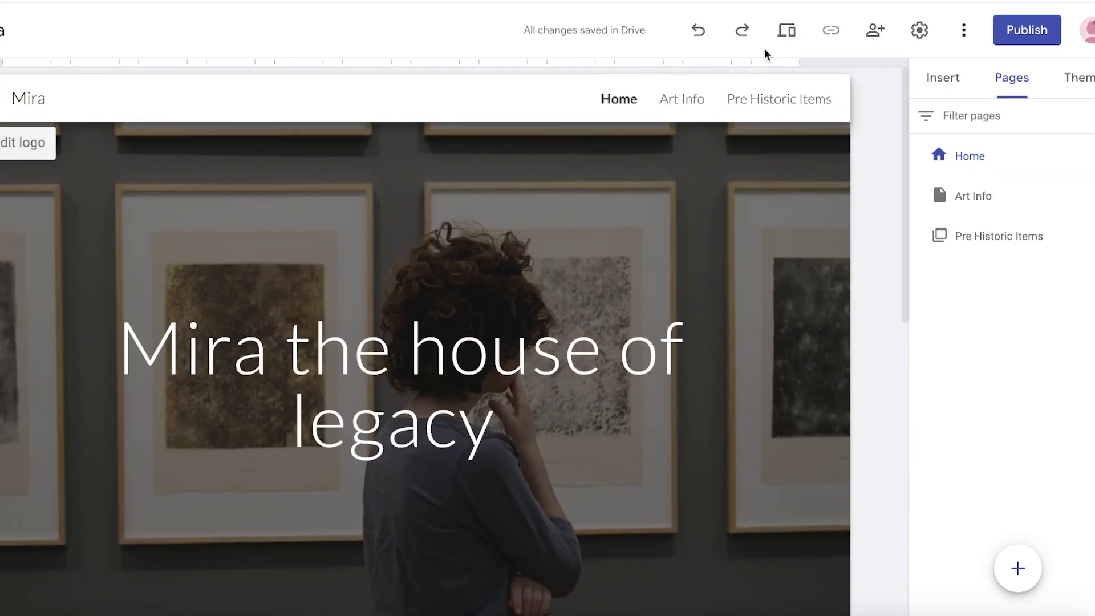
scroll(down, 3)
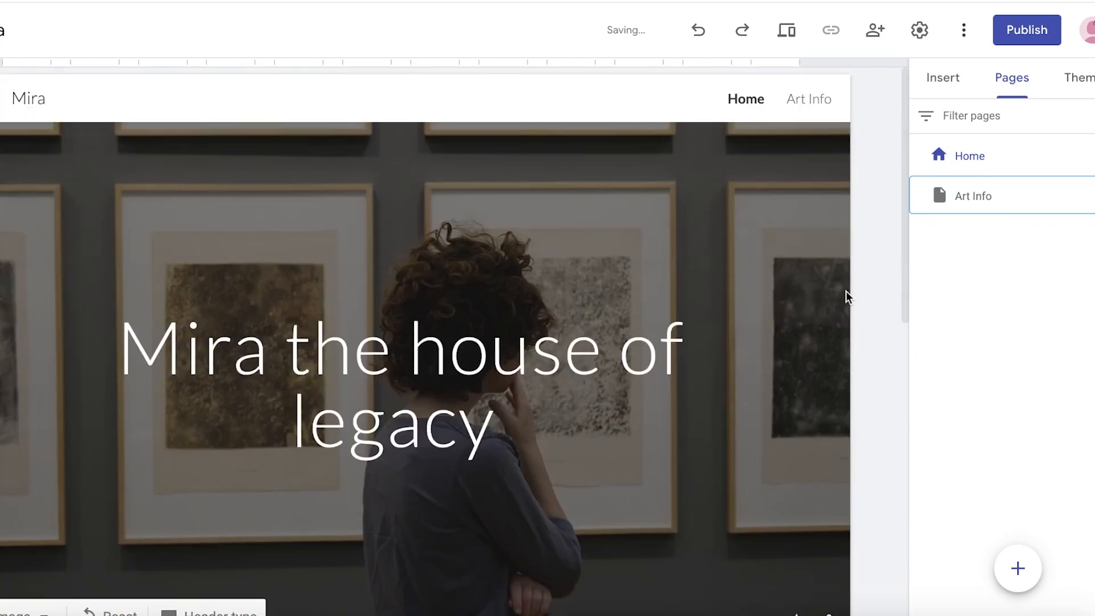
- On the Art Info page insert a text box under the banner, narrow it to half width, and start a Google Images insert
click(973, 195)
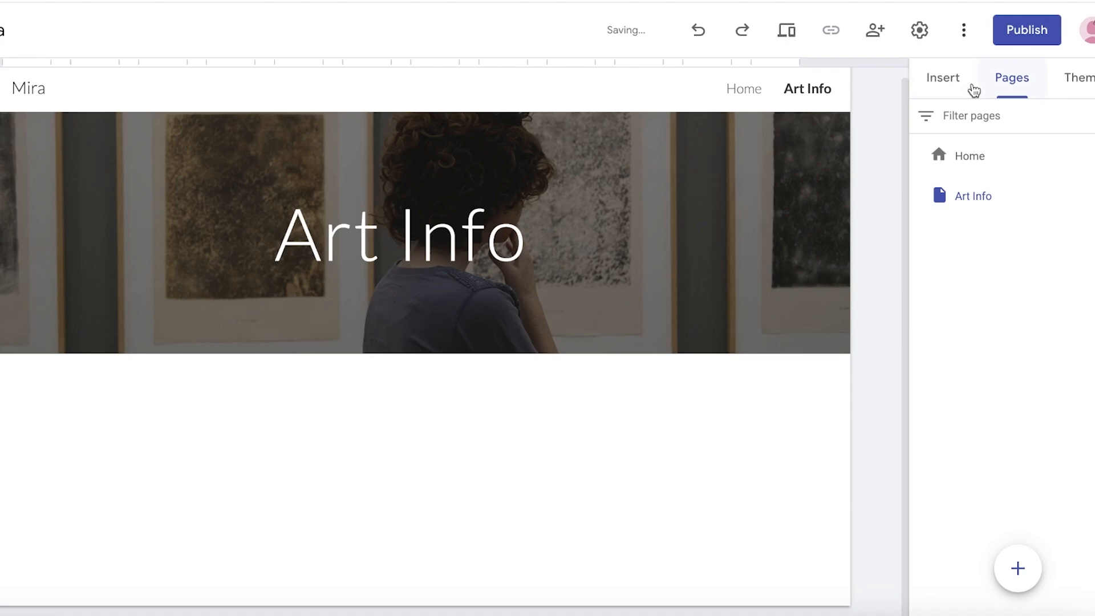
click(942, 78)
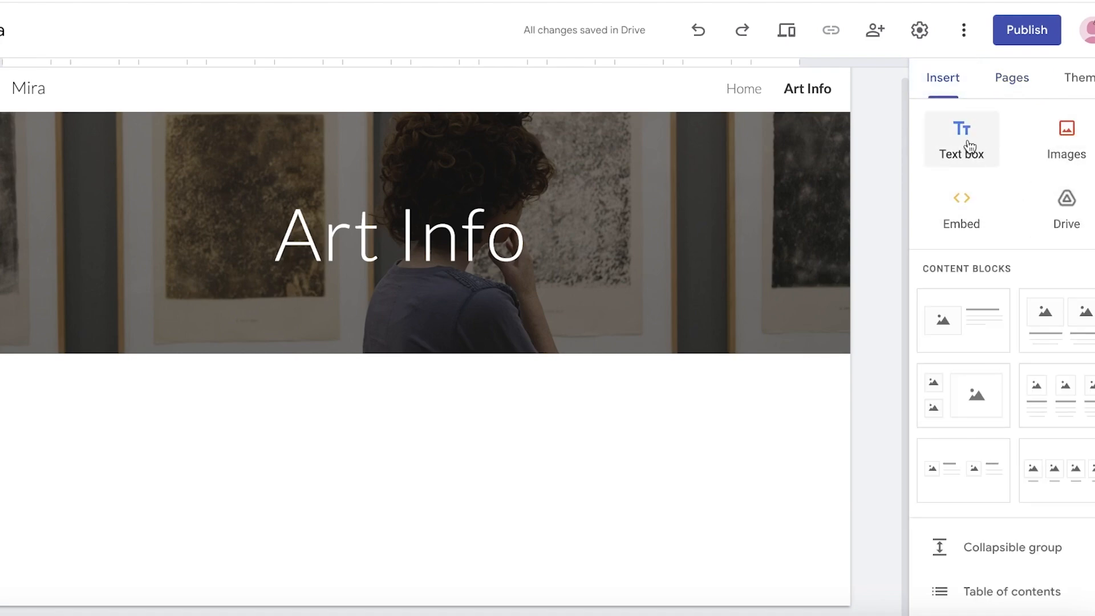
click(961, 140)
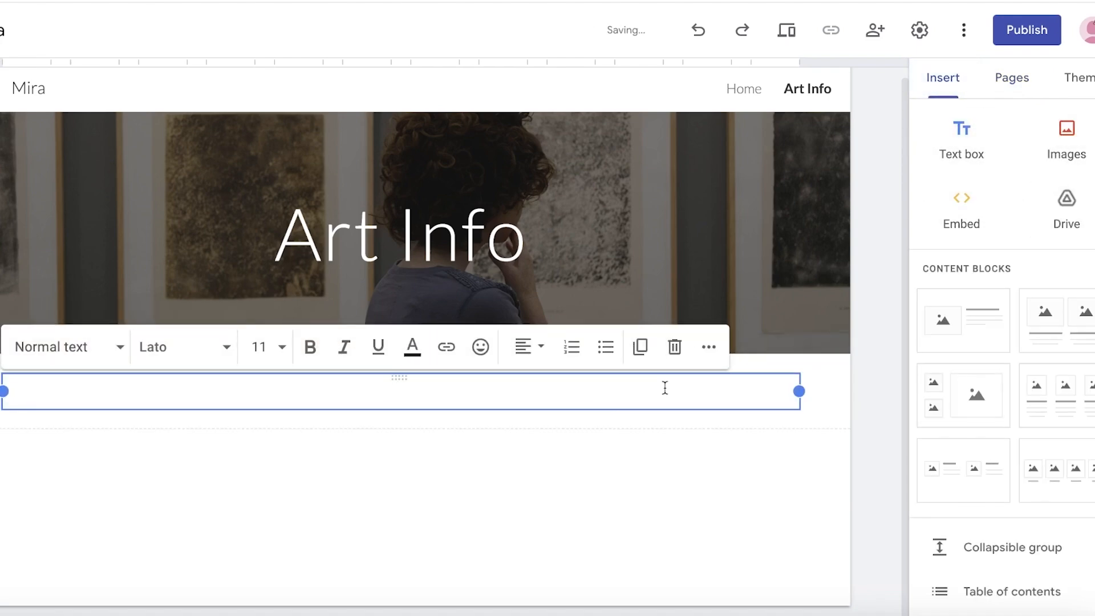
drag(799, 391, 313, 391)
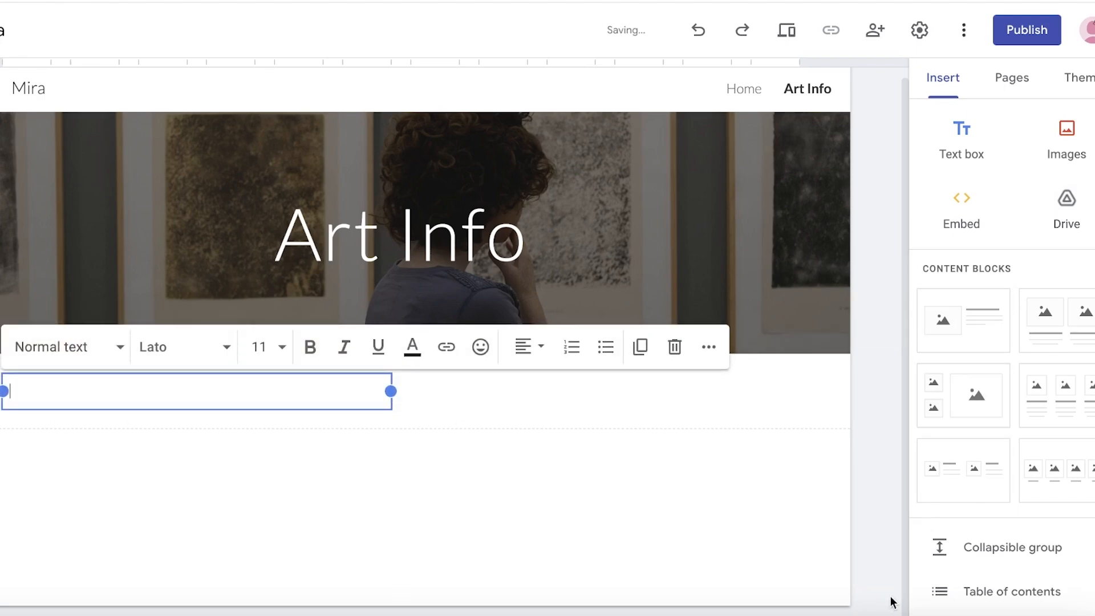
click(1065, 139)
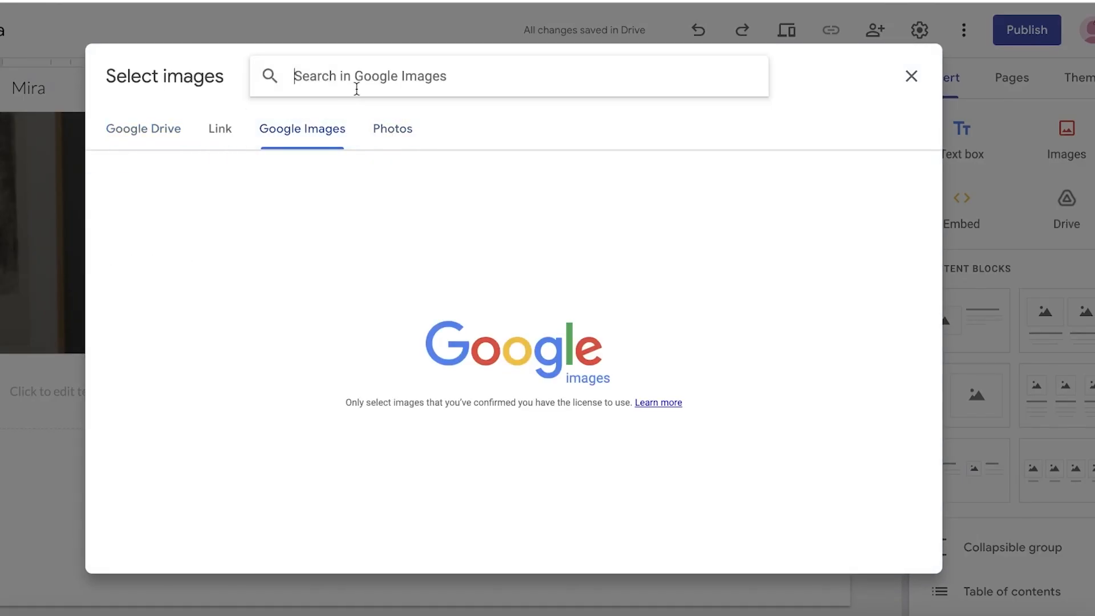
- Search Google Images for 'historic art' and insert the painting of figures on a shoreline
text(hidtoric art)
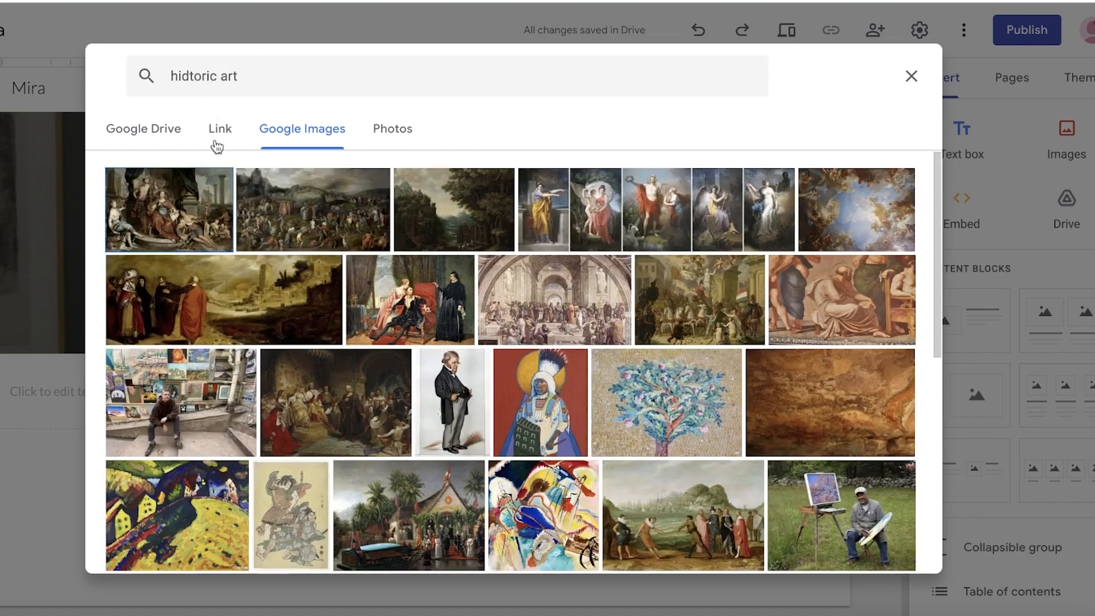
scroll(down, 3)
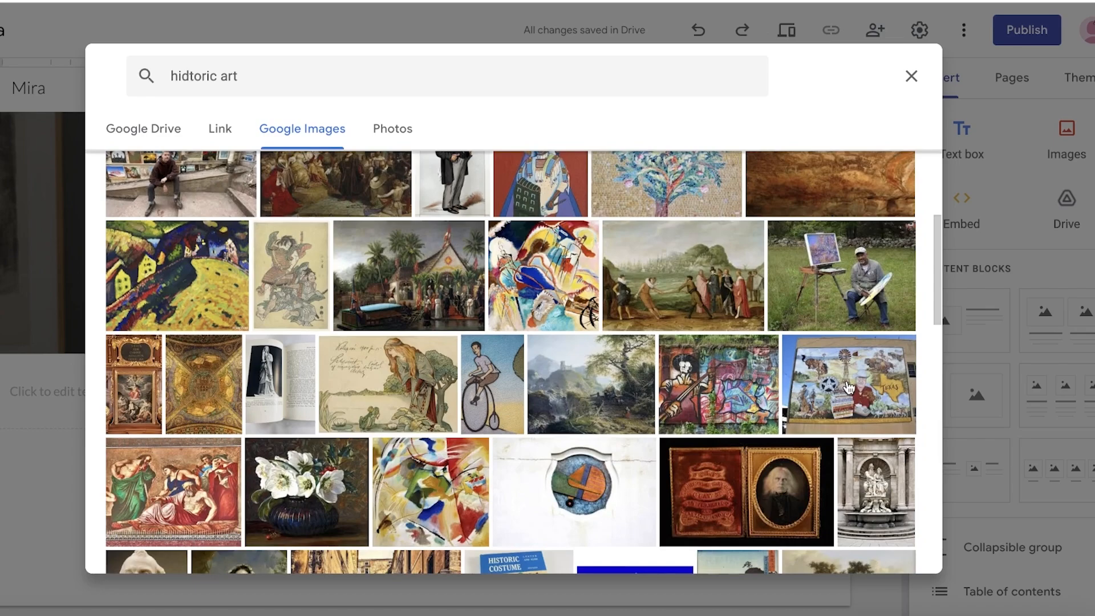
click(683, 276)
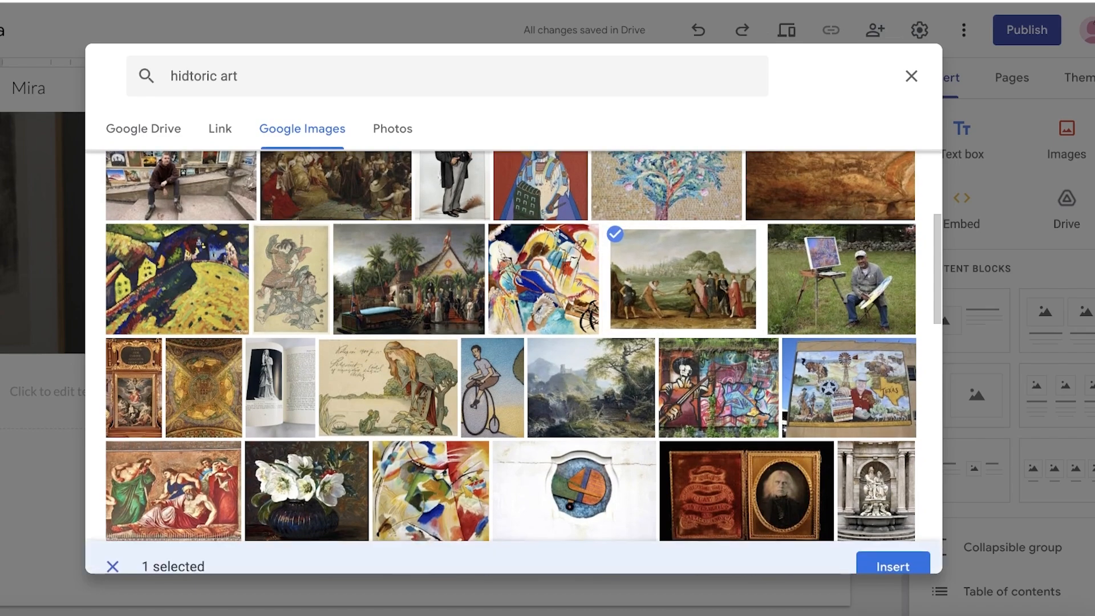
click(892, 567)
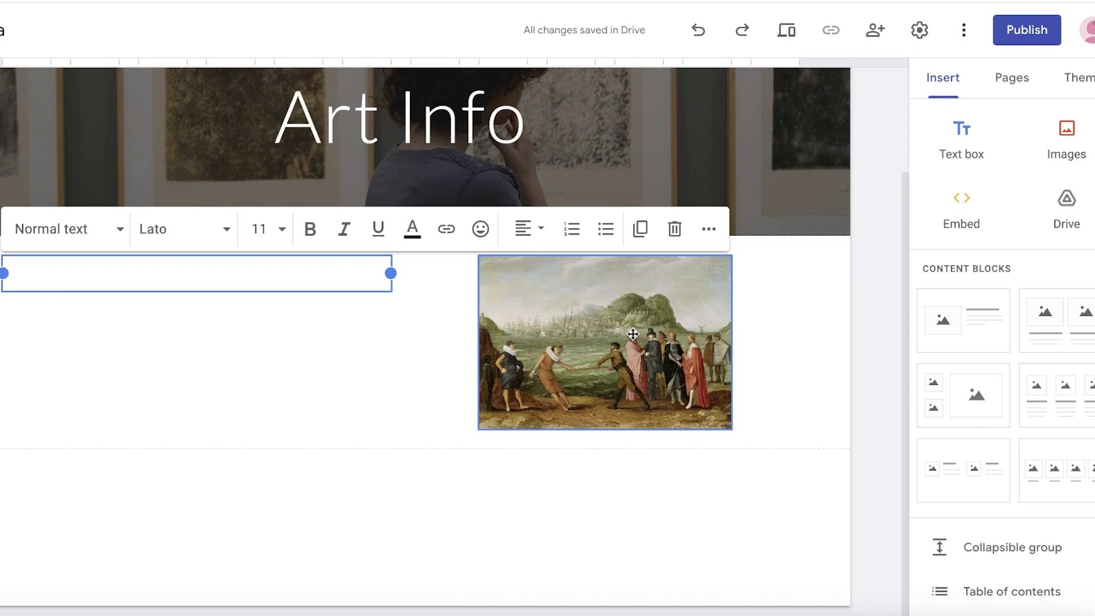
- Move the painting to the middle of the row between two text boxes, then go back to Home
drag(391, 272, 177, 273)
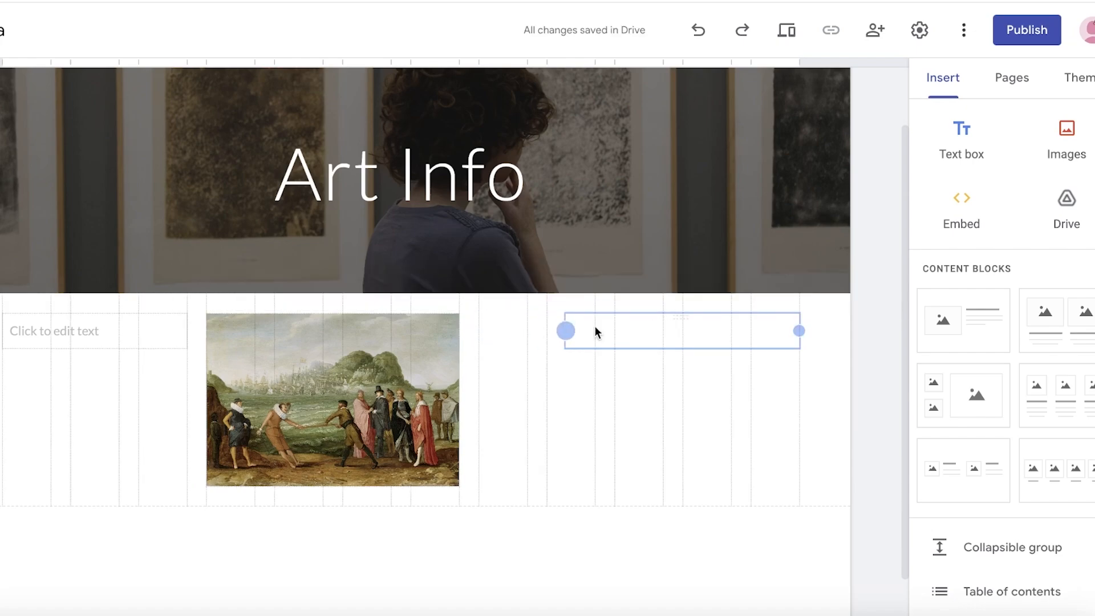
click(332, 400)
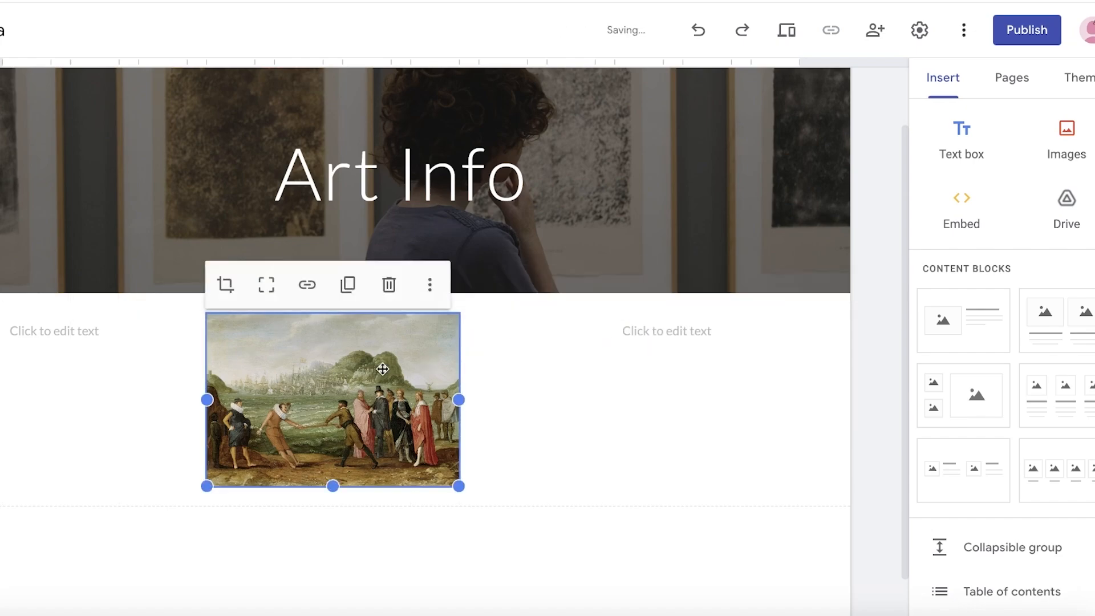
click(664, 331)
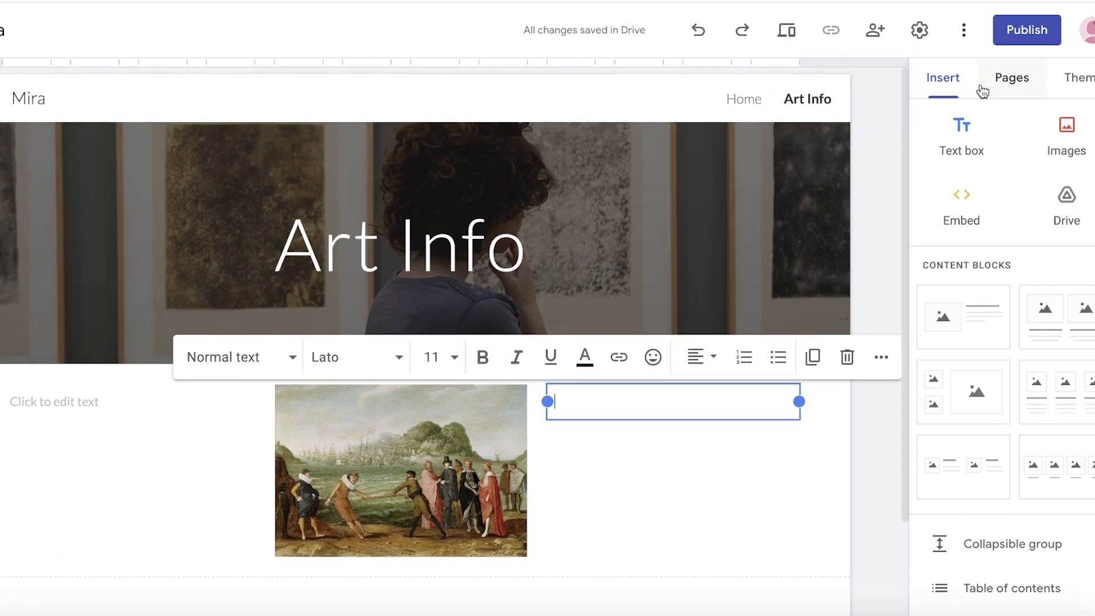
click(1011, 77)
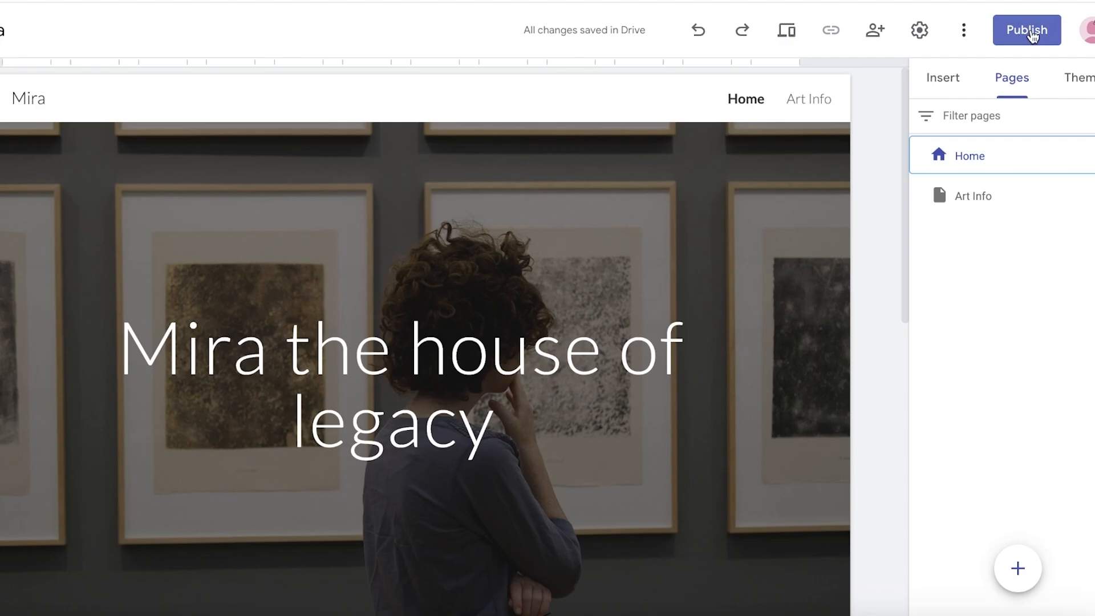
- Publish the site at the web address 'miraartbyjane' and open the live site
click(1025, 30)
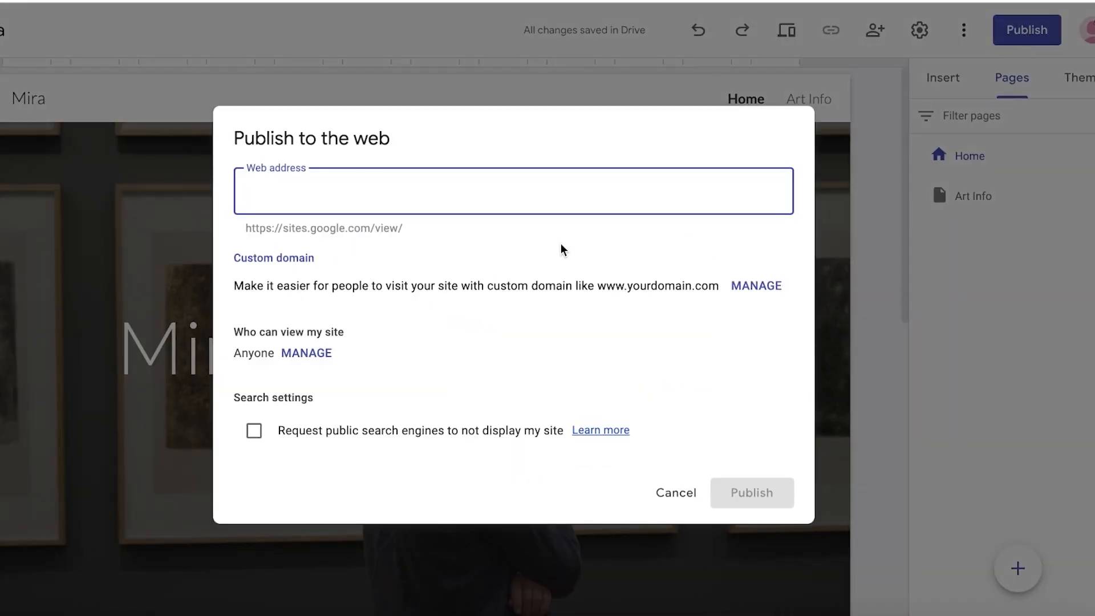
text(a)
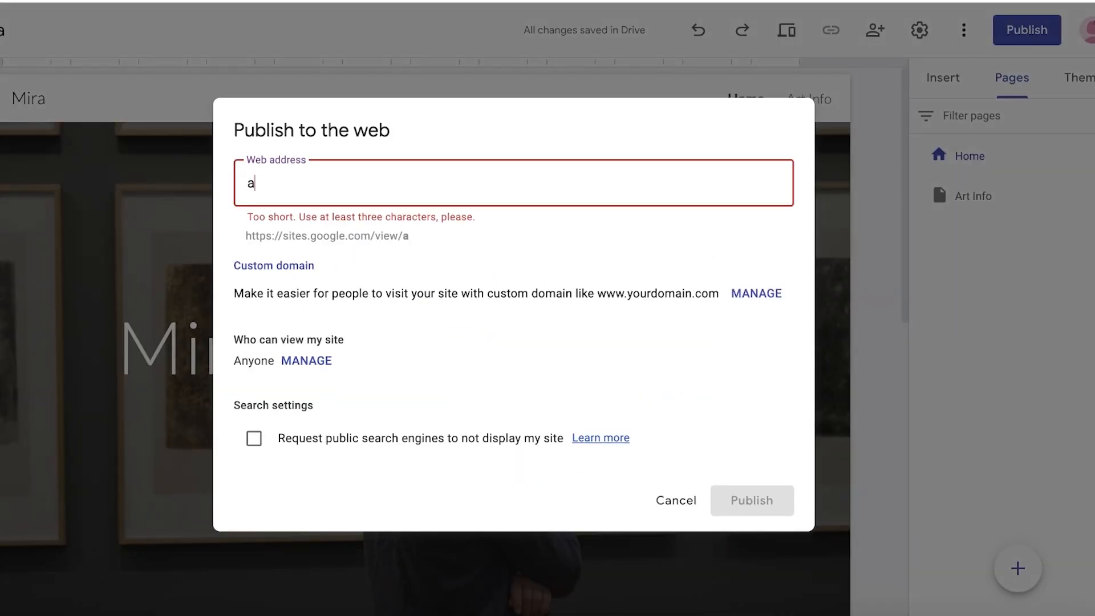
text(mir)
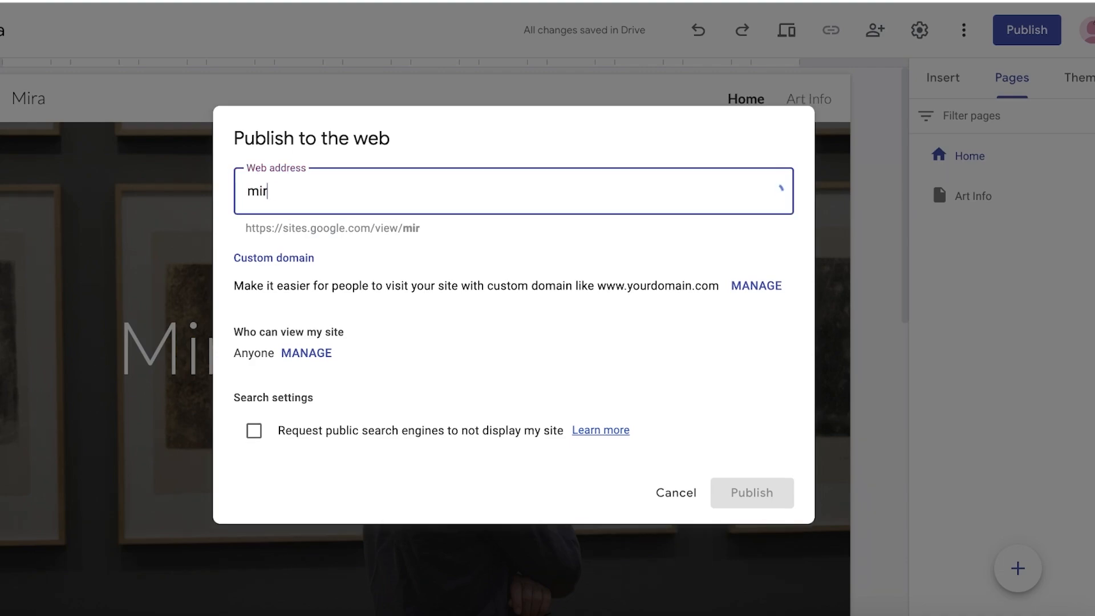
text(art)
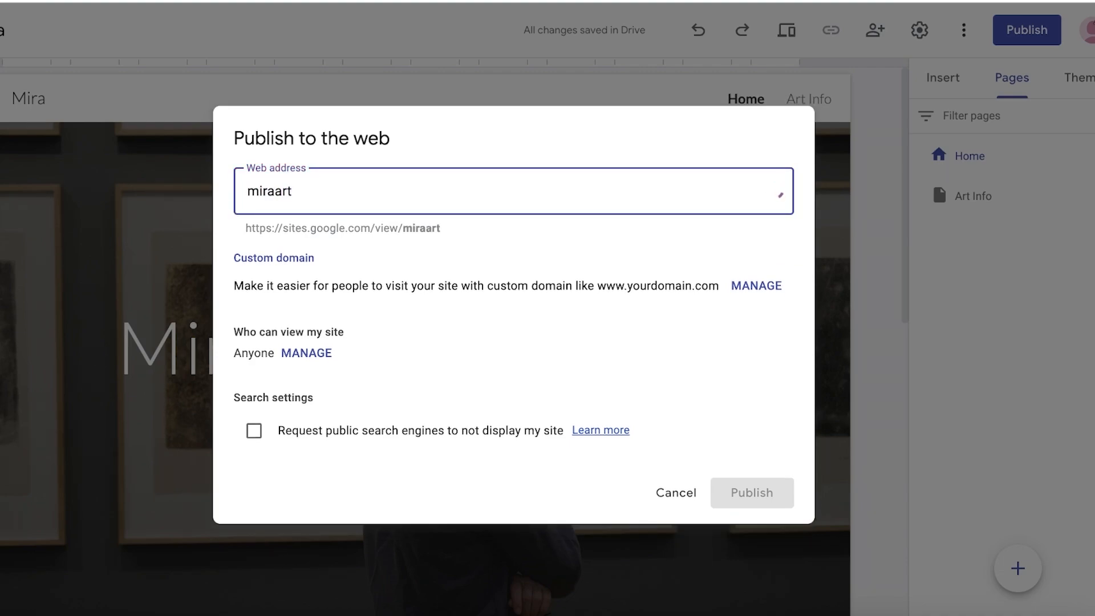
text(byjane)
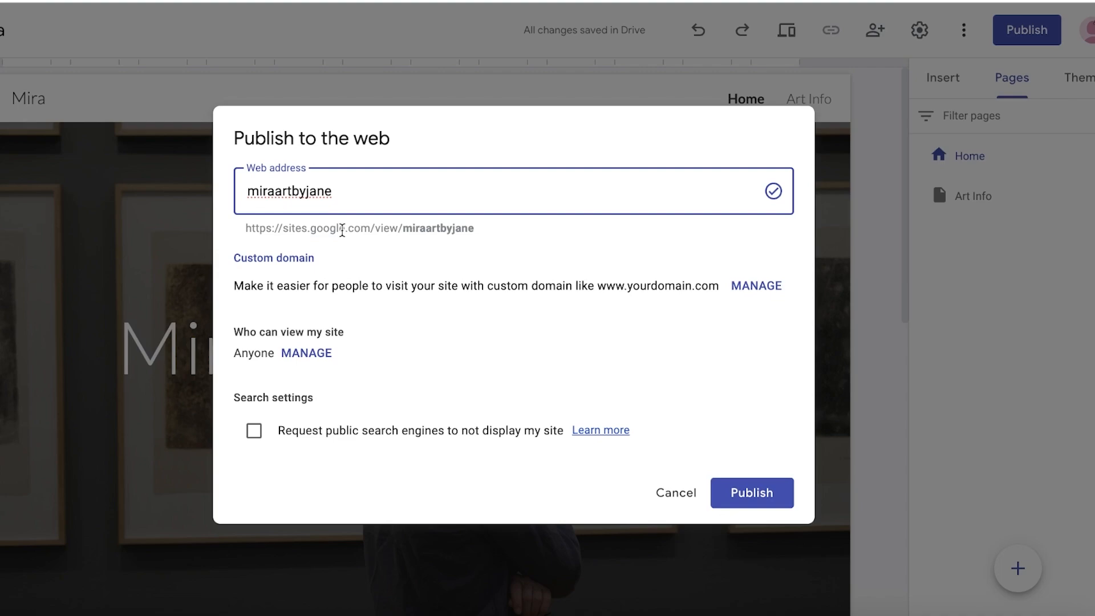
mouse_move(301, 329)
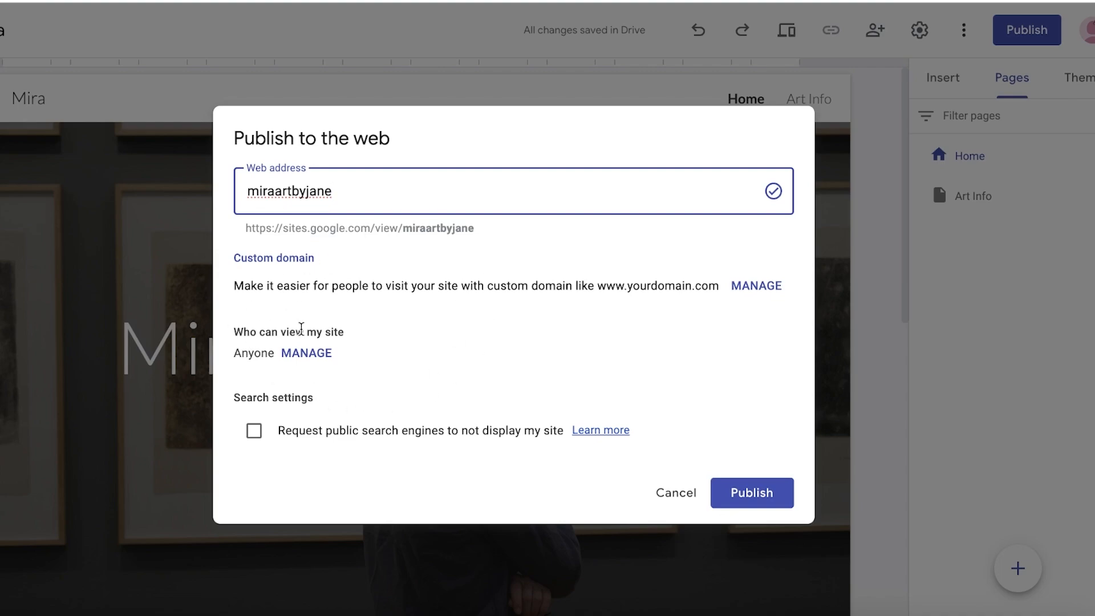
mouse_move(288, 356)
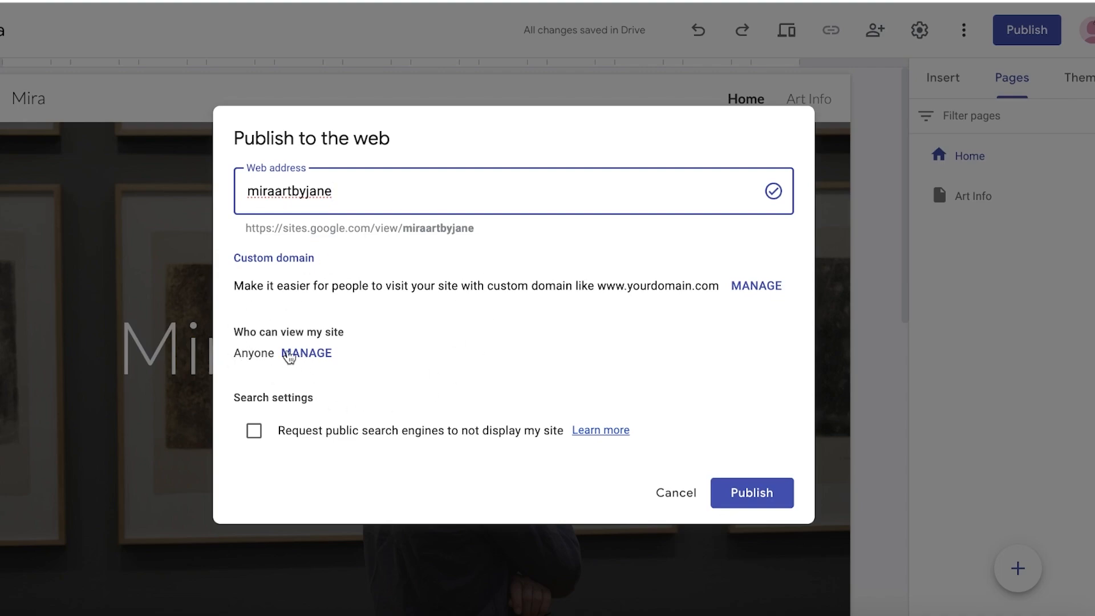
click(751, 493)
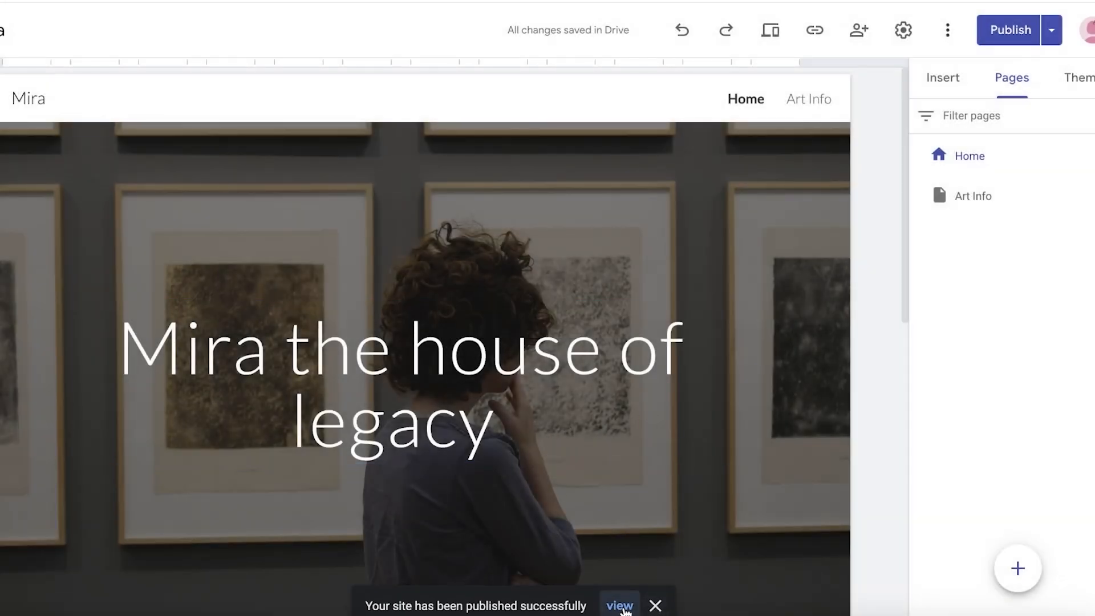
click(619, 604)
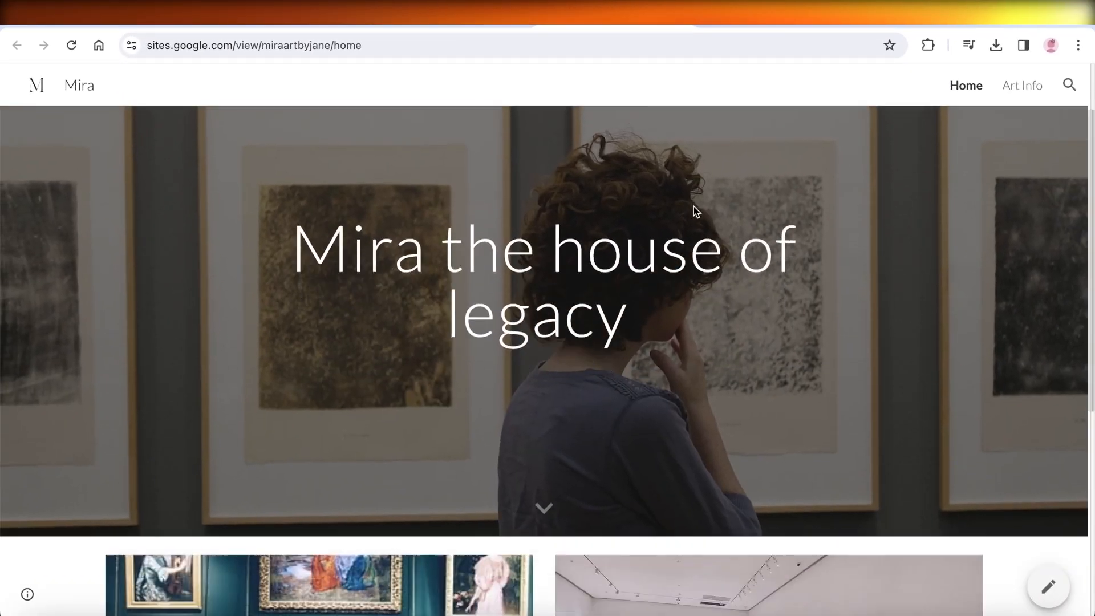
- Scroll the live Mira homepage and open its Art Info page from the top navigation
scroll(down, 3)
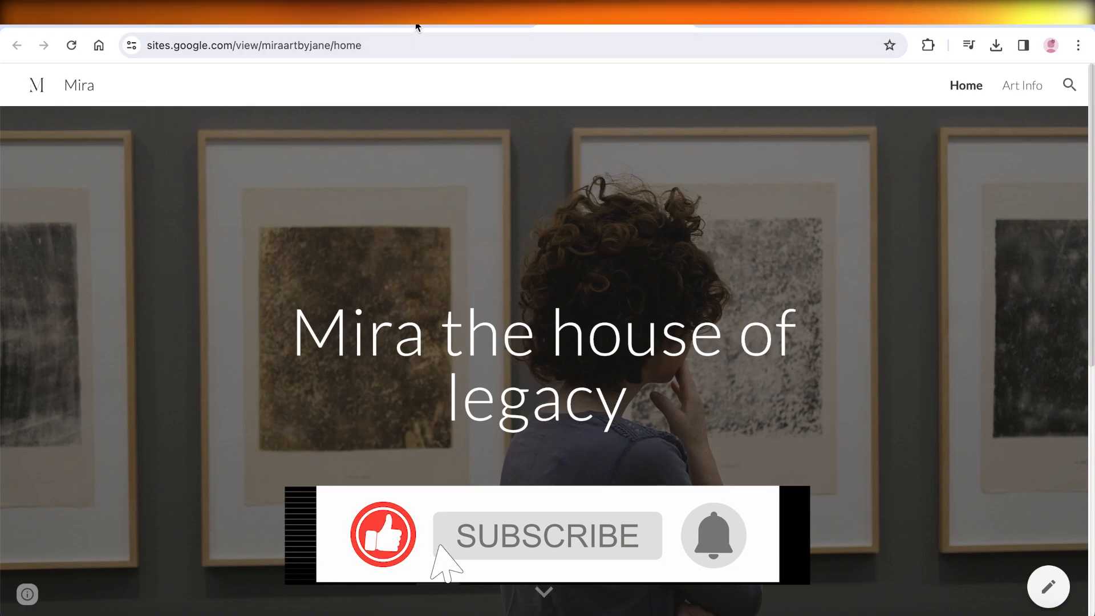
click(1022, 85)
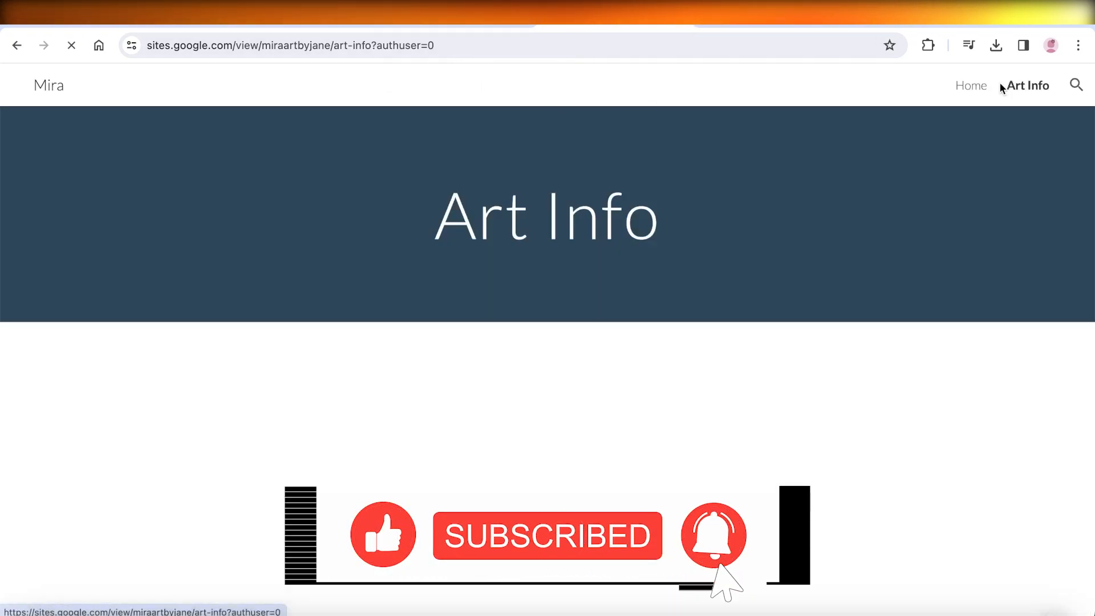